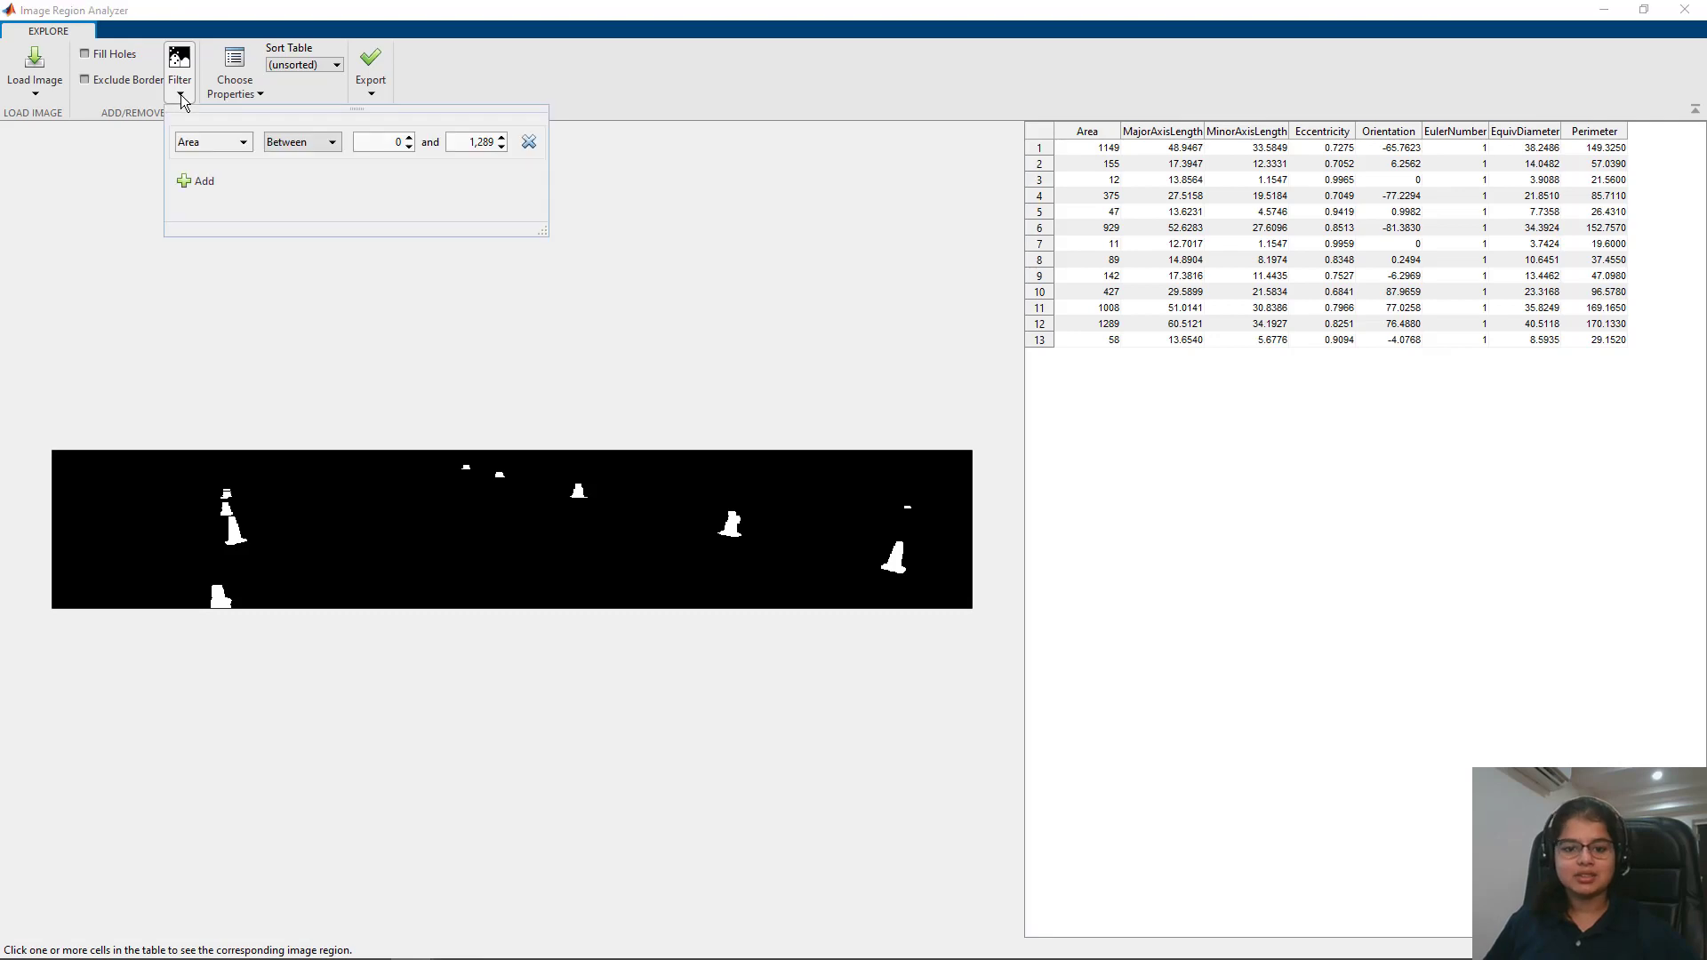
Enter 5 as the lower Area bound so only regions with Area 5–1,289 remain.
{"action": "left_click", "coordinate": [377, 141]}
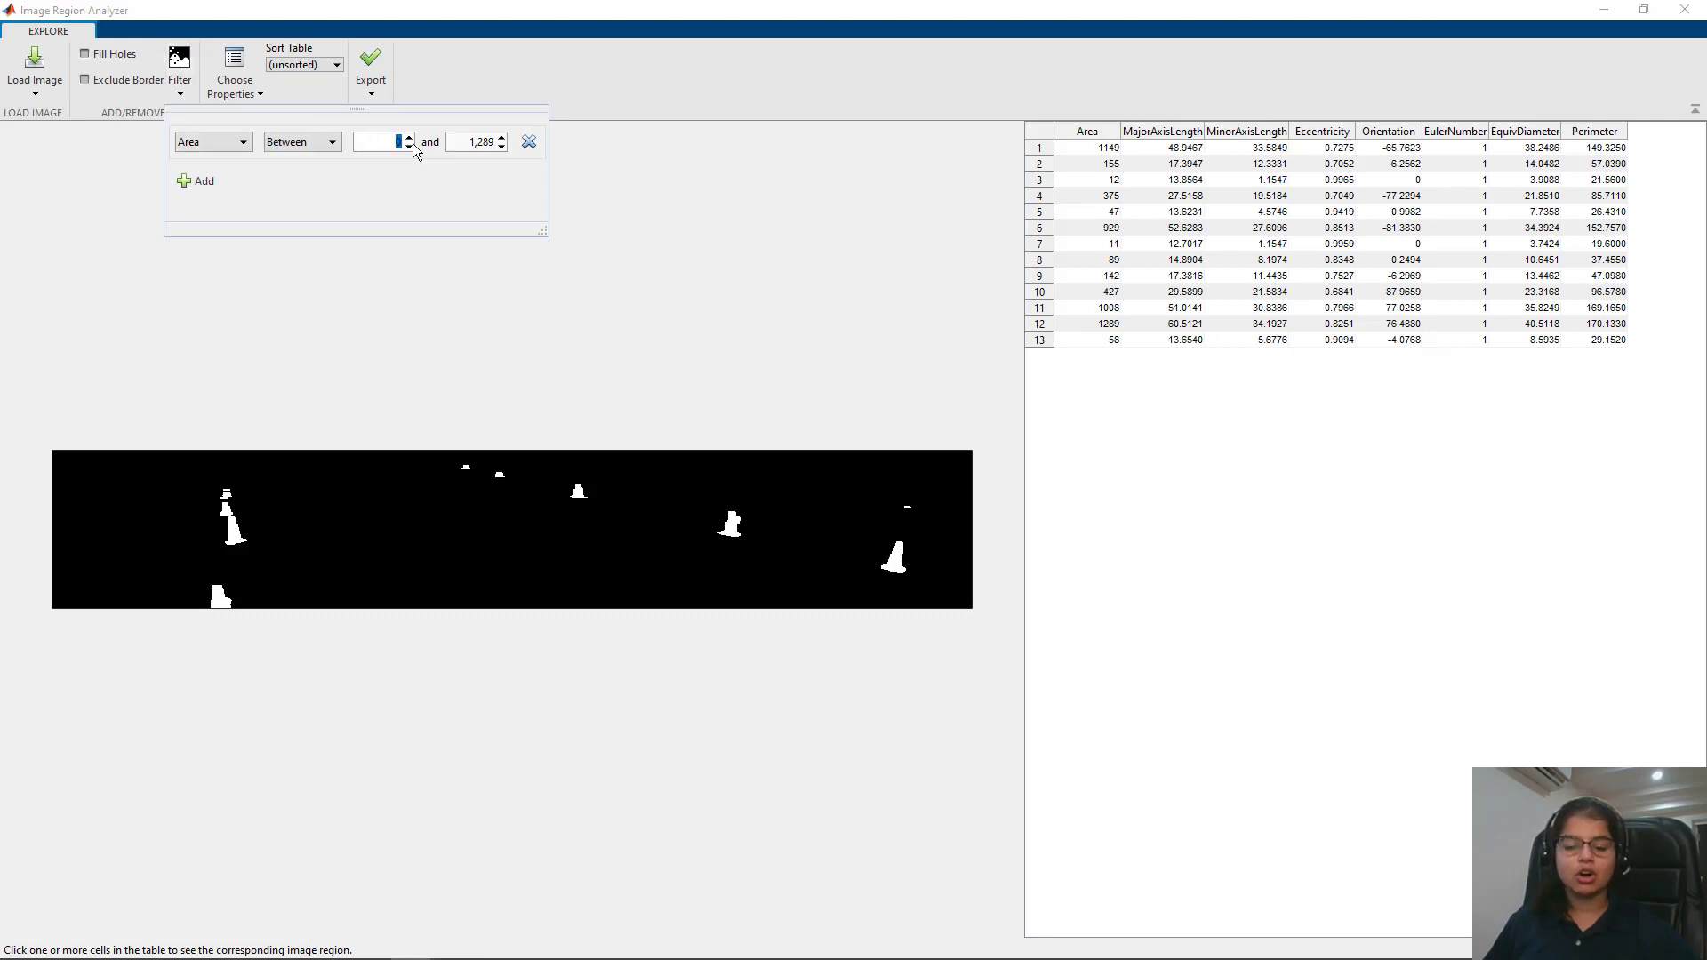
{"action": "type", "text": "5"}
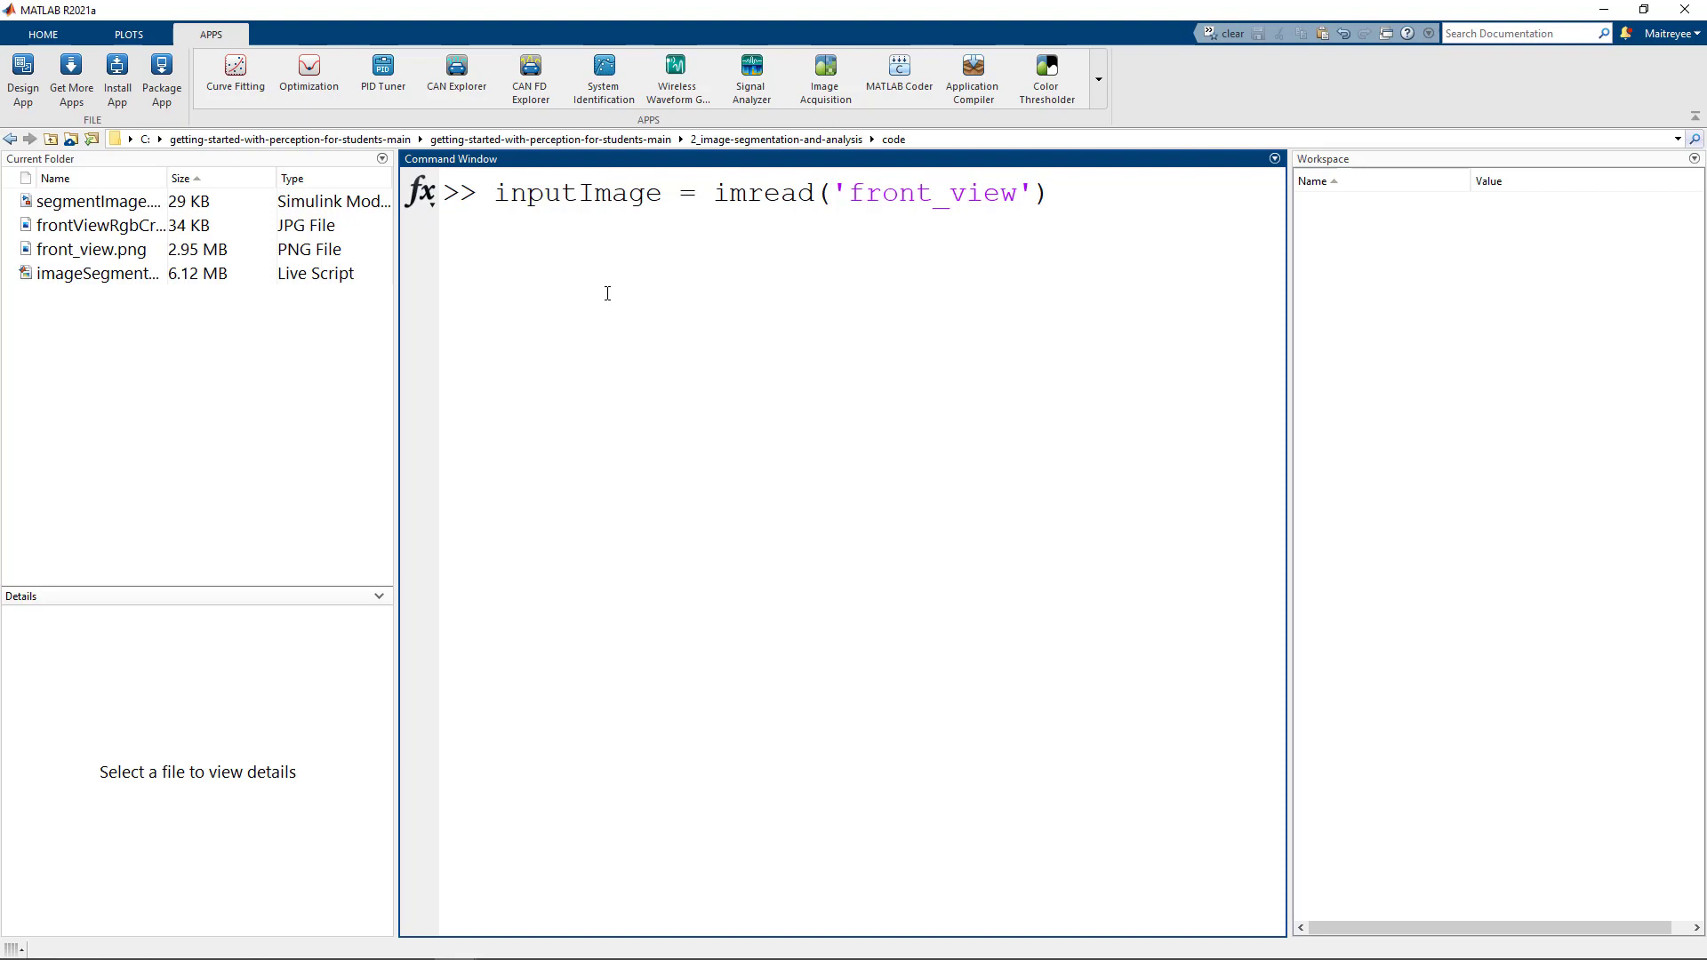
Crop front_view to the cone road band as croppedImage with cropRect, and display croppedImage.
{"action": "type", "text": "[croppedImage,"}
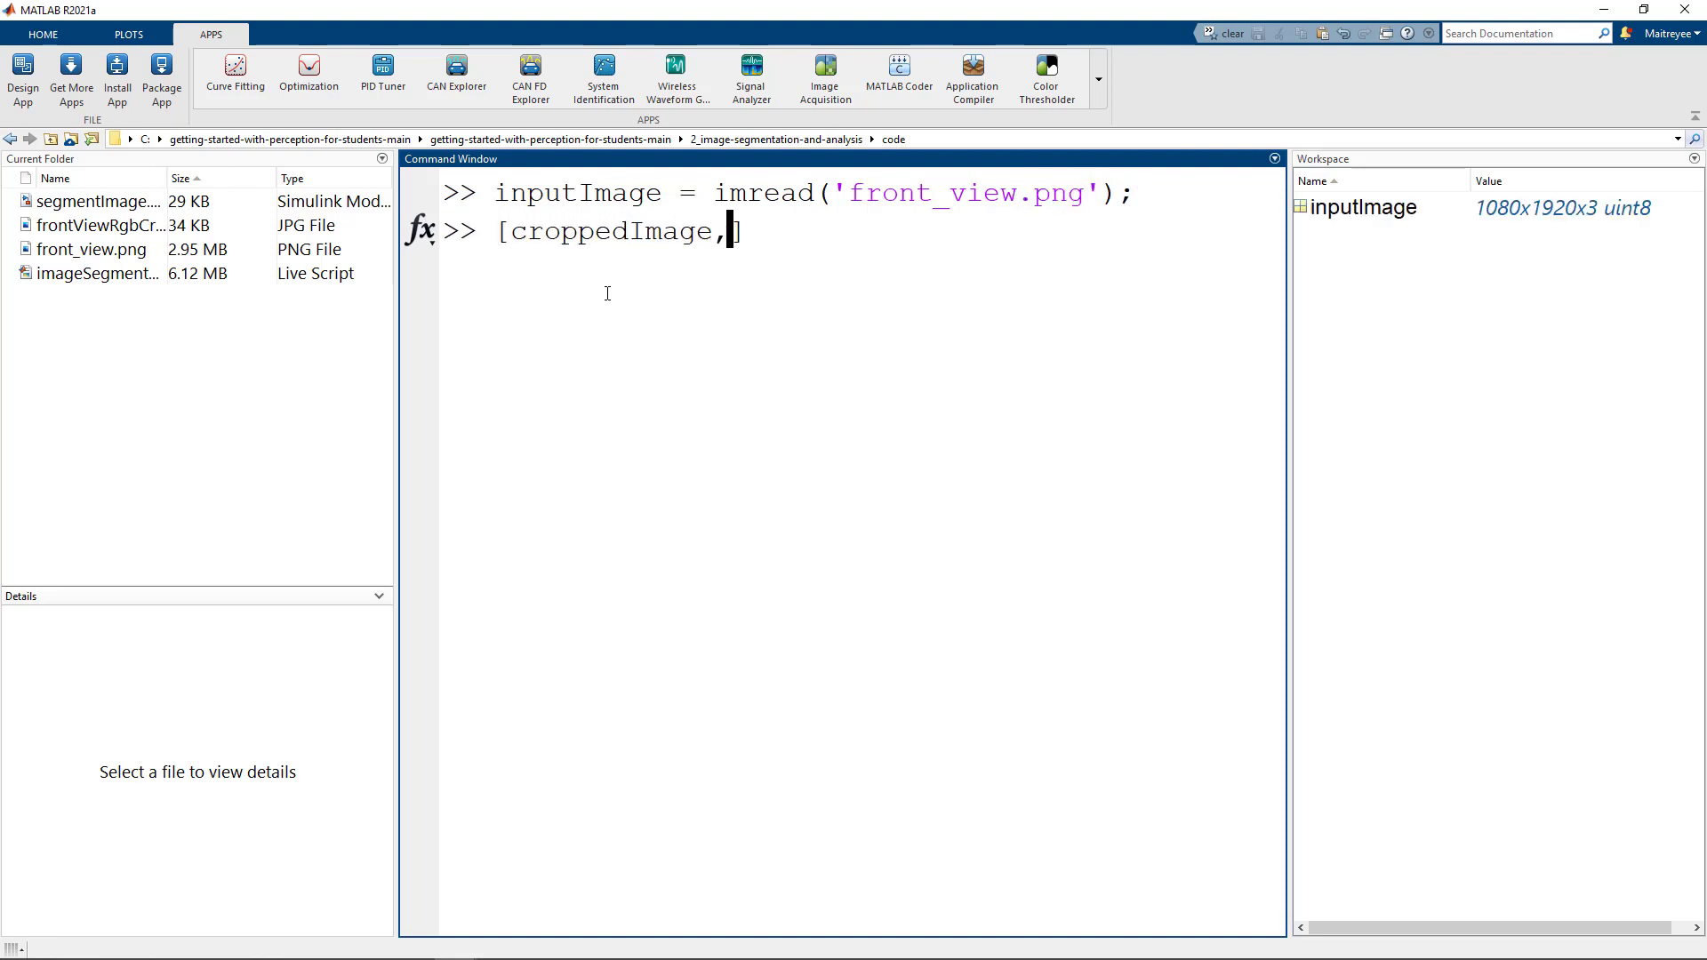
{"action": "type", "text": "cropRect] = imc"}
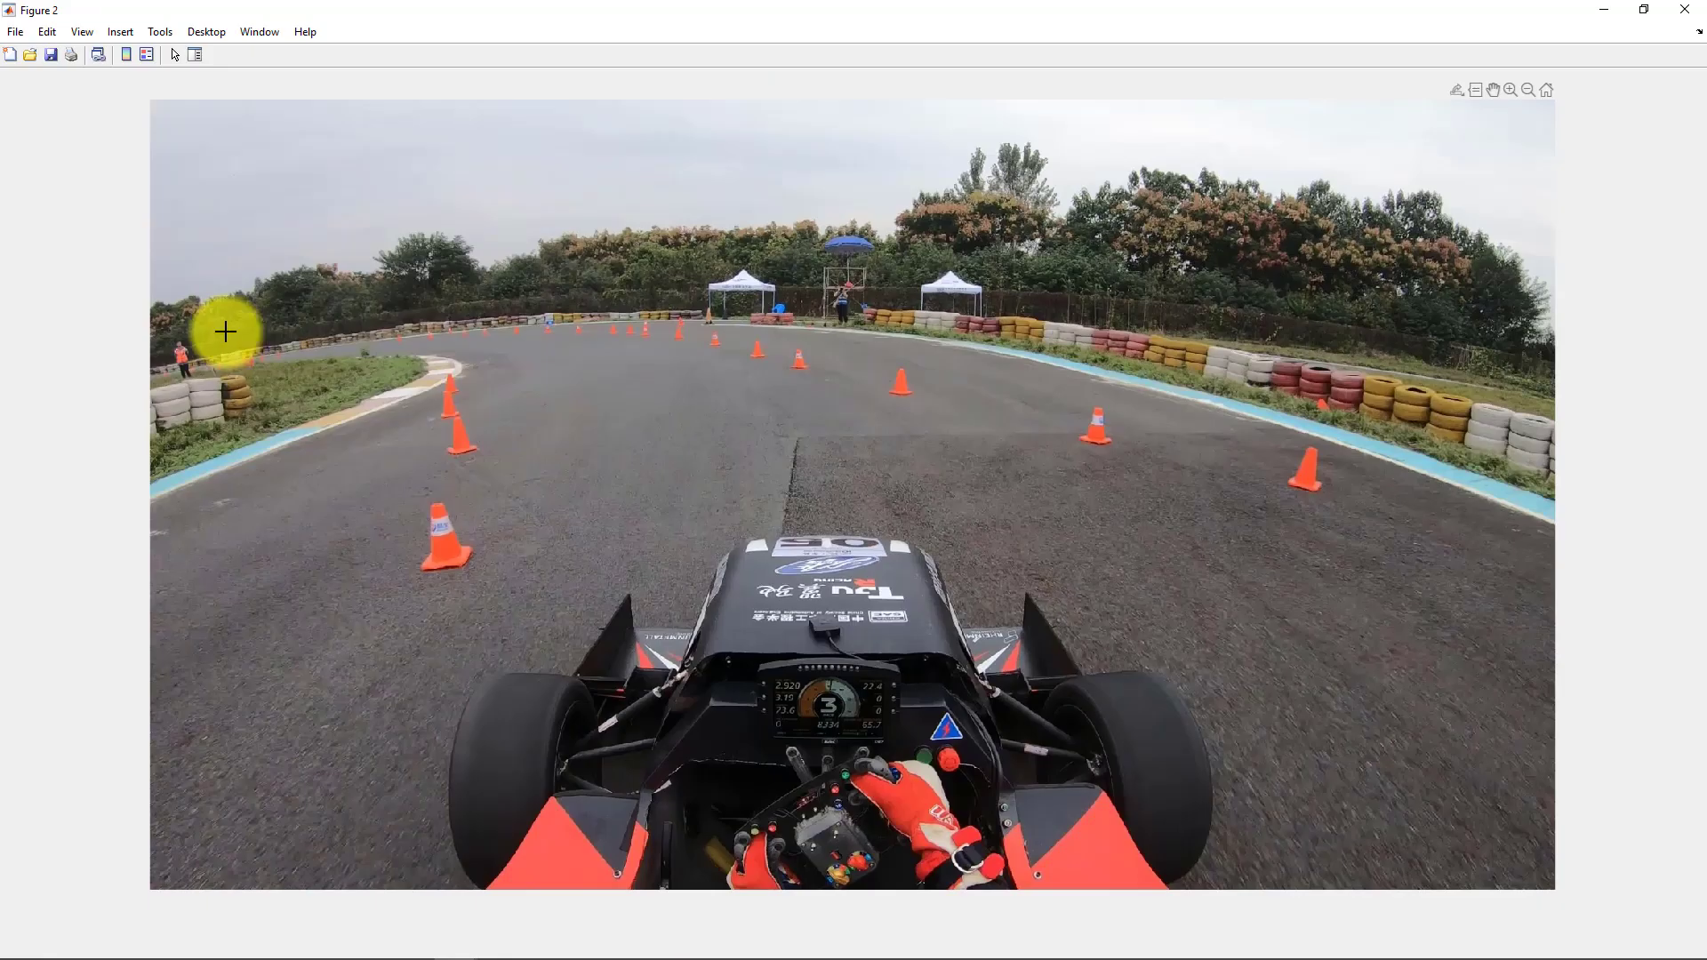
{"action": "left_click_drag", "start_coordinate": [225, 330], "coordinate": [1404, 532]}
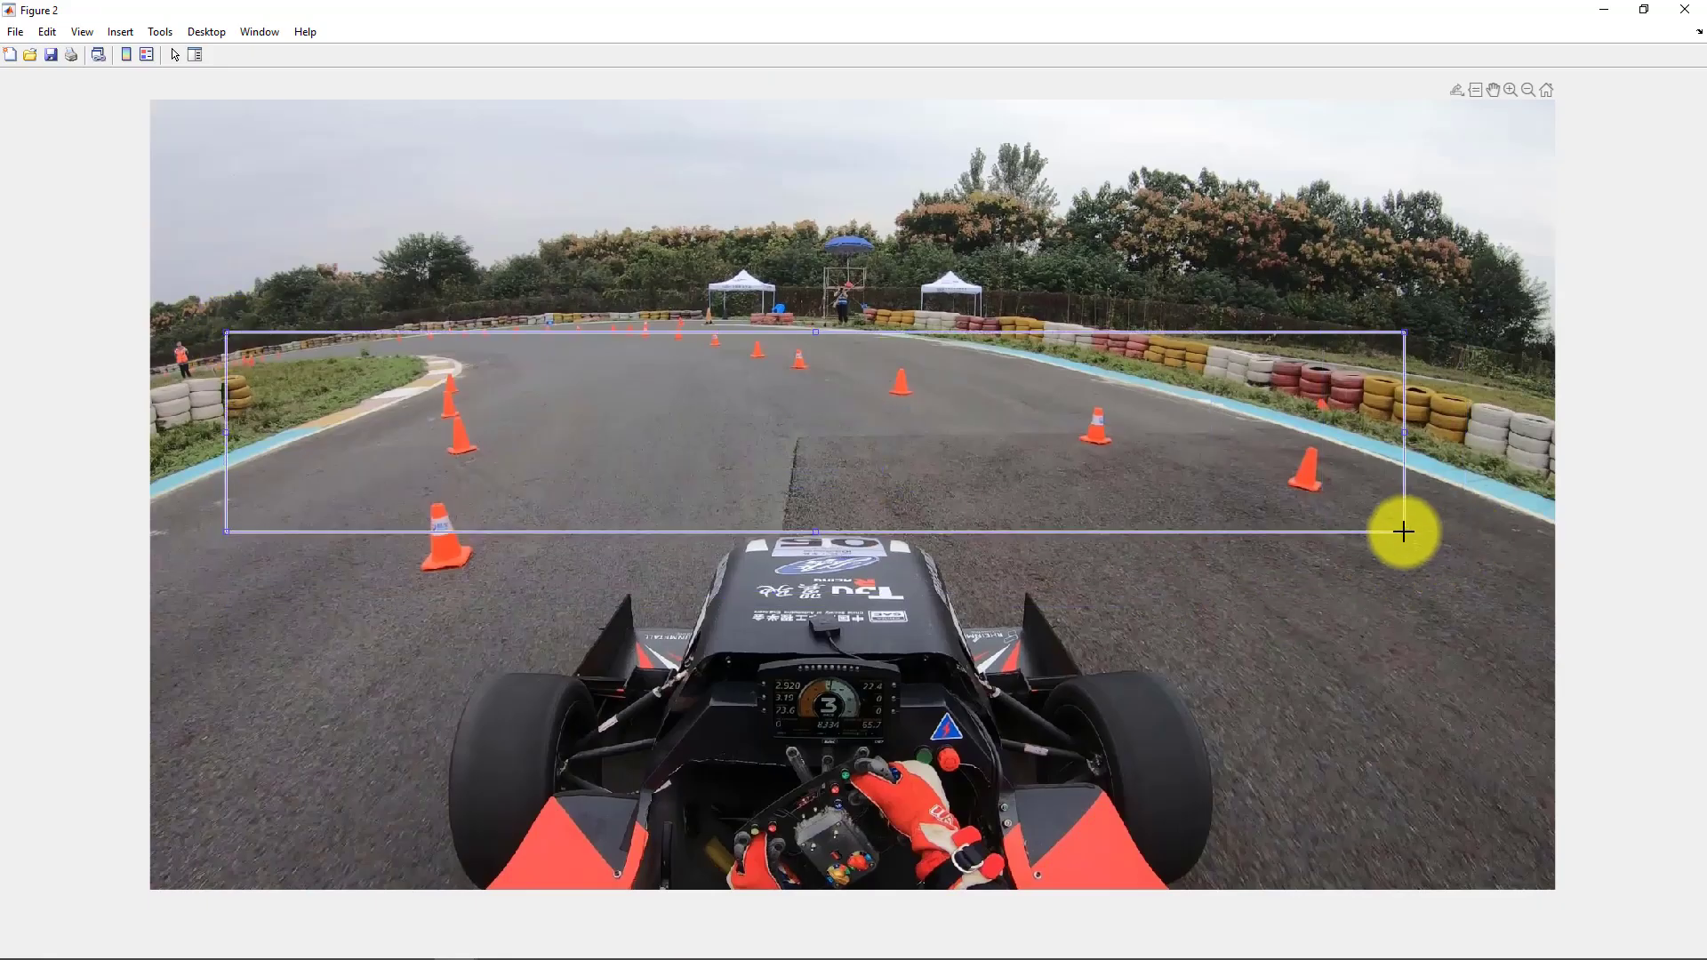
{"action": "right_click", "coordinate": [1406, 532]}
{"action": "type", "text": "imshow(cr"}
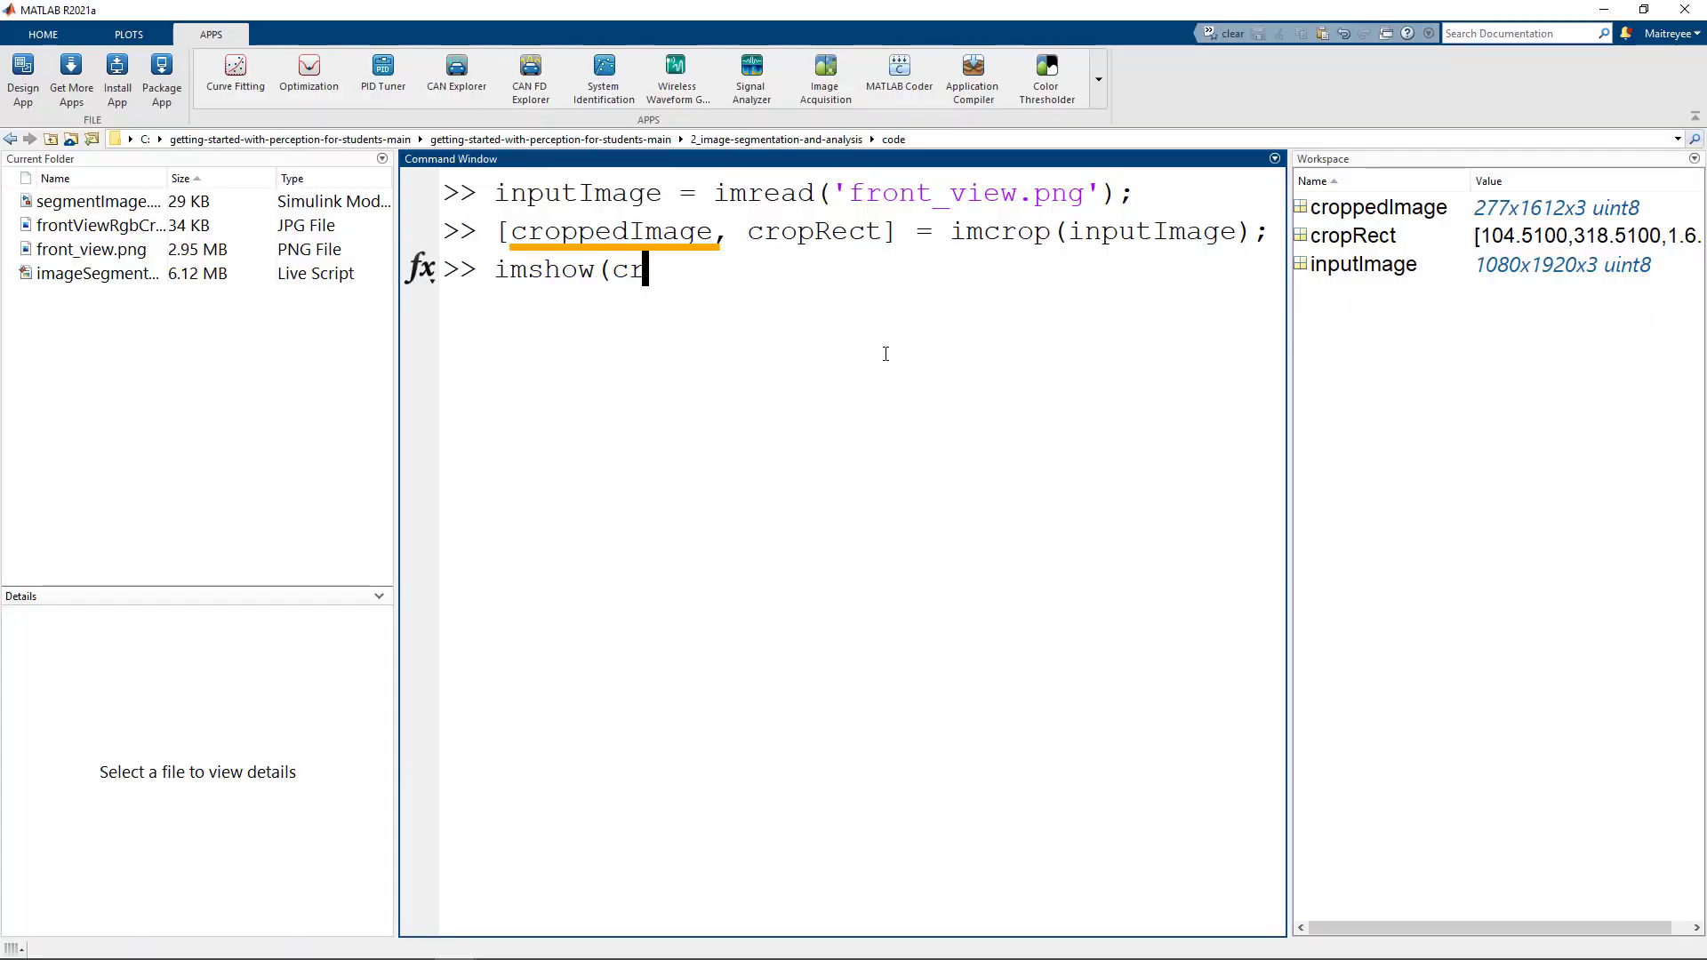
{"action": "type", "text": "oppedImage)"}
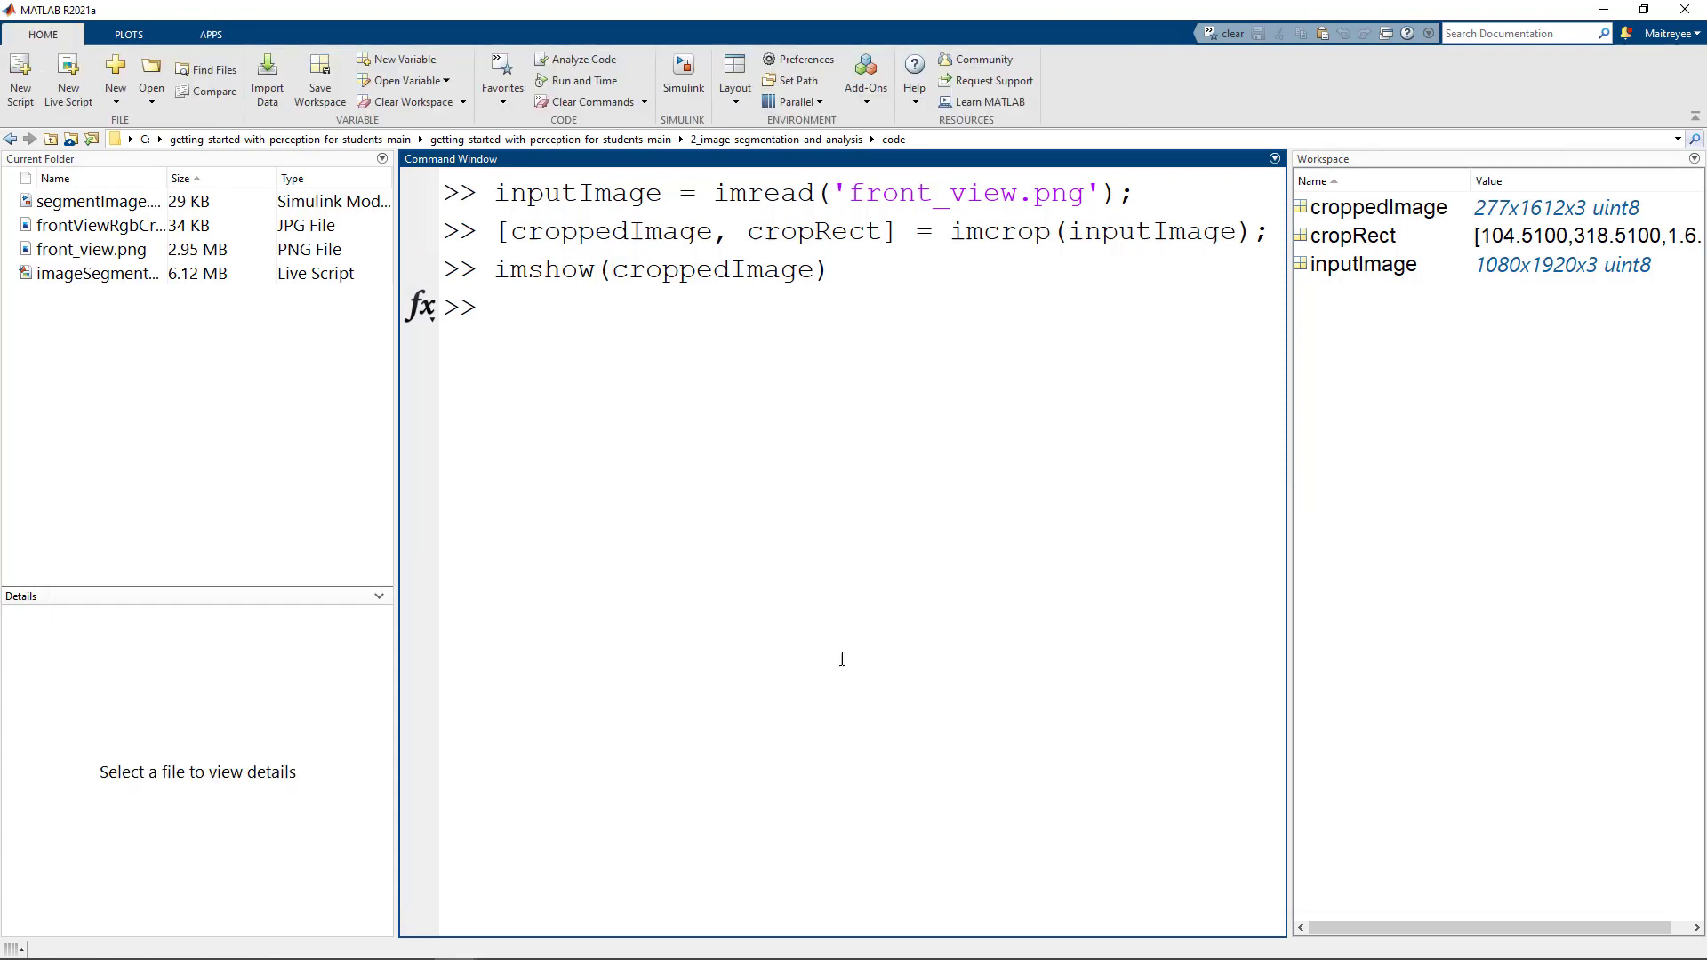
{"action": "mouse_move", "coordinate": [946, 585]}
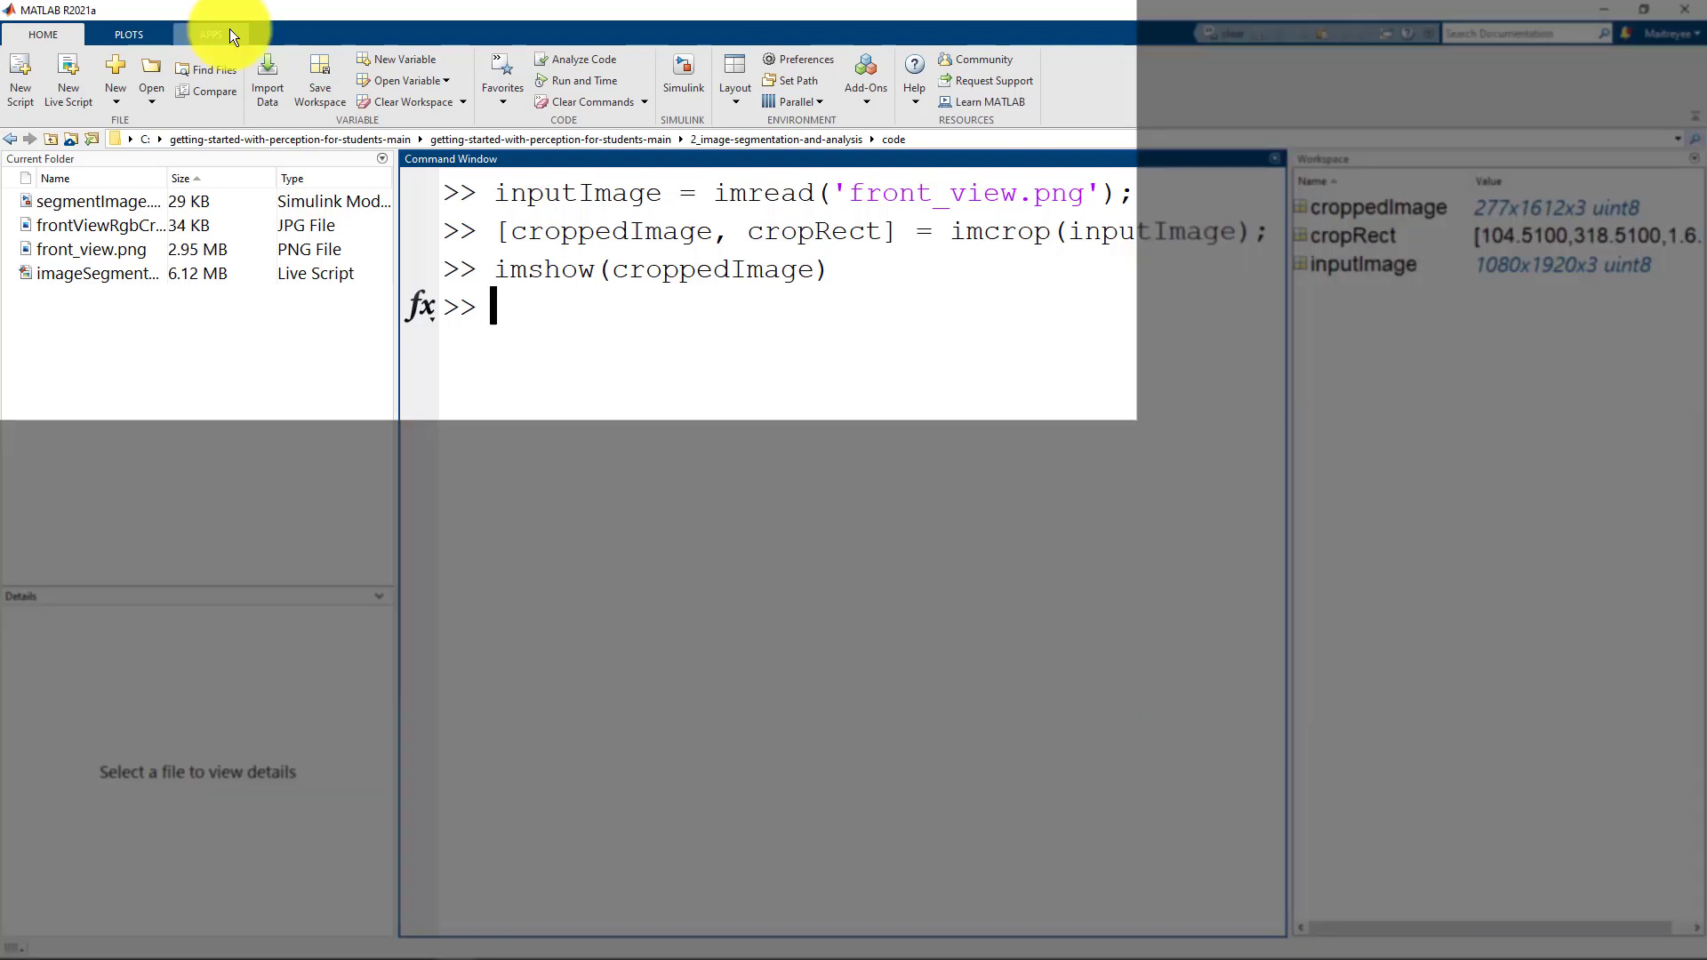
Launch Color Thresholder from the APPS gallery.
{"action": "left_click", "coordinate": [212, 33]}
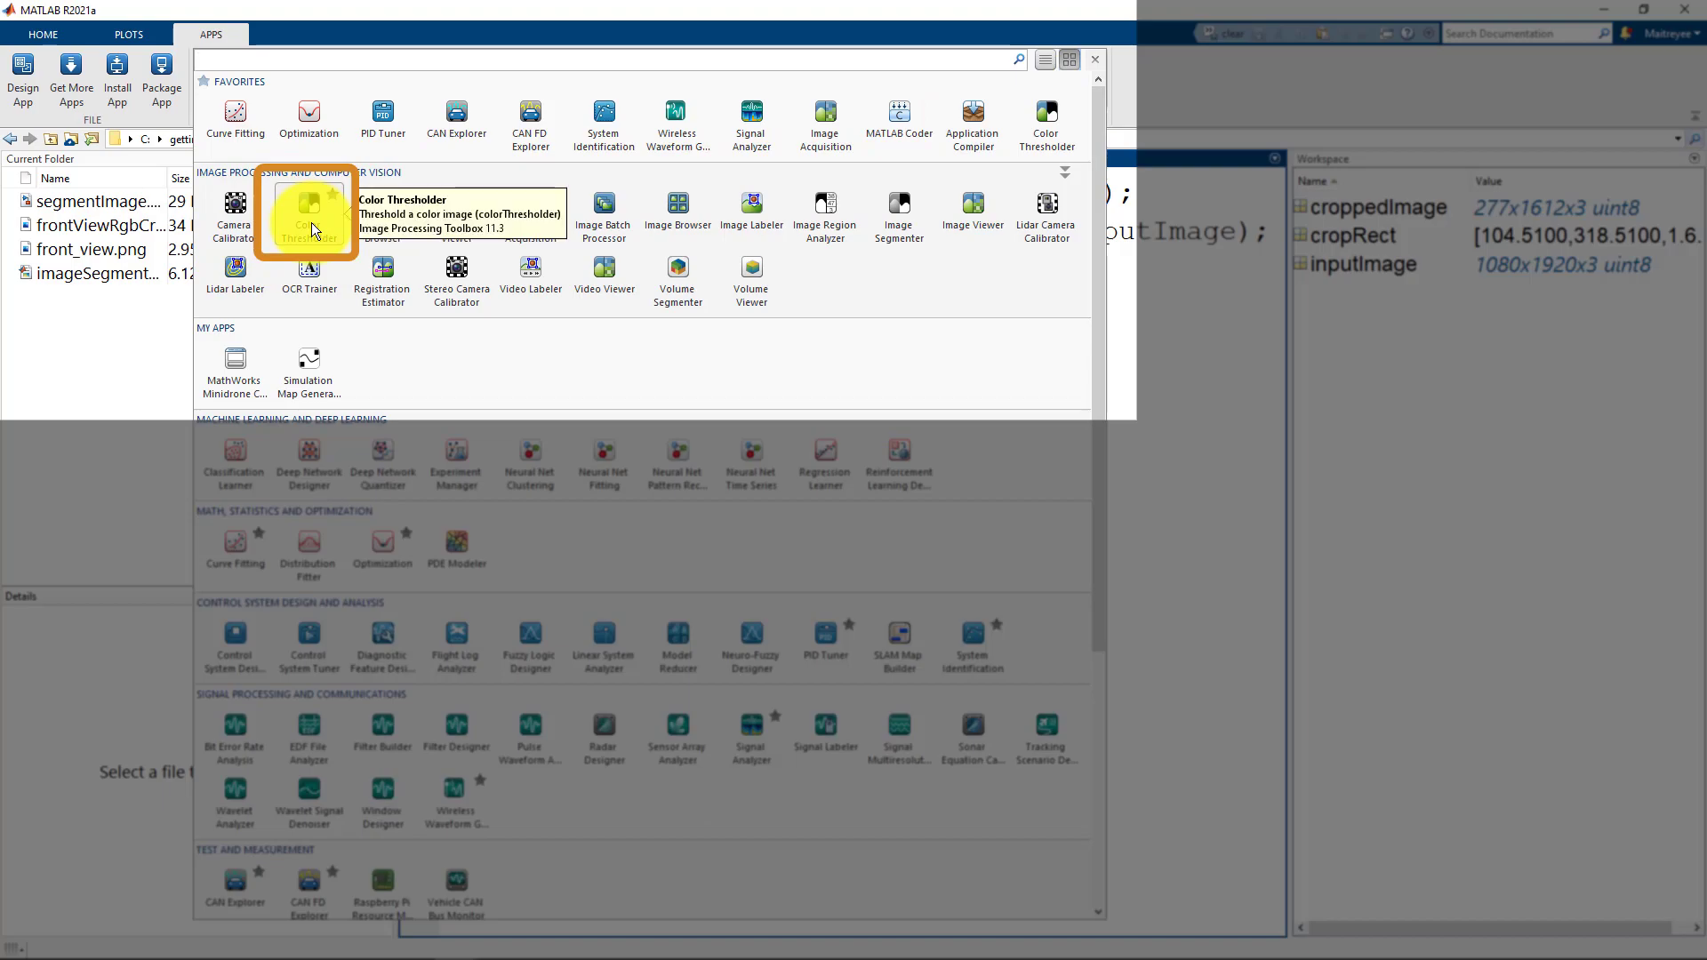
{"action": "left_click", "coordinate": [307, 213]}
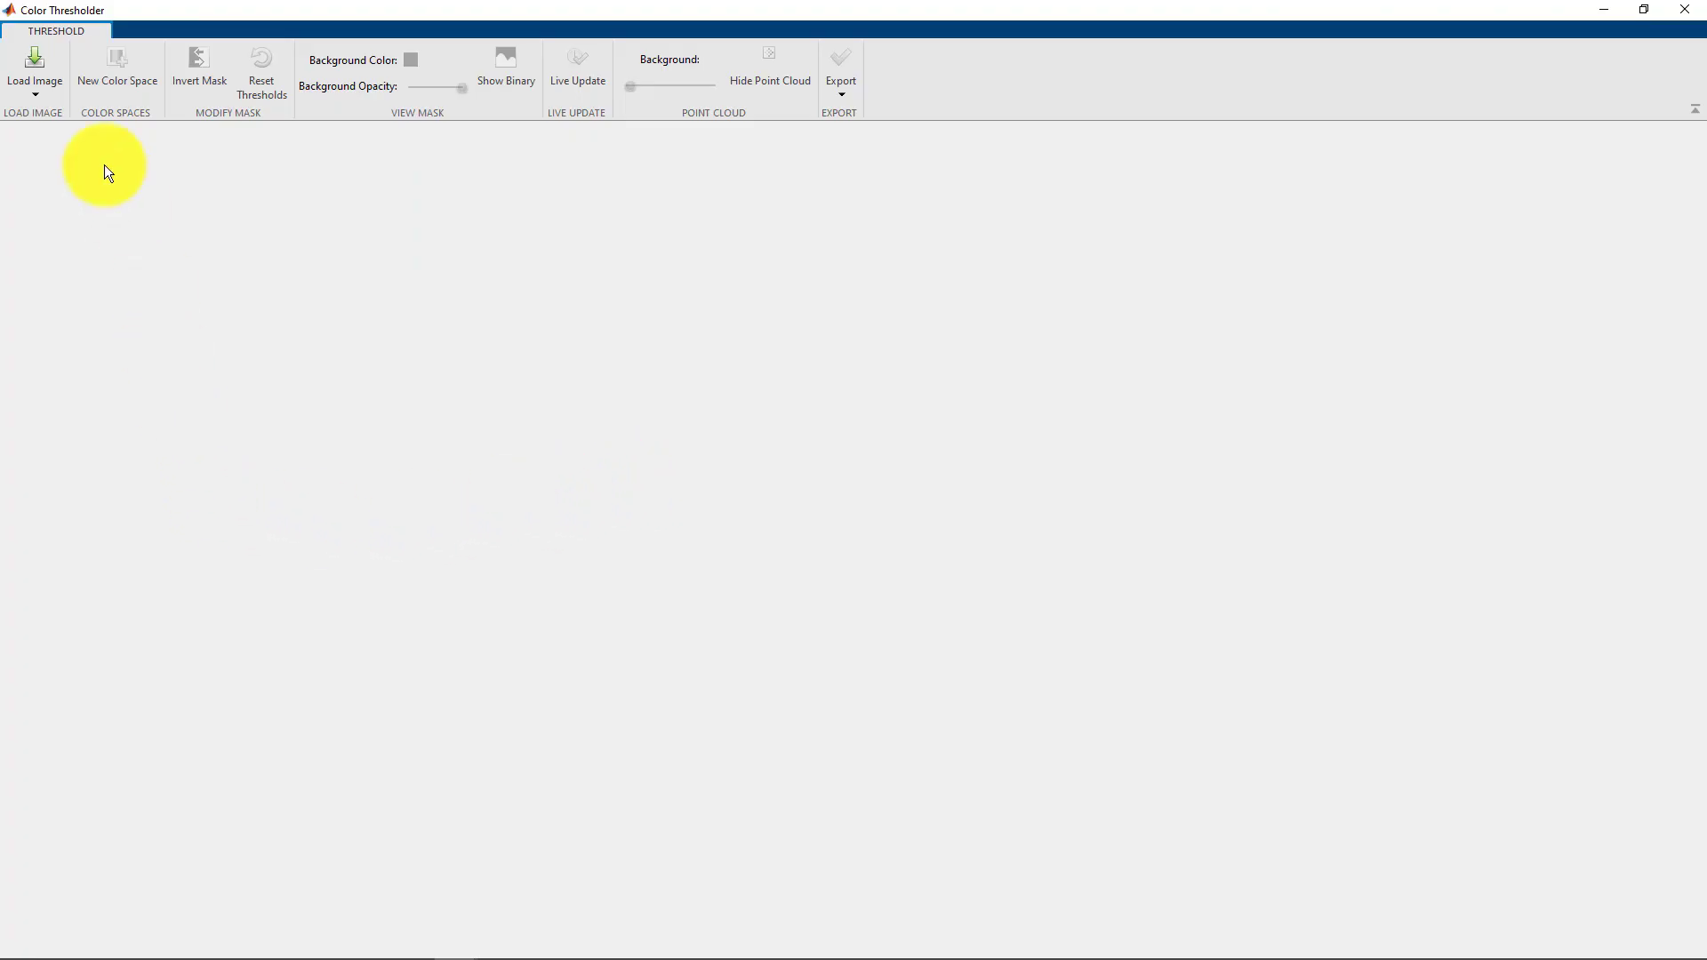
Import croppedImage from the workspace into Color Thresholder to reach the four color space choices.
{"action": "left_click", "coordinate": [33, 78]}
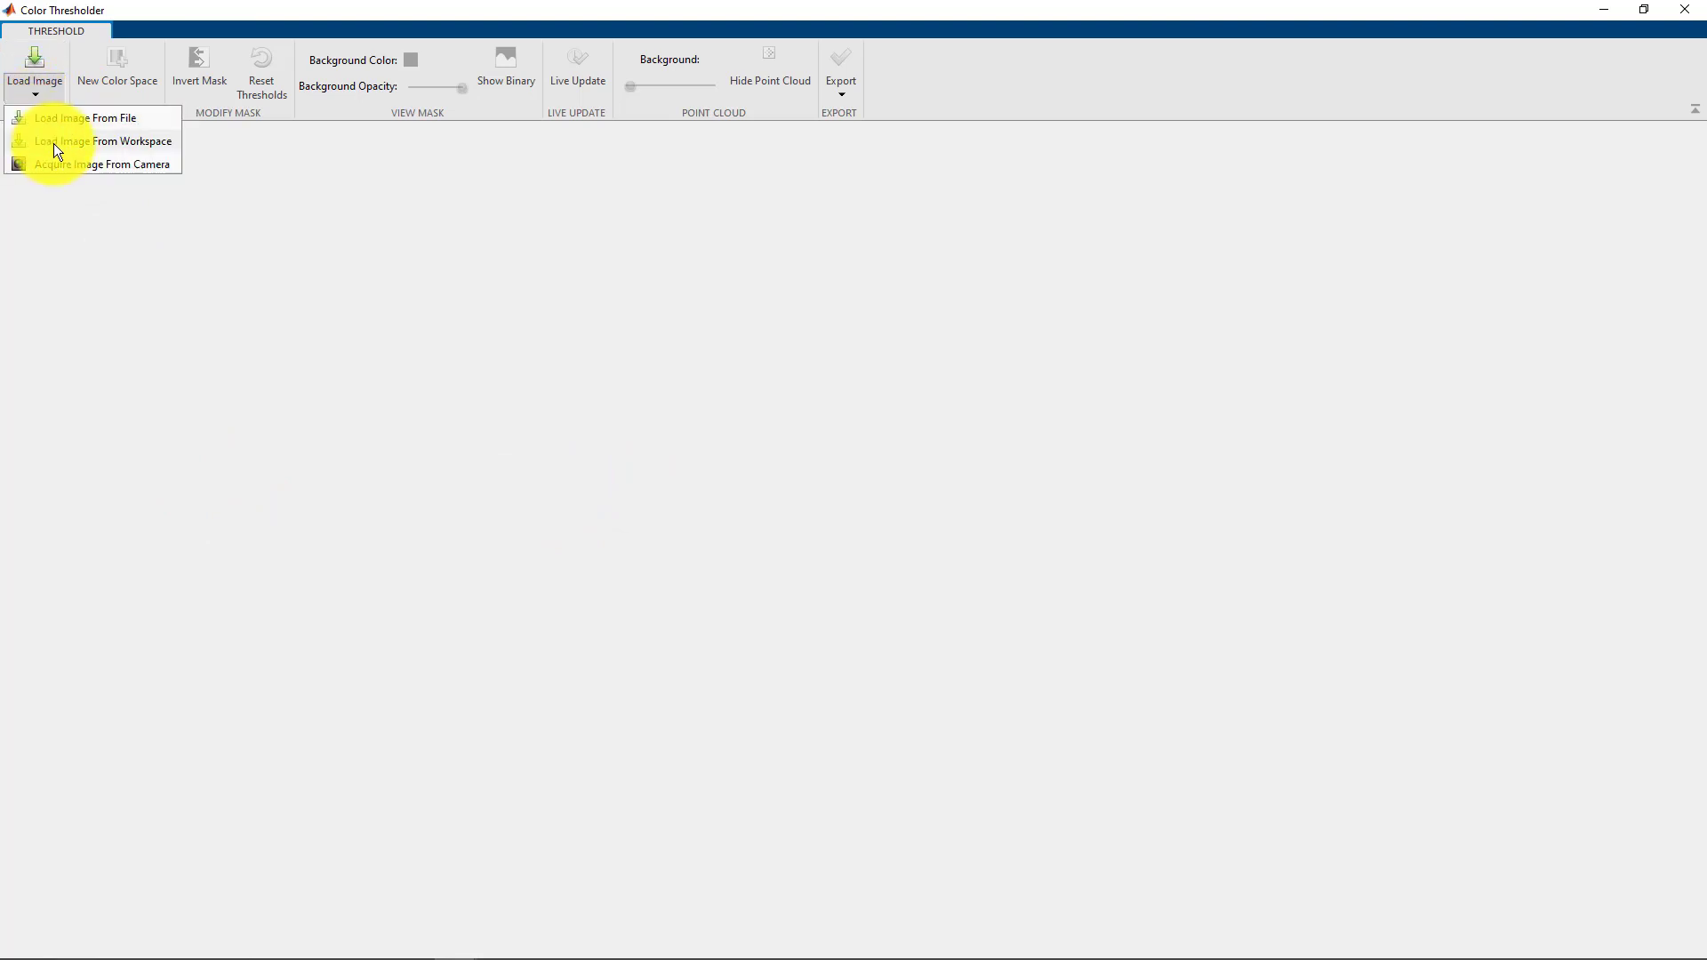
{"action": "left_click", "coordinate": [102, 141]}
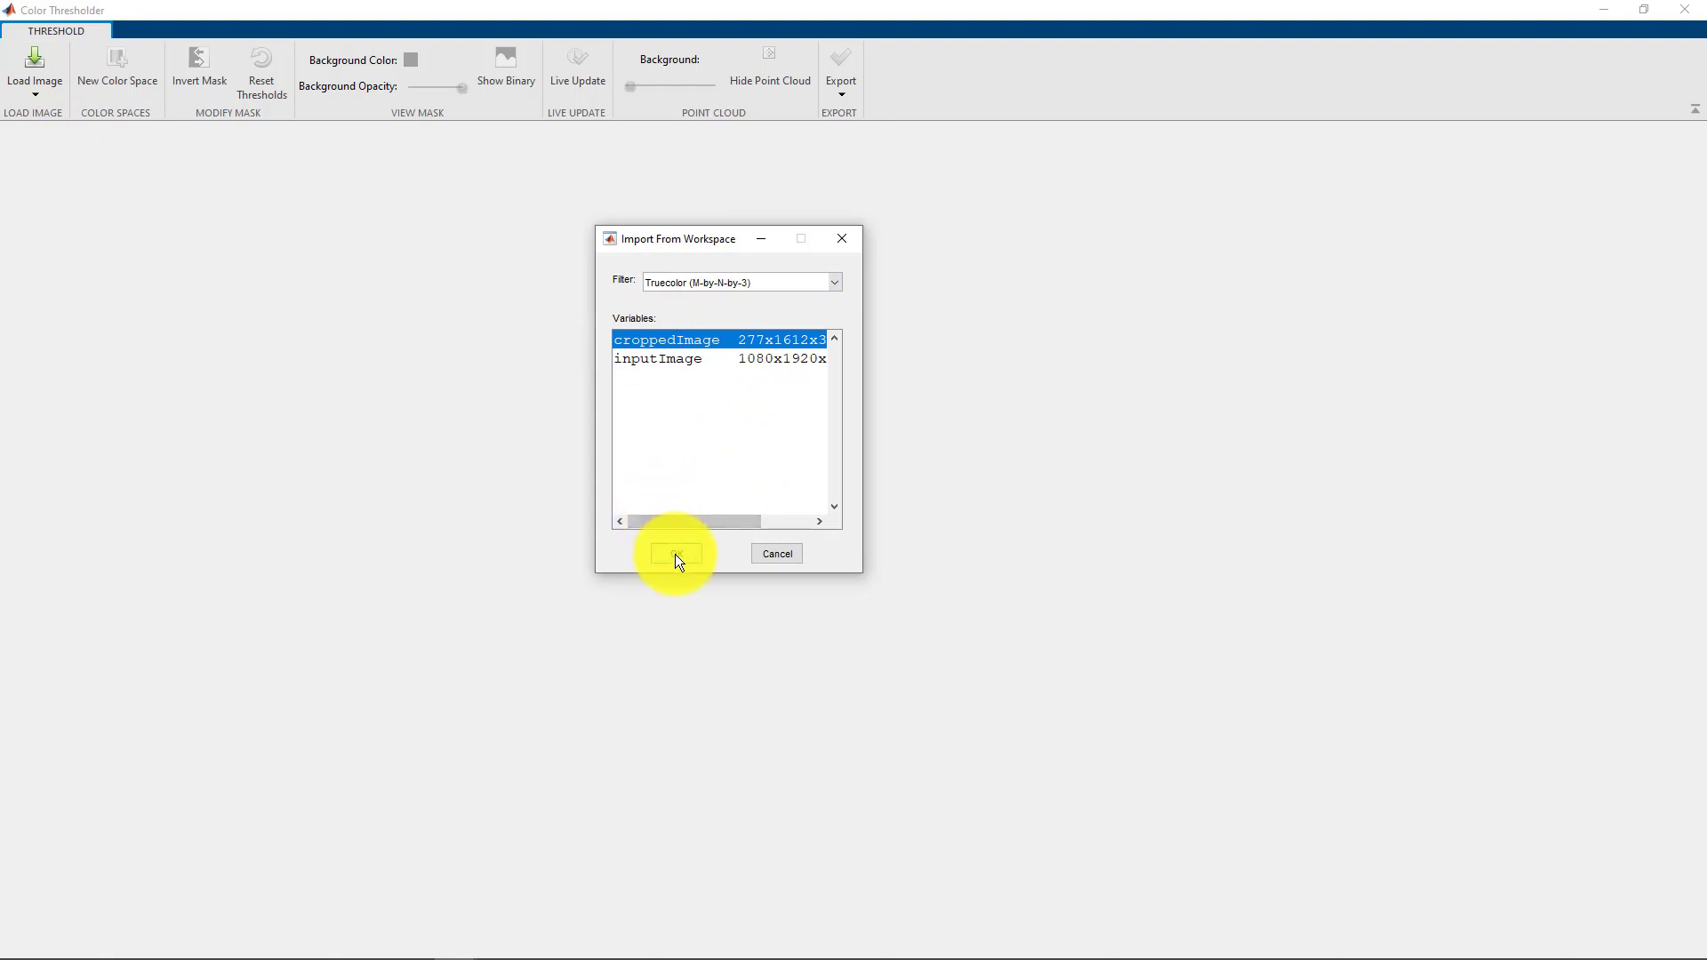
{"action": "left_click", "coordinate": [675, 553]}
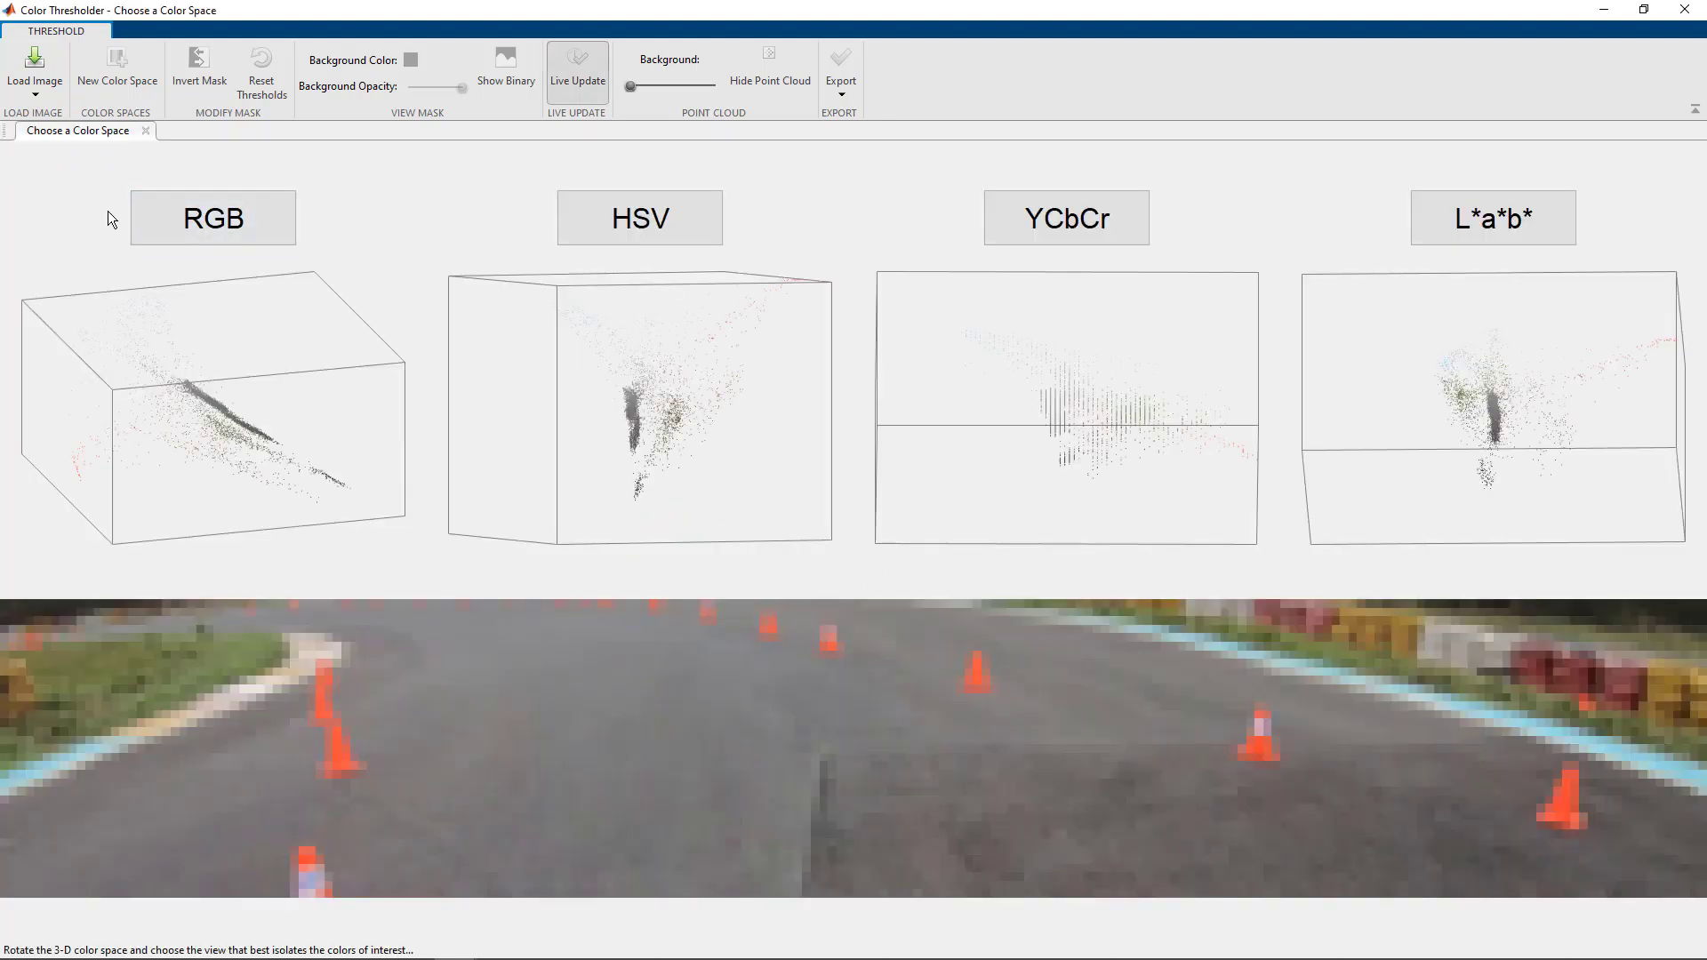
{"action": "left_click", "coordinate": [1065, 218]}
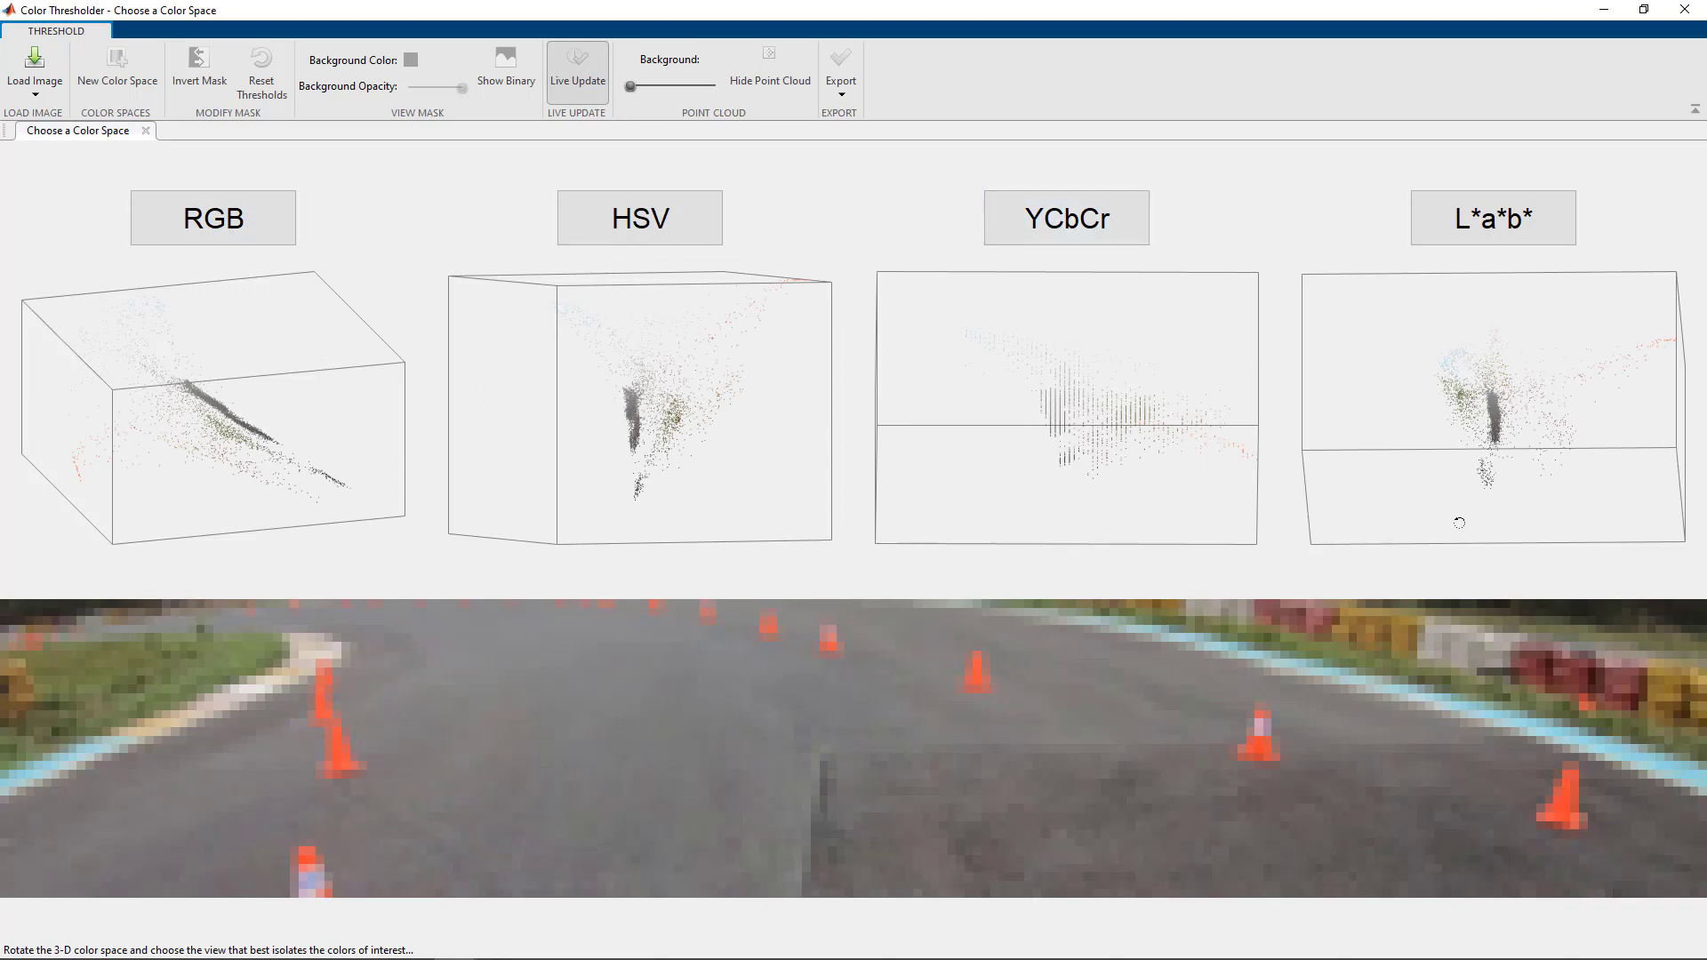
{"action": "left_click", "coordinate": [213, 218]}
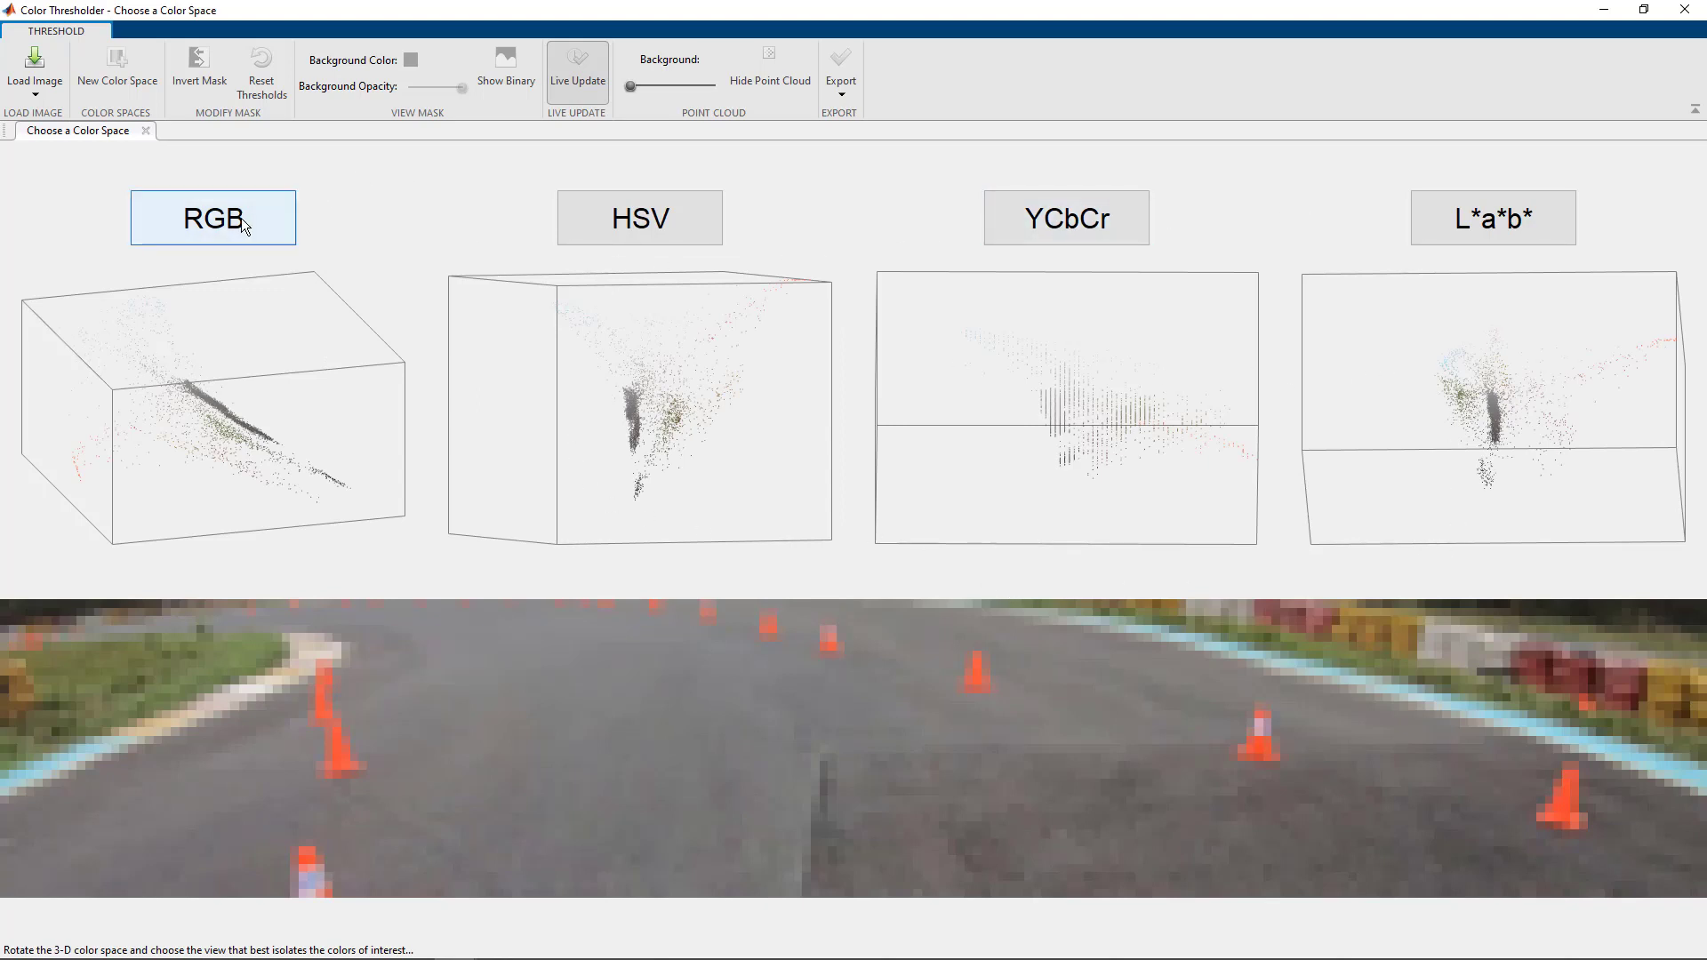
Threshold in RGB, lower Background Opacity, and show the orange cones as a binary mask.
{"action": "left_click", "coordinate": [212, 216]}
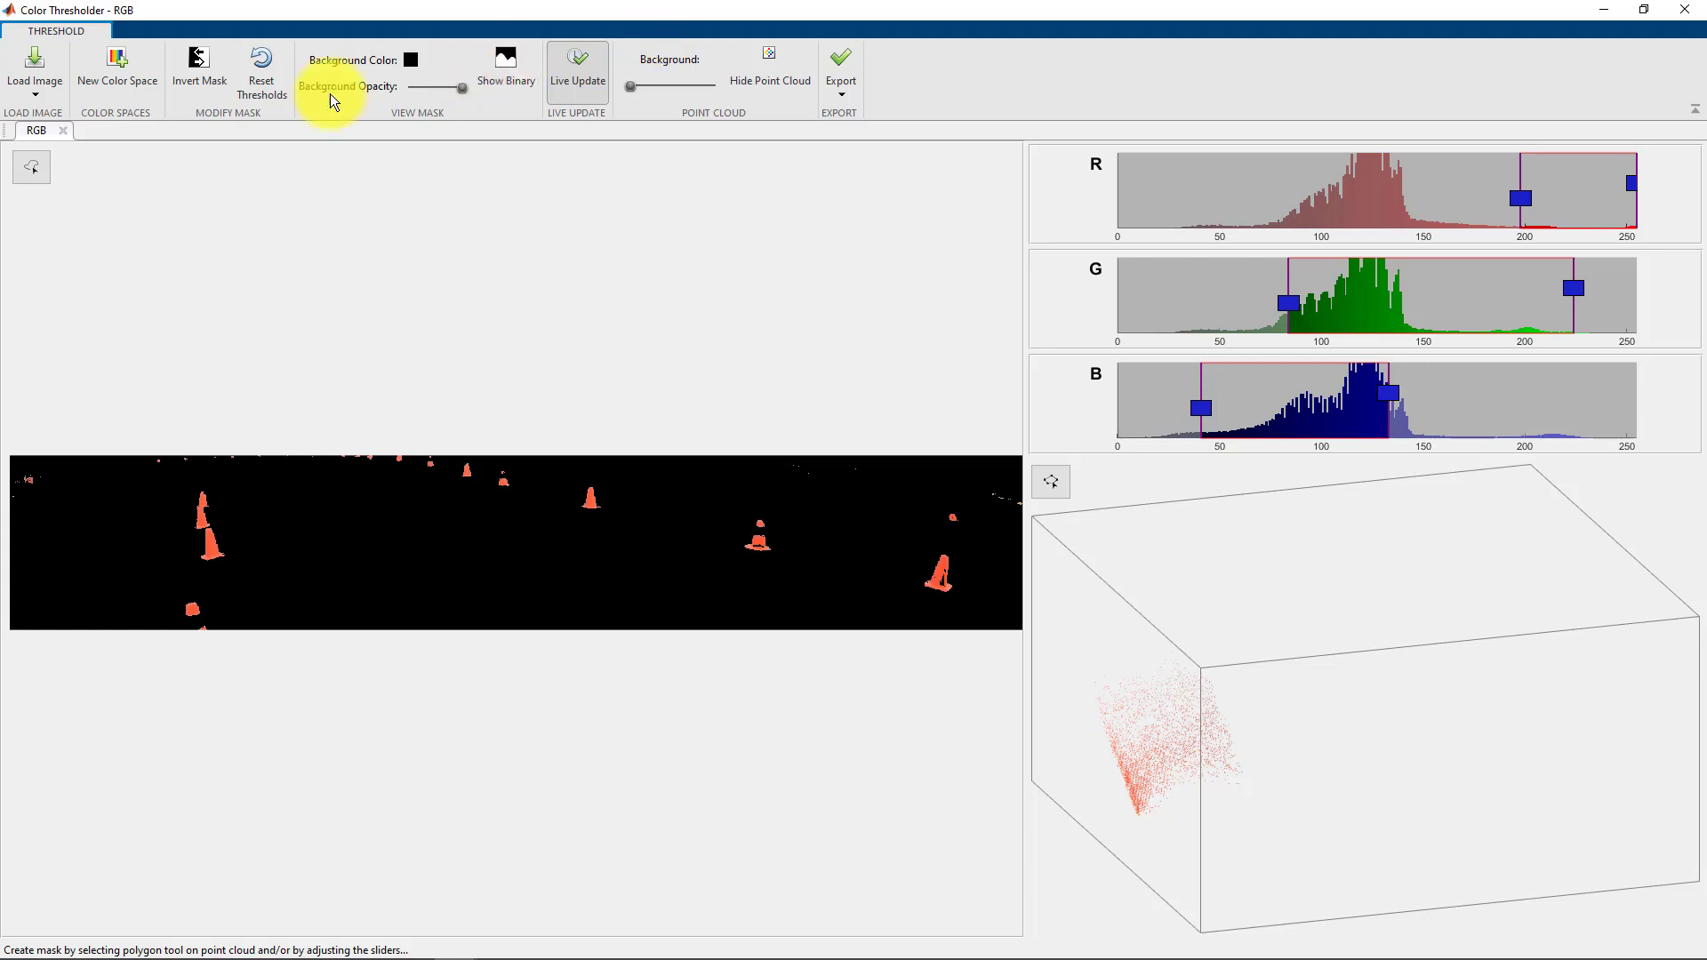
{"action": "left_click_drag", "start_coordinate": [419, 87], "coordinate": [435, 87]}
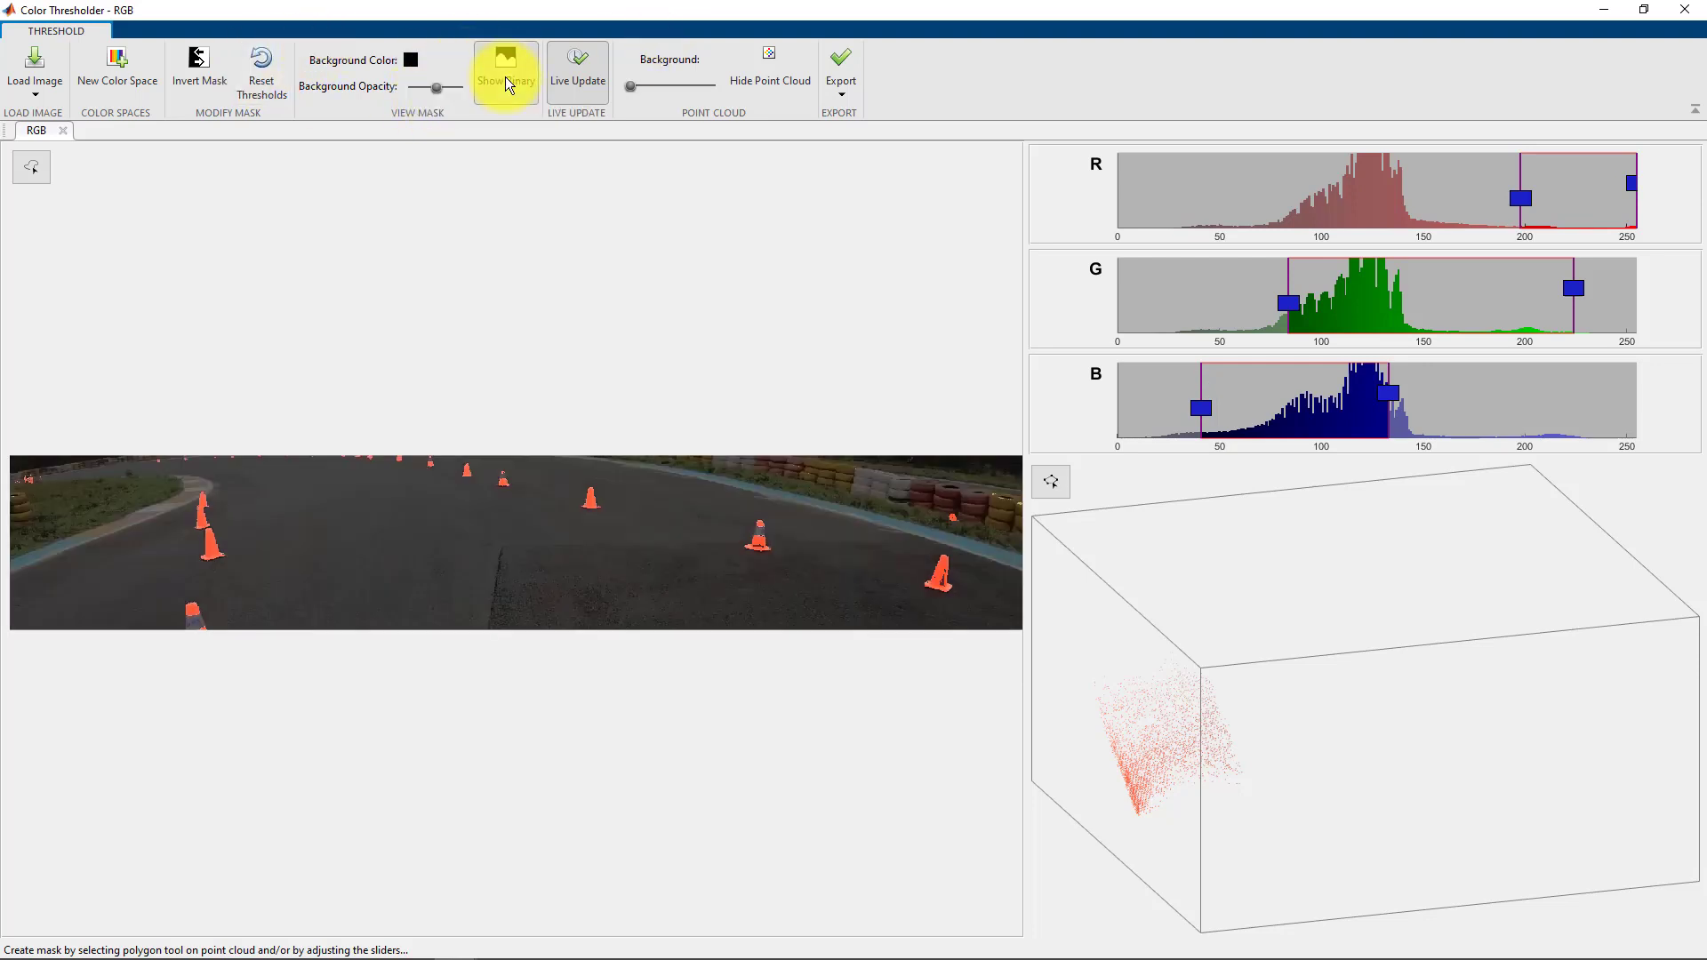
{"action": "left_click", "coordinate": [505, 72]}
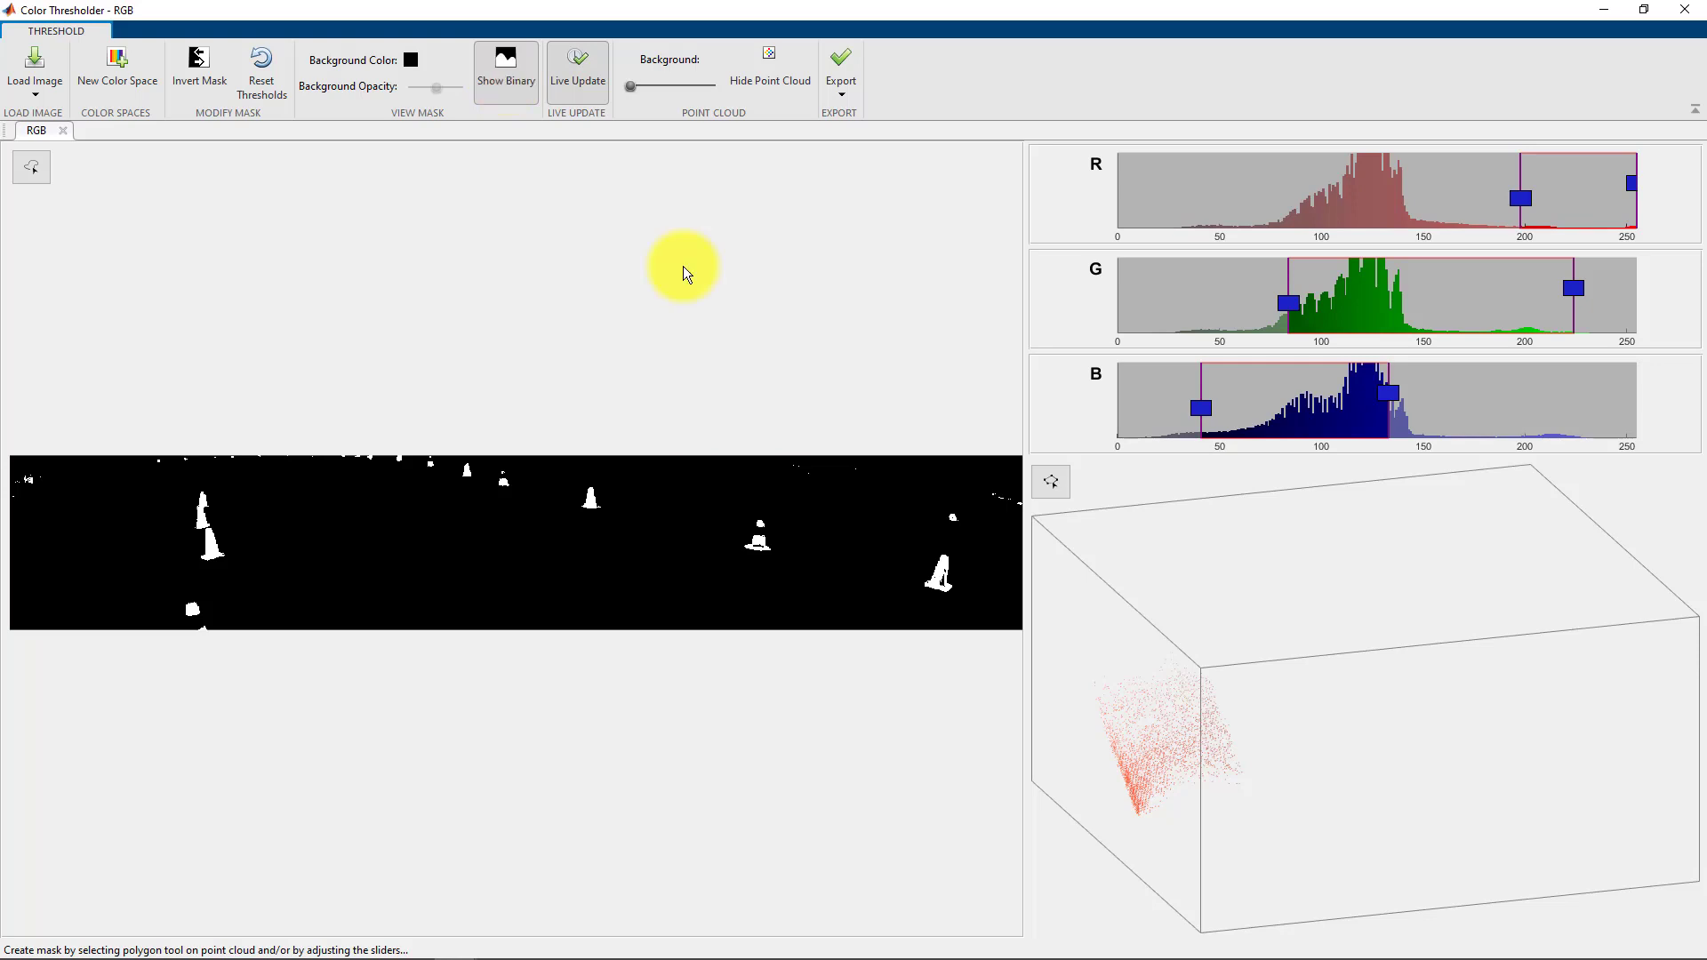
{"action": "mouse_move", "coordinate": [724, 144]}
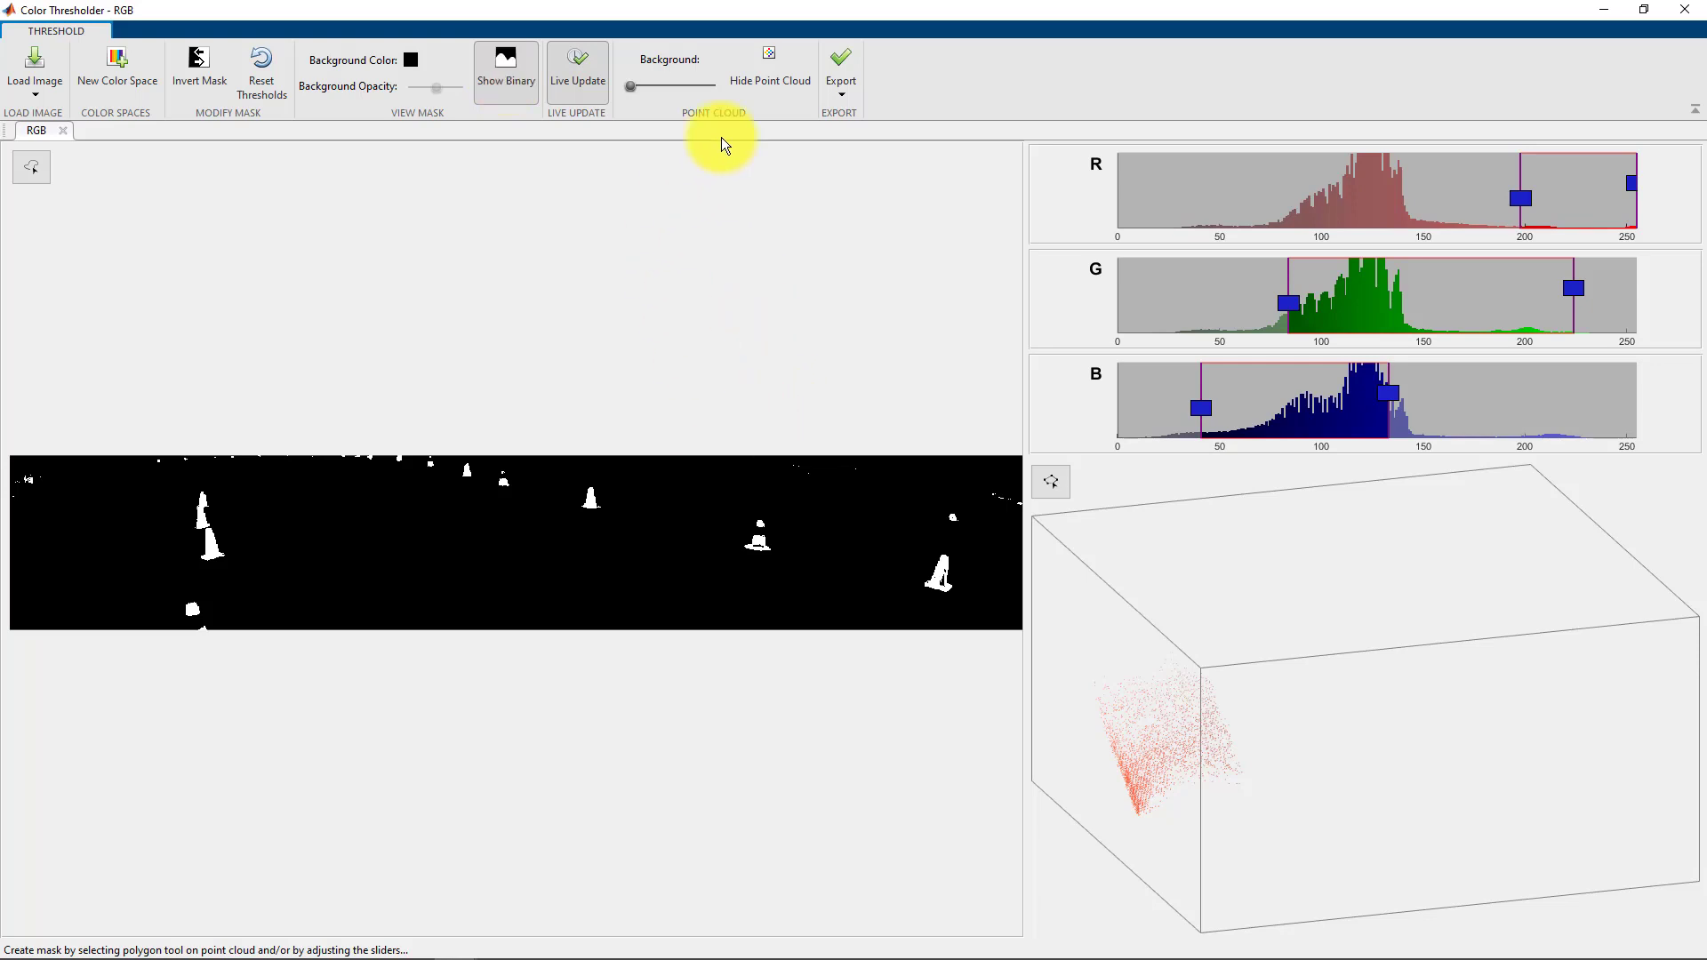
{"action": "left_click", "coordinate": [840, 65]}
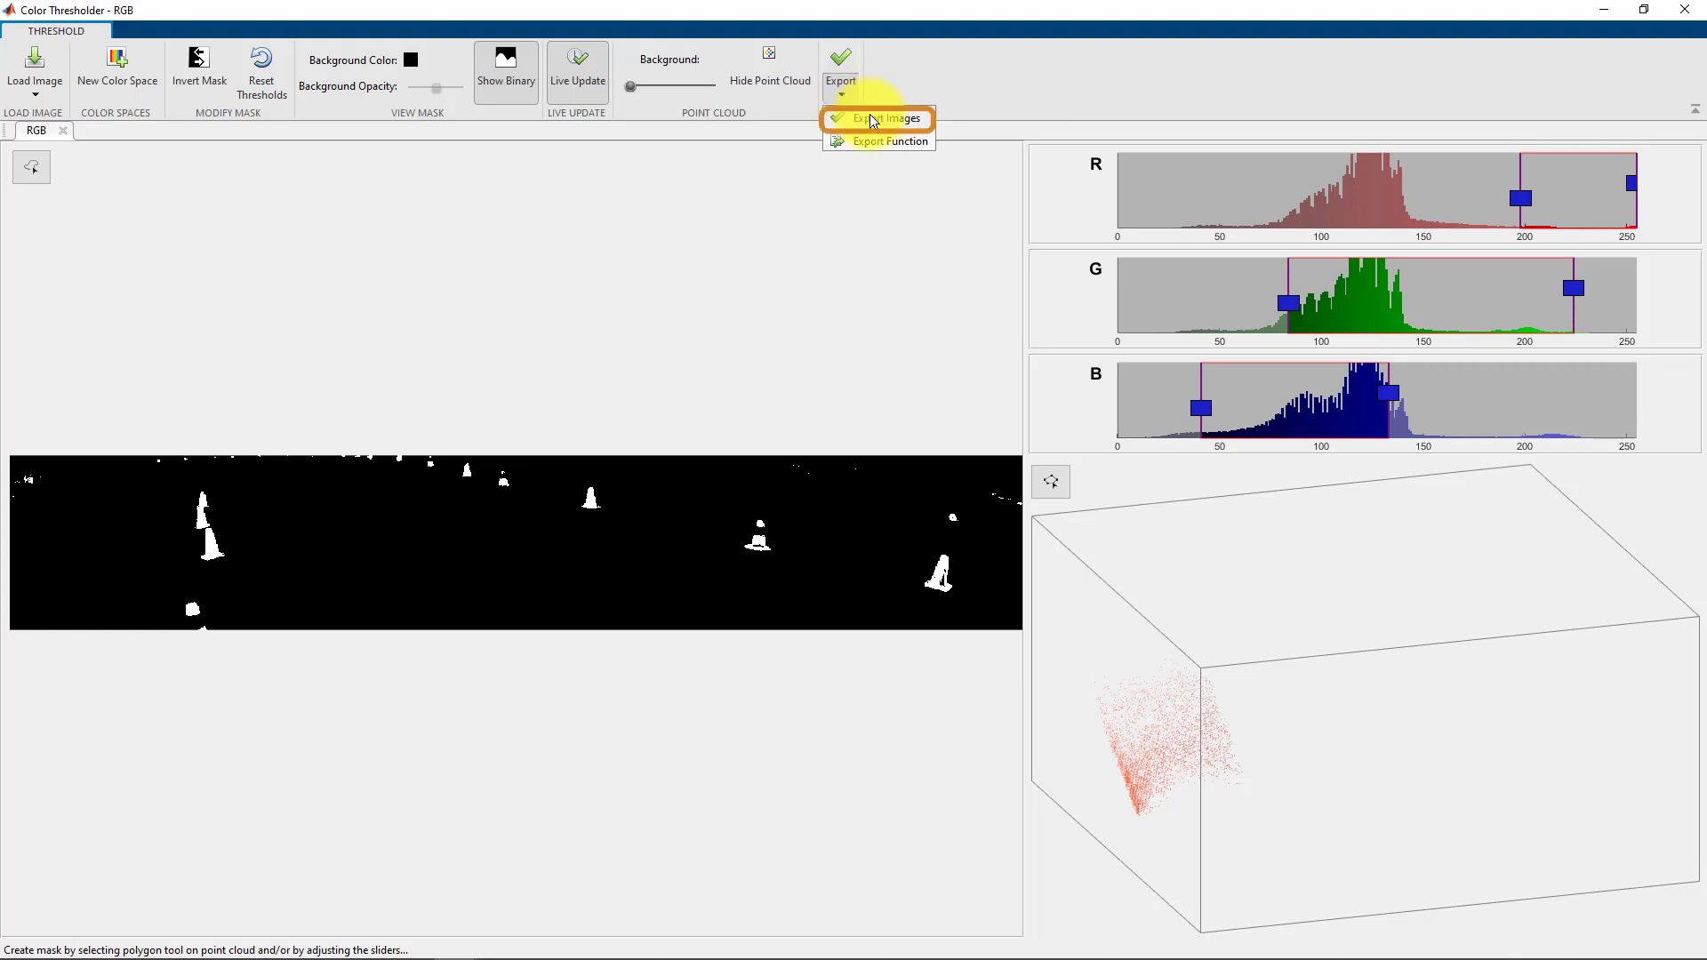
{"action": "mouse_move", "coordinate": [876, 141]}
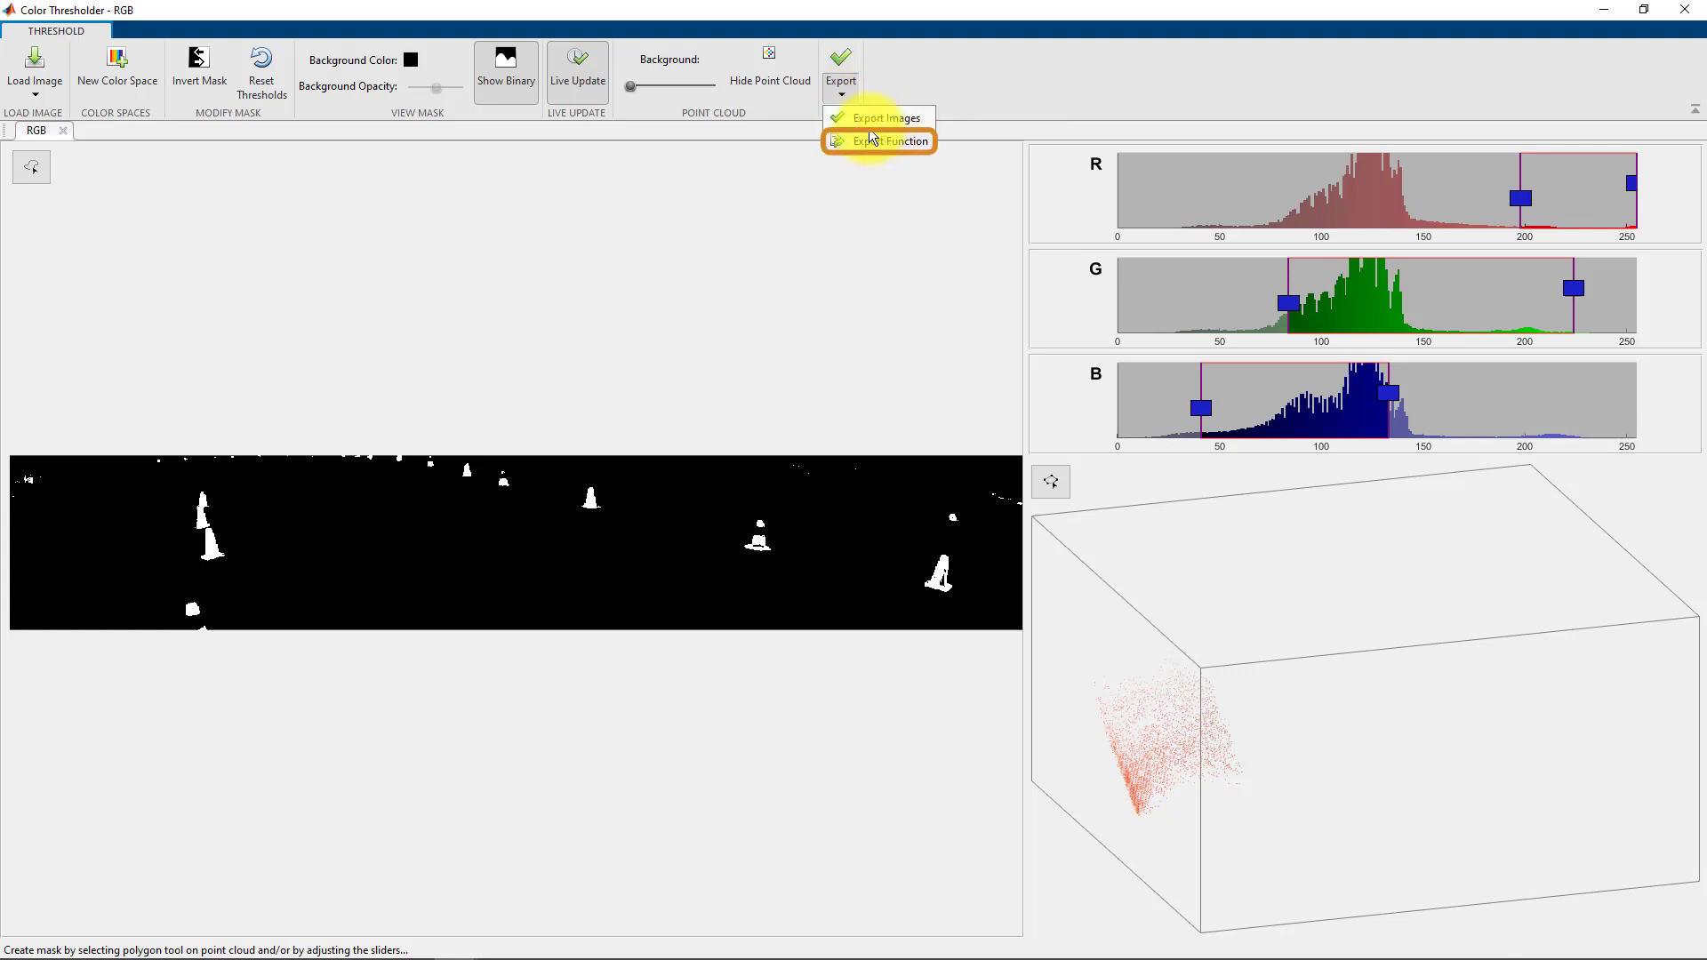
{"action": "mouse_move", "coordinate": [877, 117]}
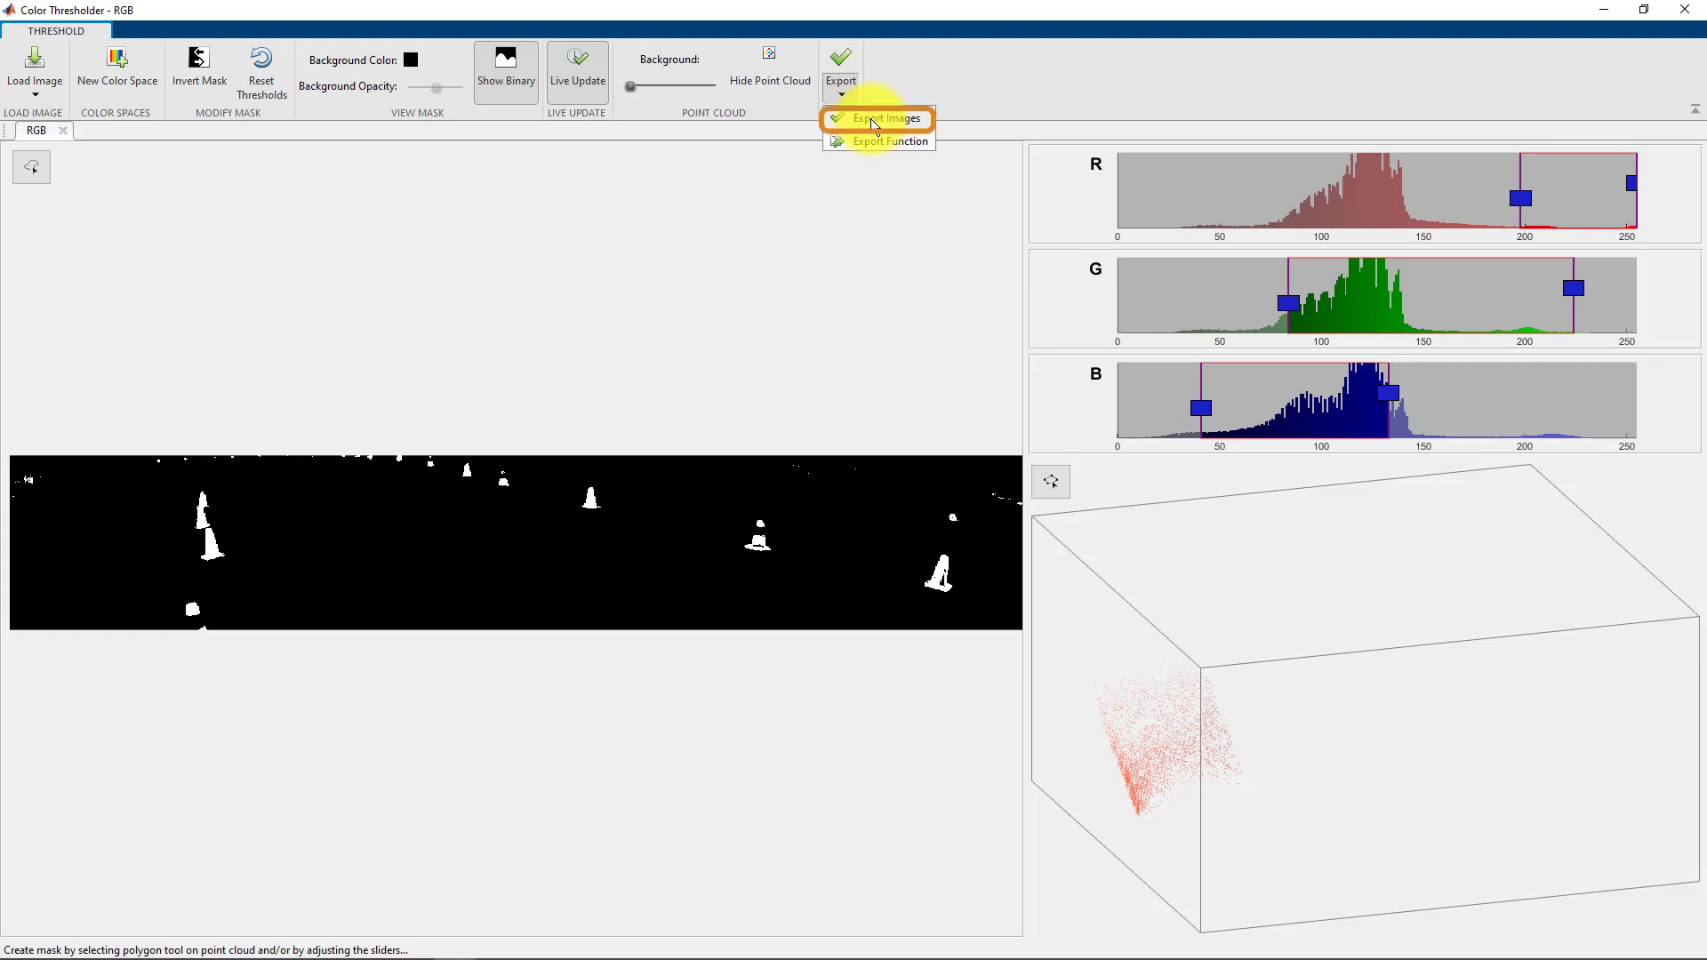
Export the BW mask and masked RGB image to the workspace, excluding the input RGB image.
{"action": "left_click", "coordinate": [891, 119]}
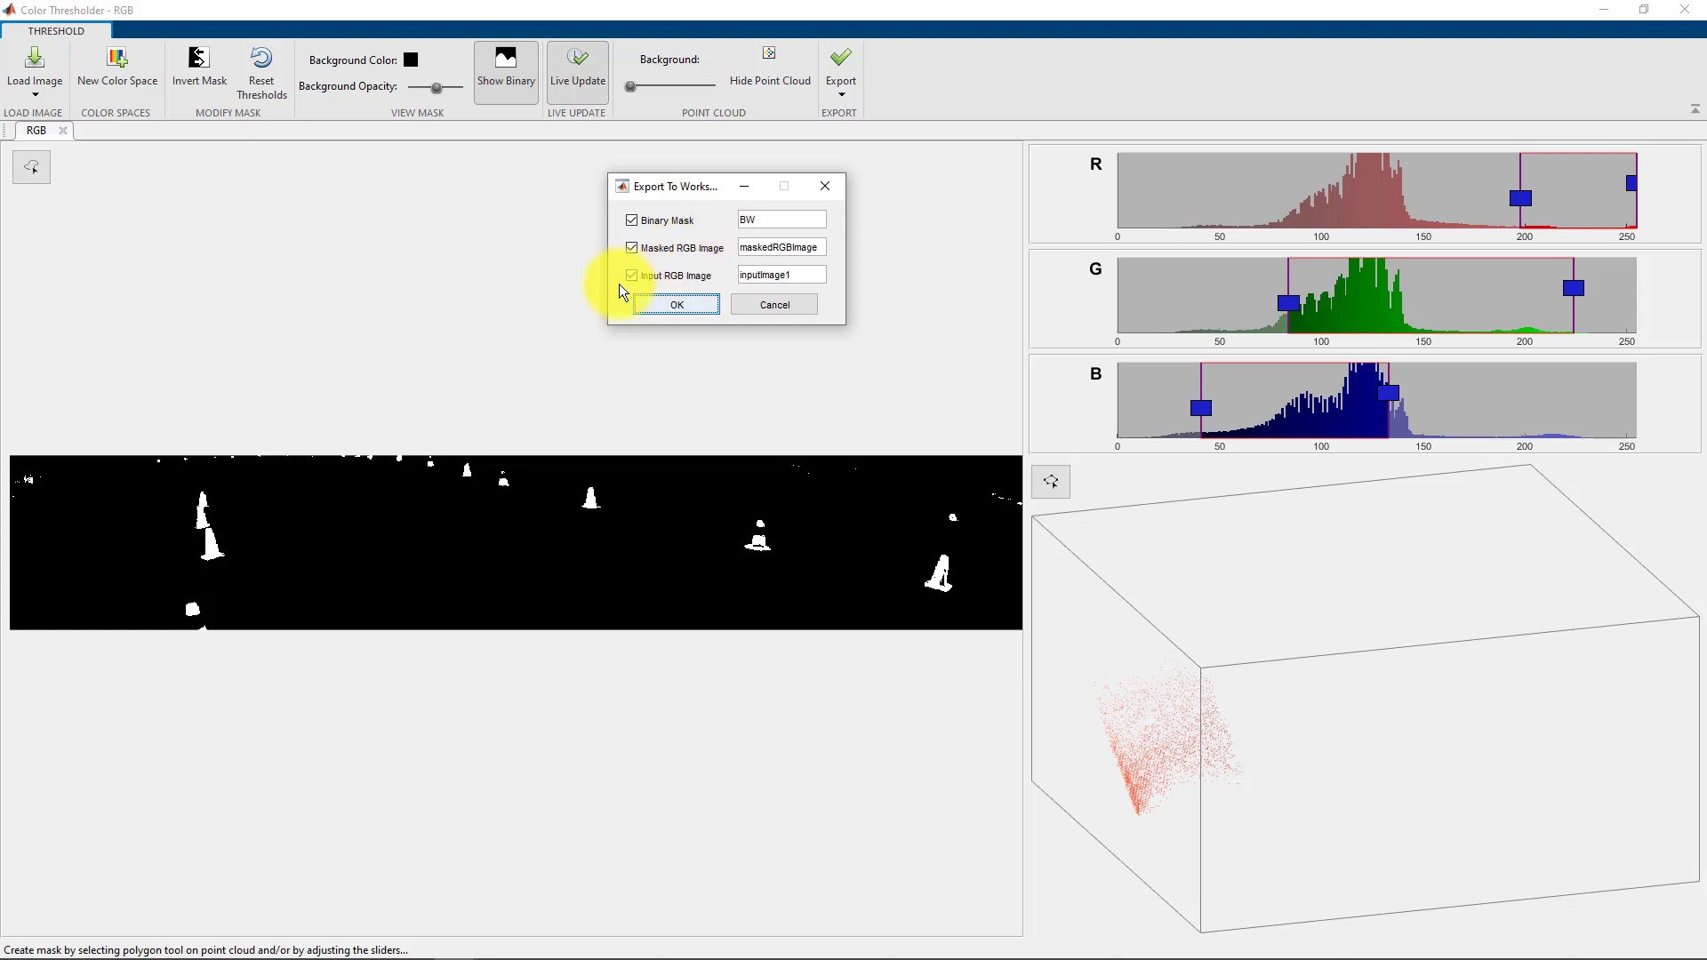
{"action": "left_click", "coordinate": [631, 275]}
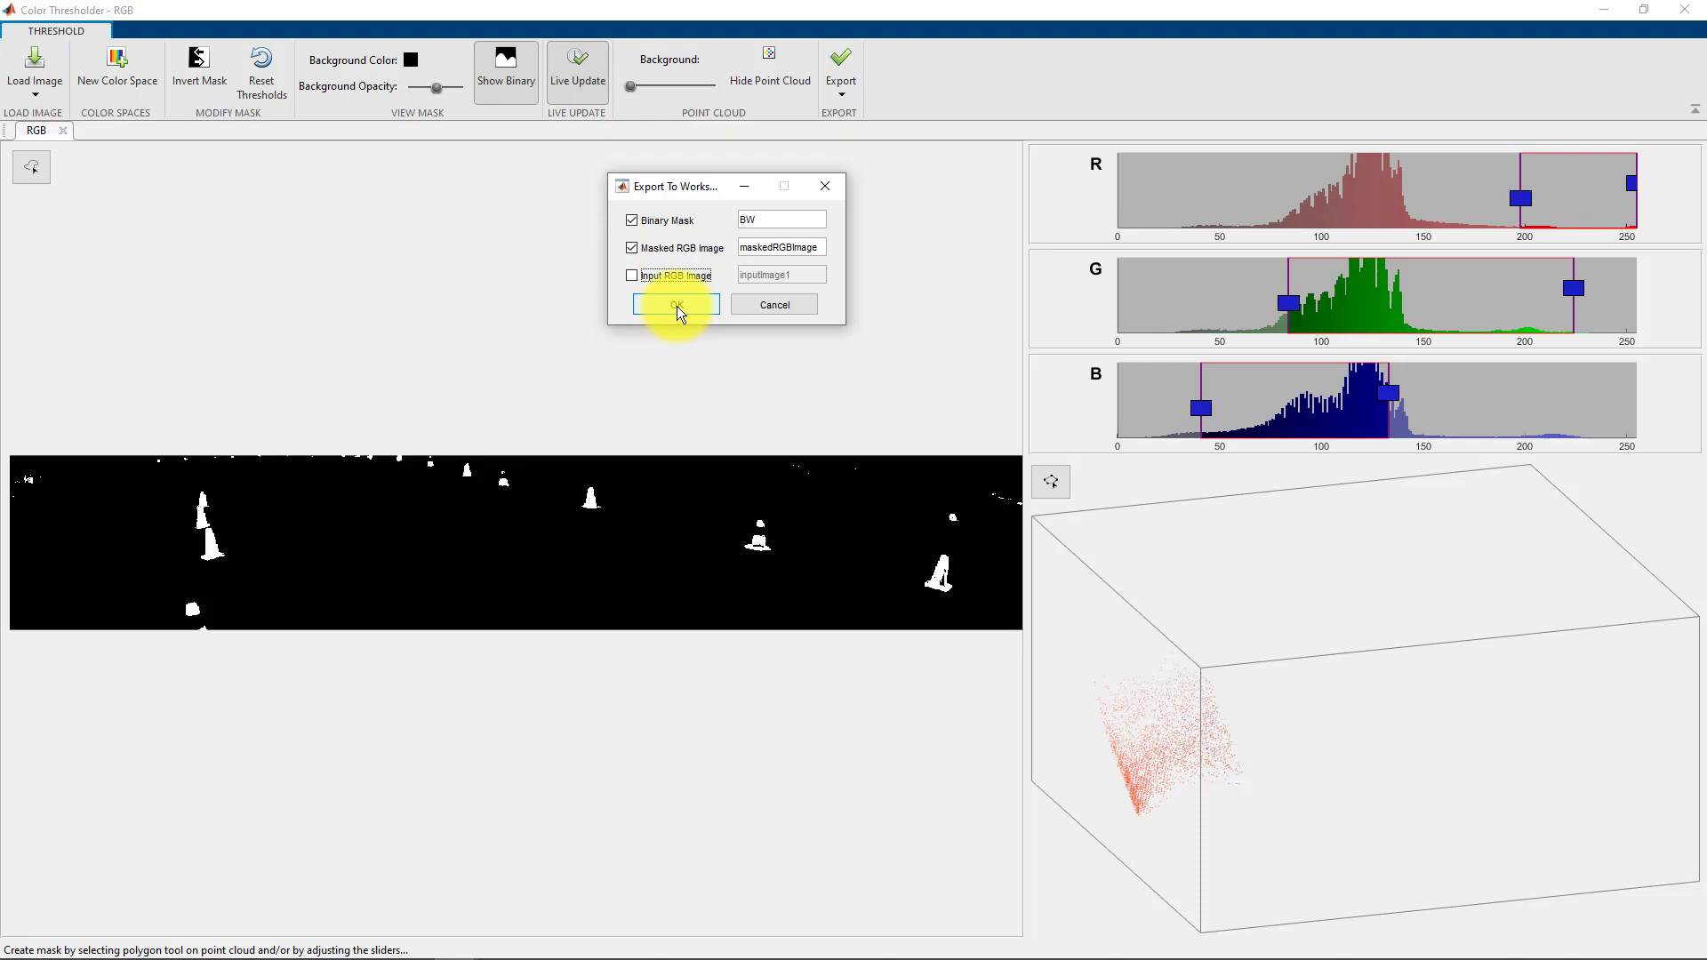
{"action": "left_click", "coordinate": [674, 304]}
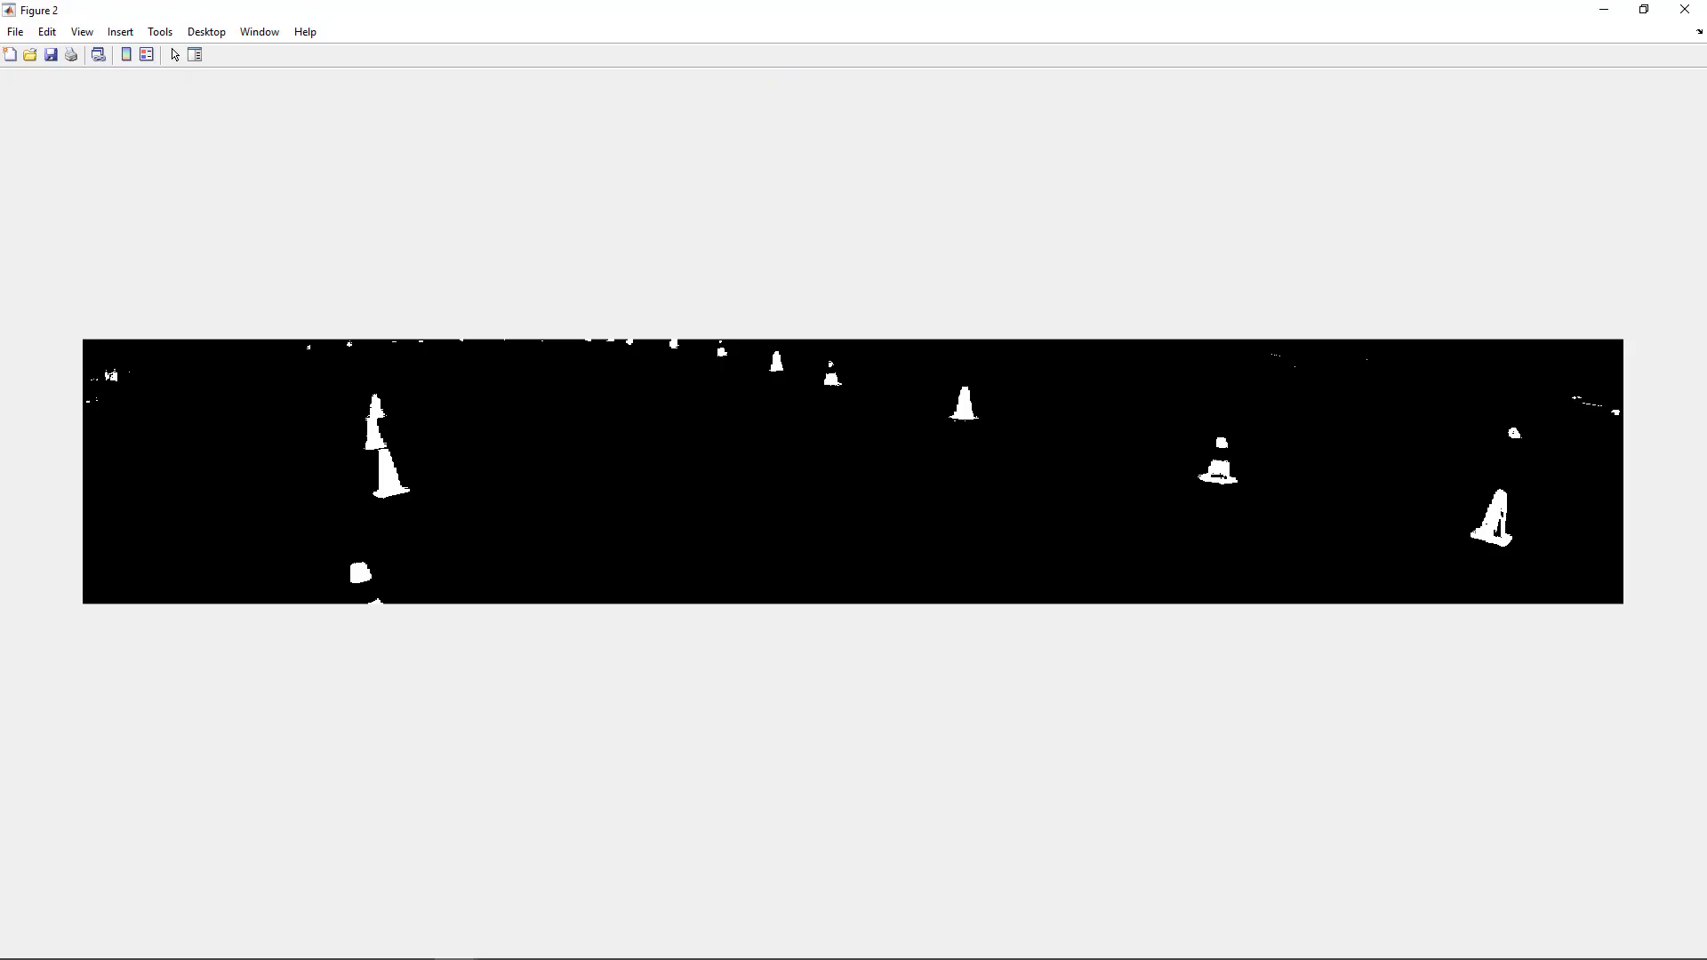
{"action": "mouse_move", "coordinate": [1499, 535]}
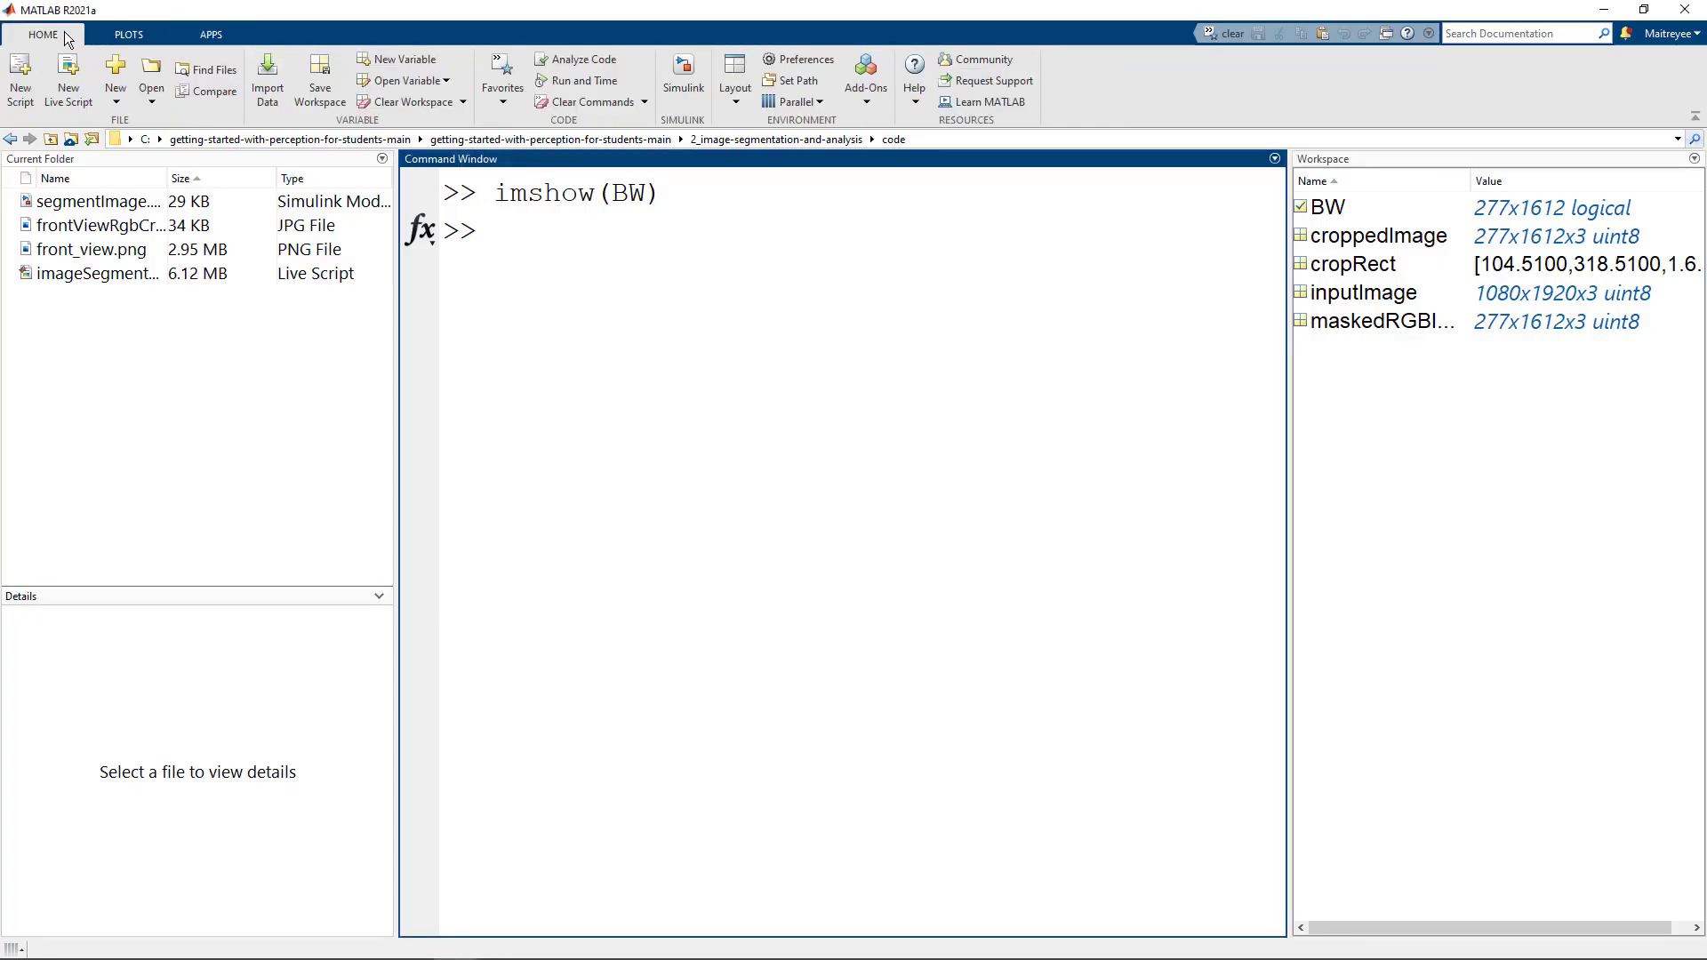
Launch Image Segmenter from the APPS gallery under Image Processing and Computer Vision.
{"action": "left_click", "coordinate": [210, 34]}
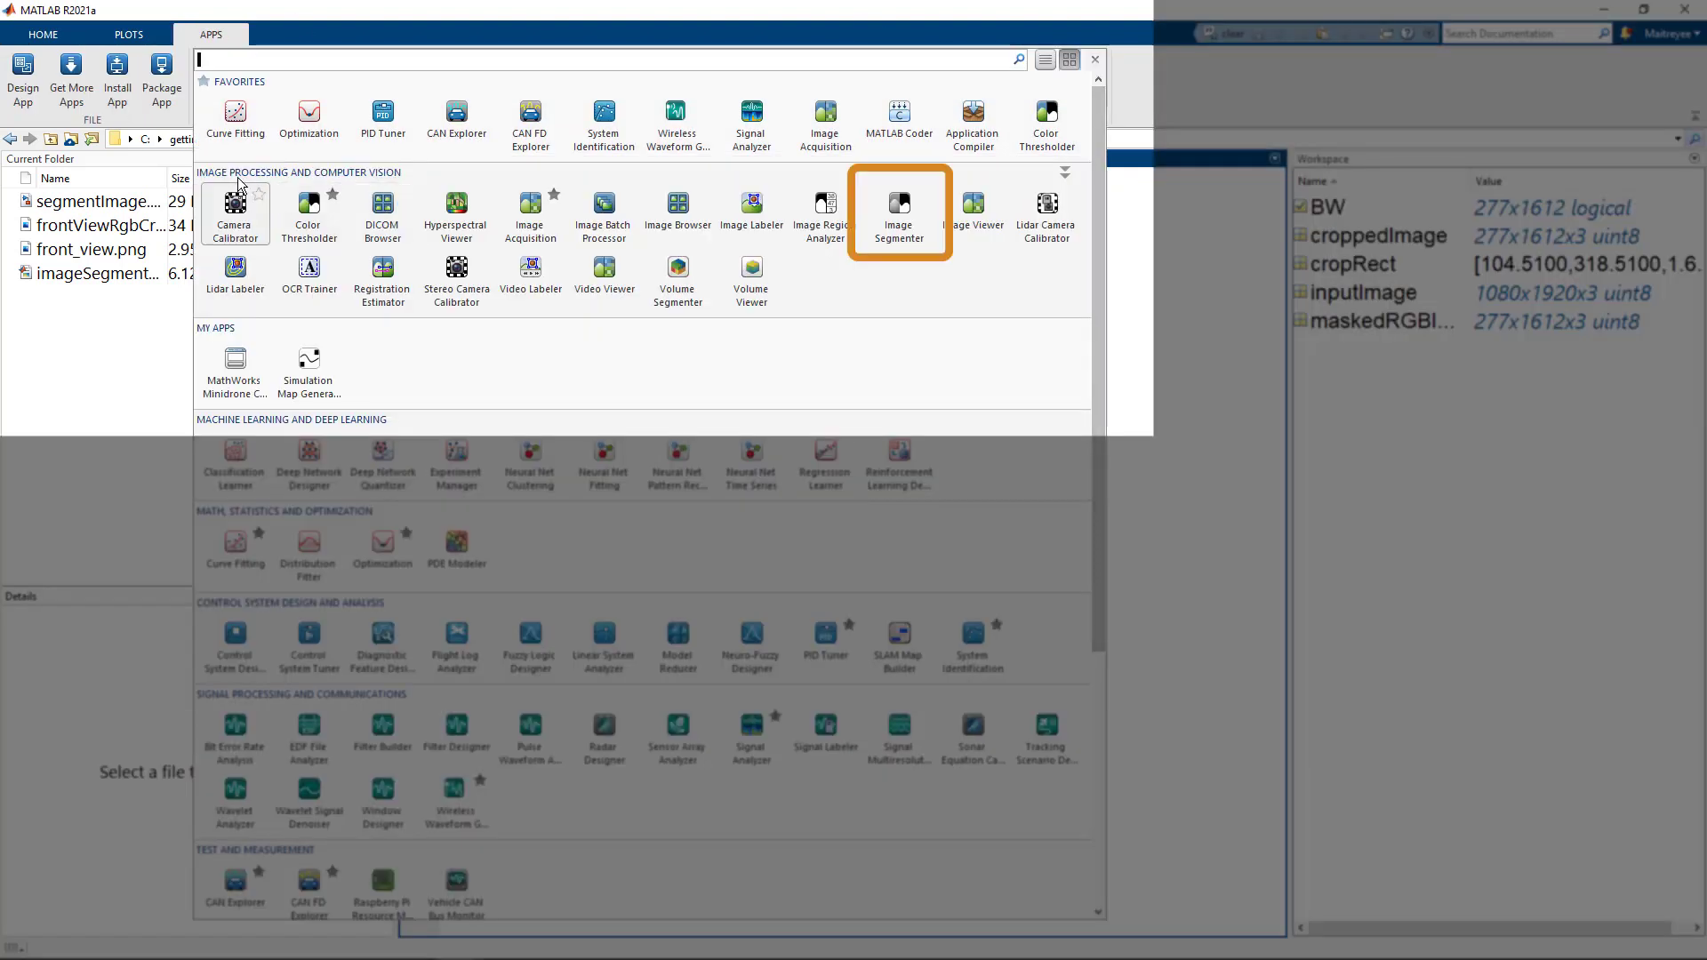
{"action": "mouse_move", "coordinate": [898, 212]}
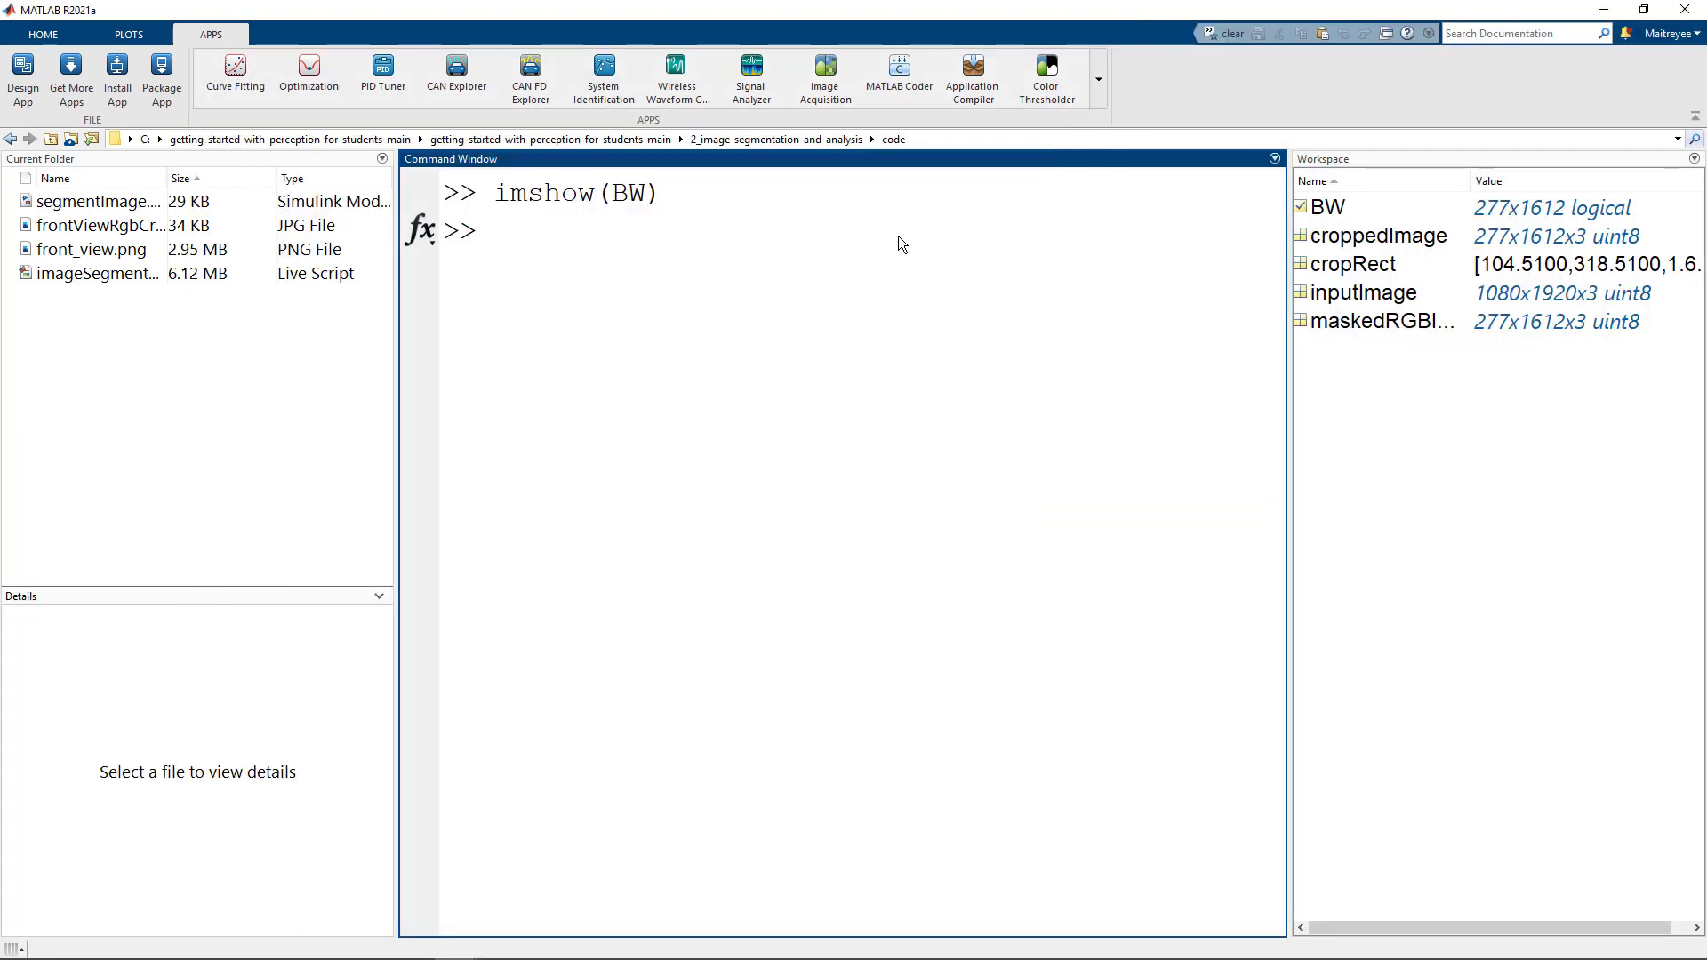
{"action": "left_click", "coordinate": [24, 78]}
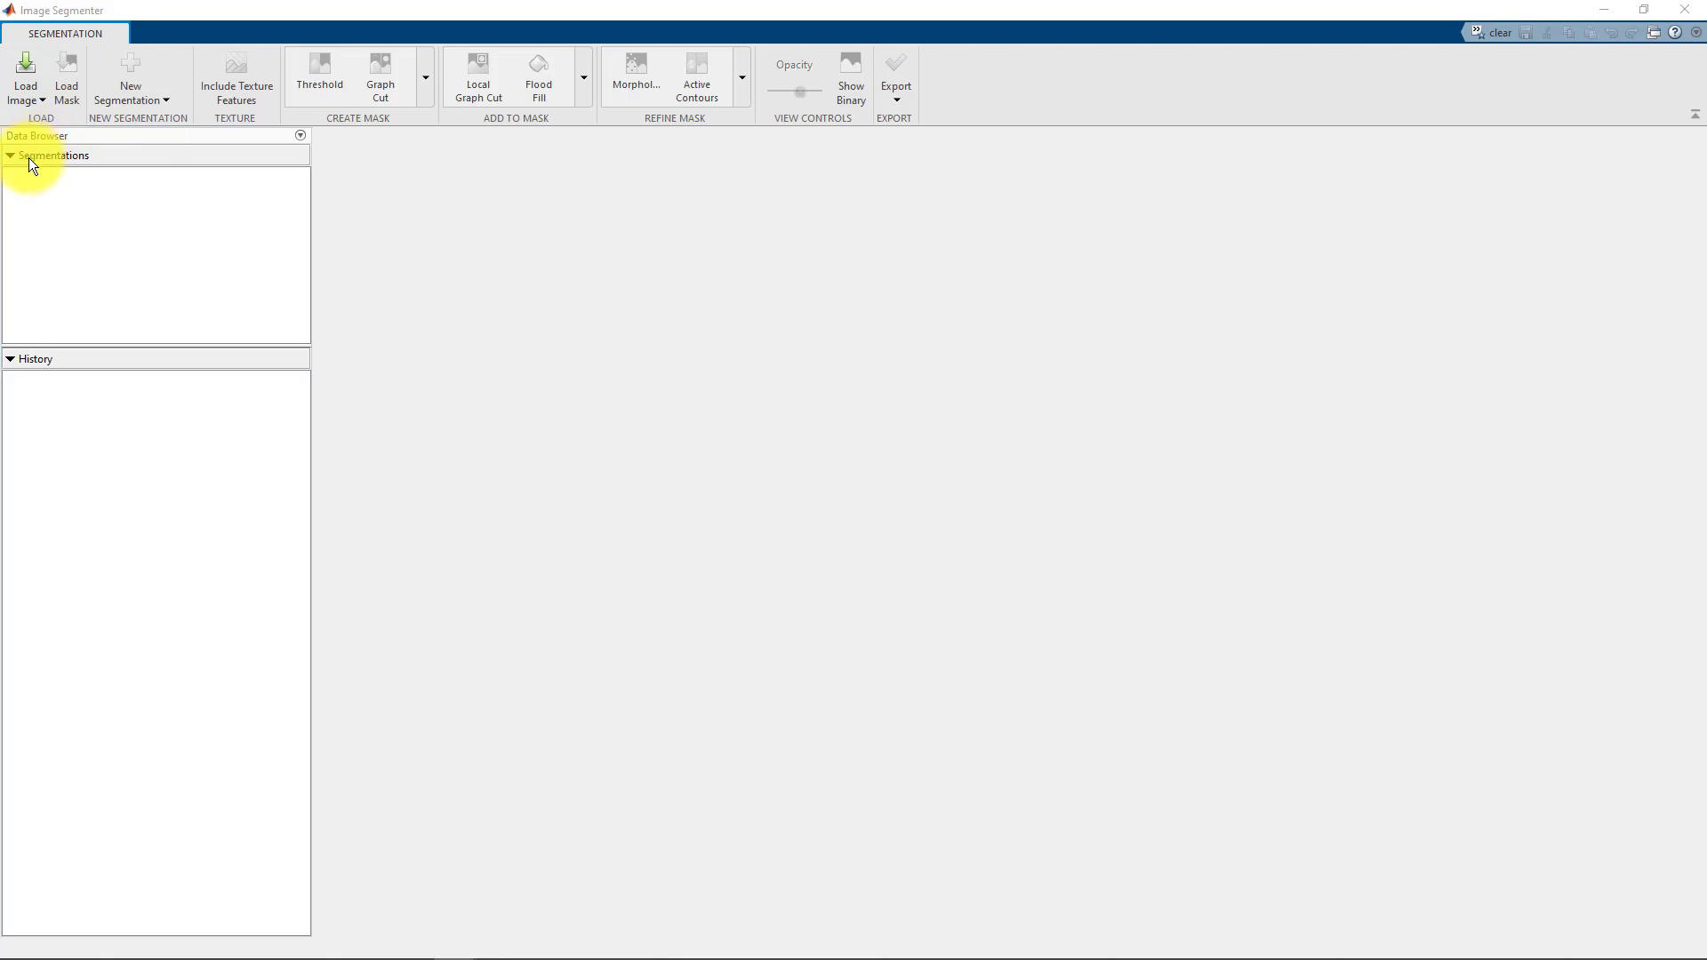
Load croppedImage from the workspace into Image Segmenter with BW as its mask.
{"action": "left_click", "coordinate": [24, 78]}
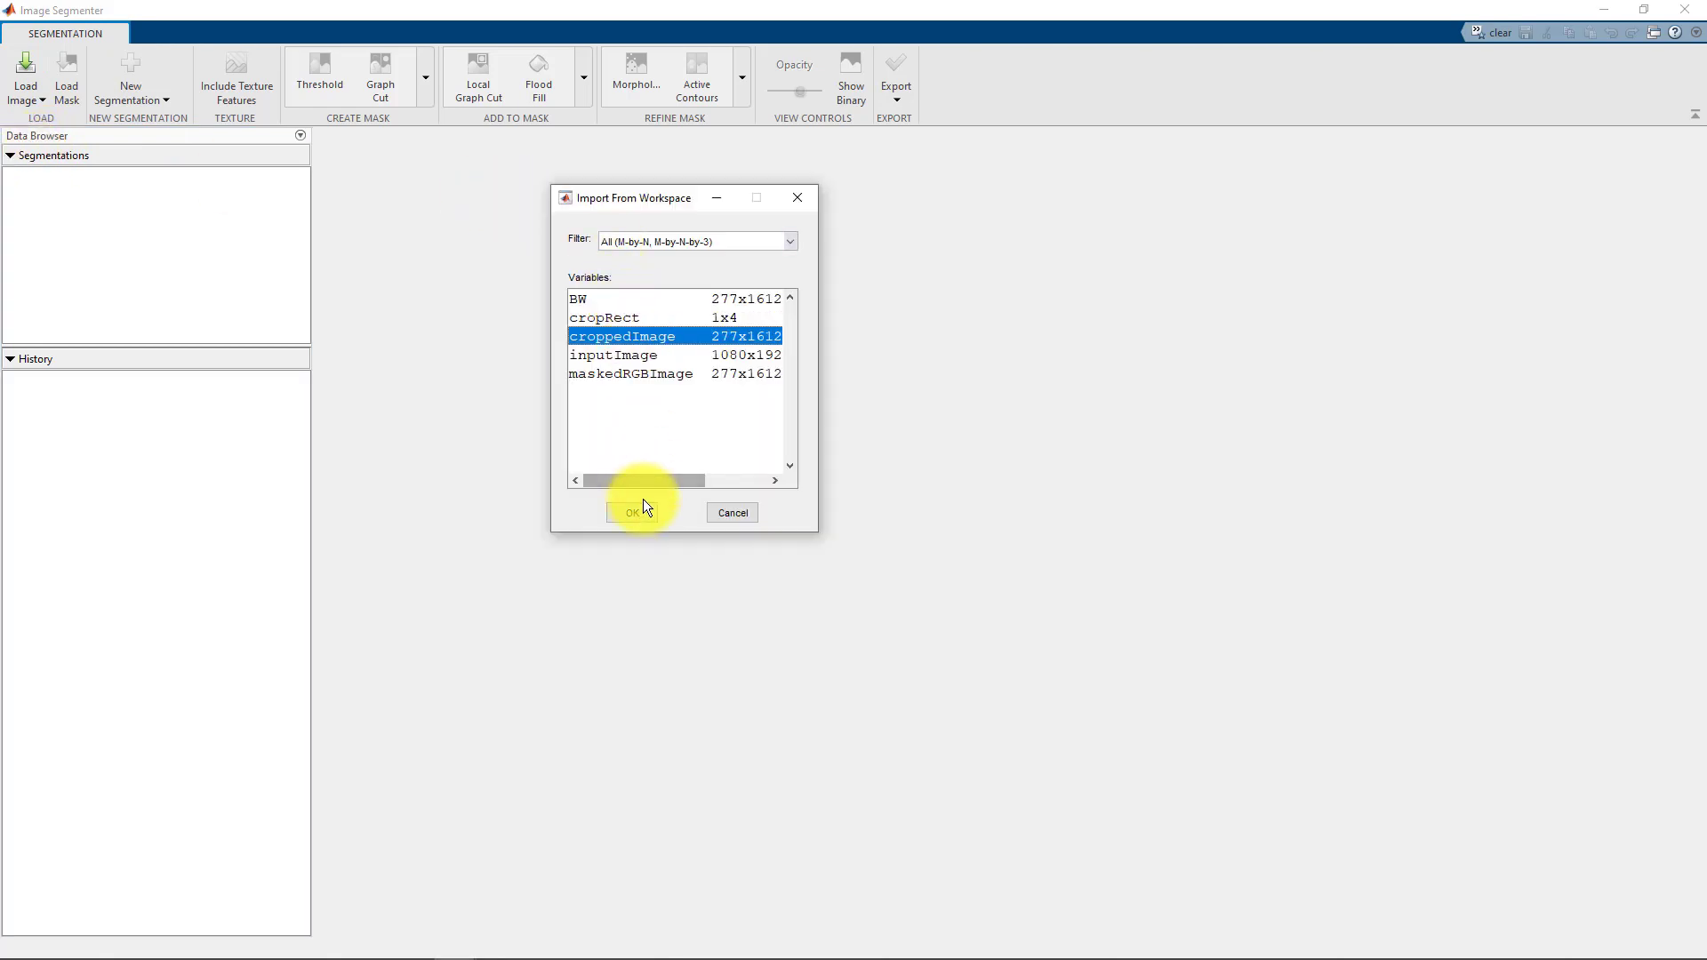
{"action": "left_click", "coordinate": [632, 513]}
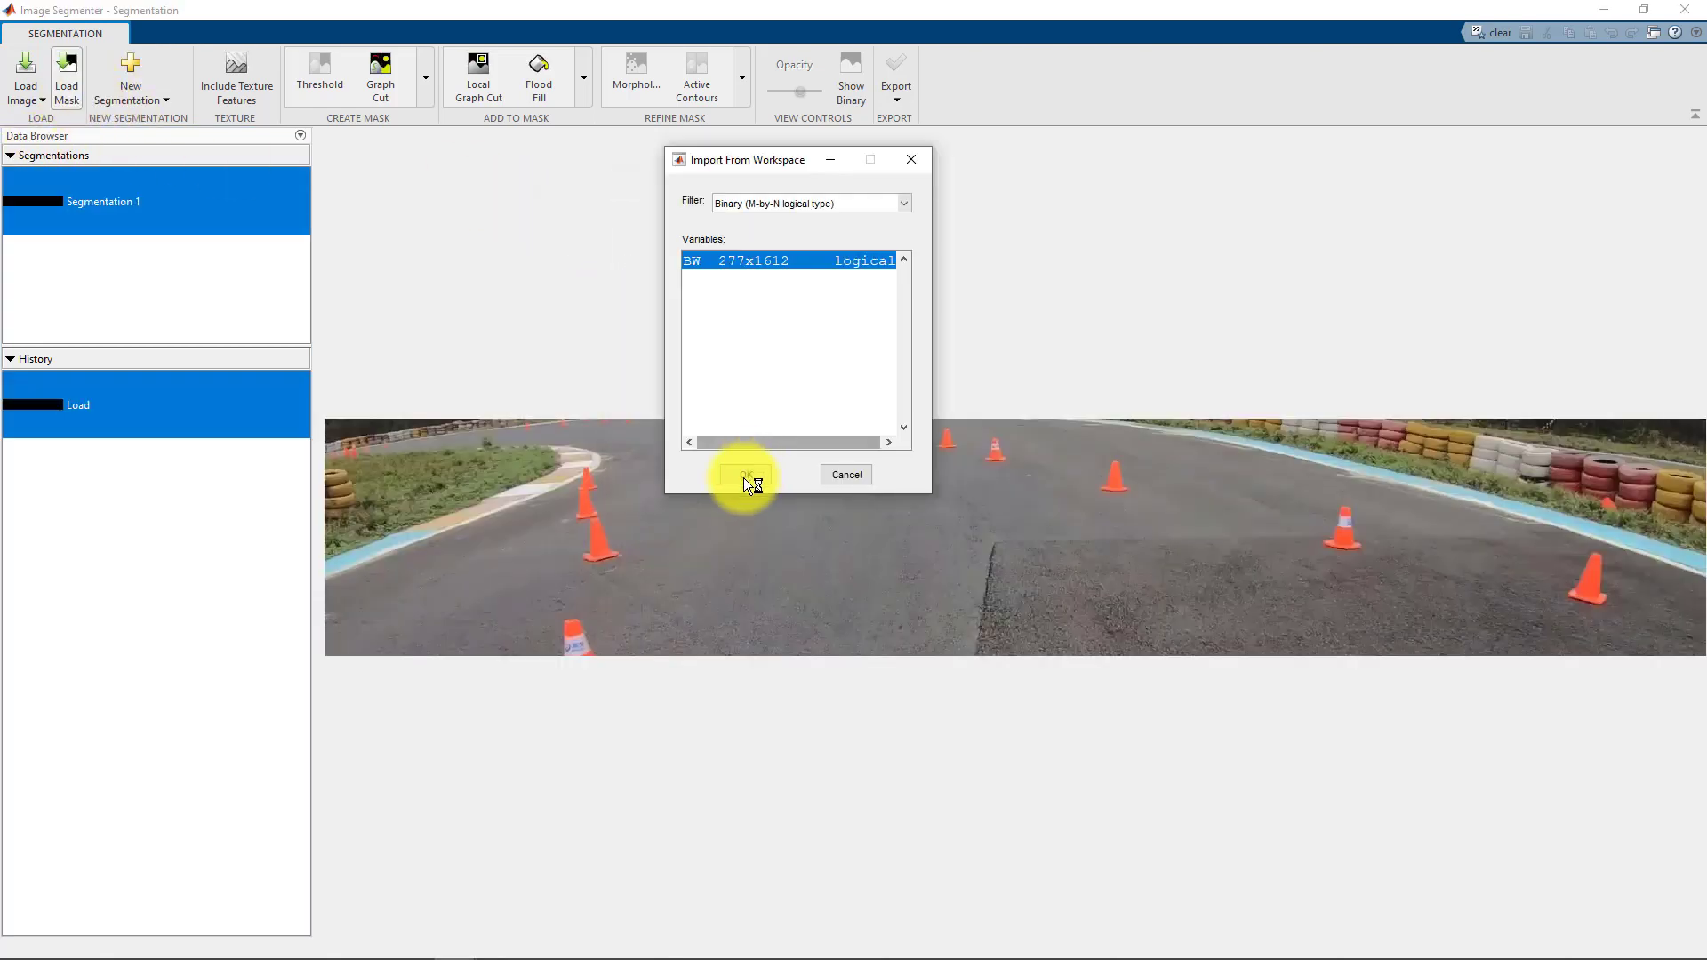
{"action": "left_click", "coordinate": [743, 475]}
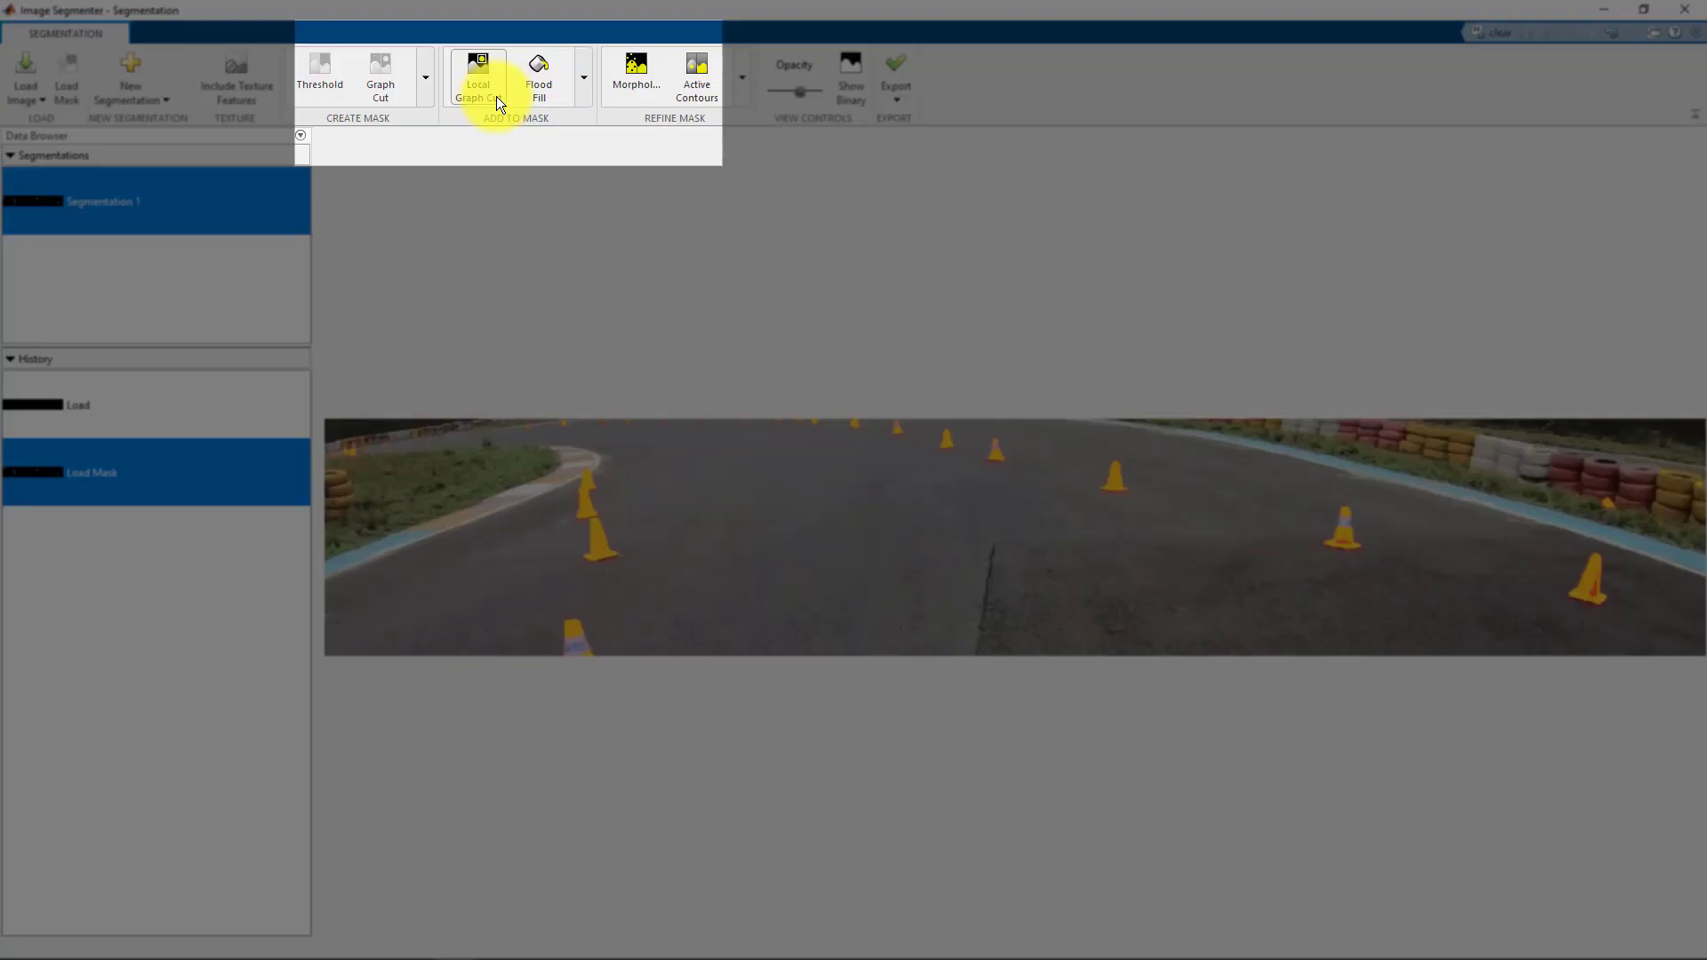
Add the bottom-left cone to the mask with a Local Graph Cut foreground mark.
{"action": "left_click", "coordinate": [477, 77]}
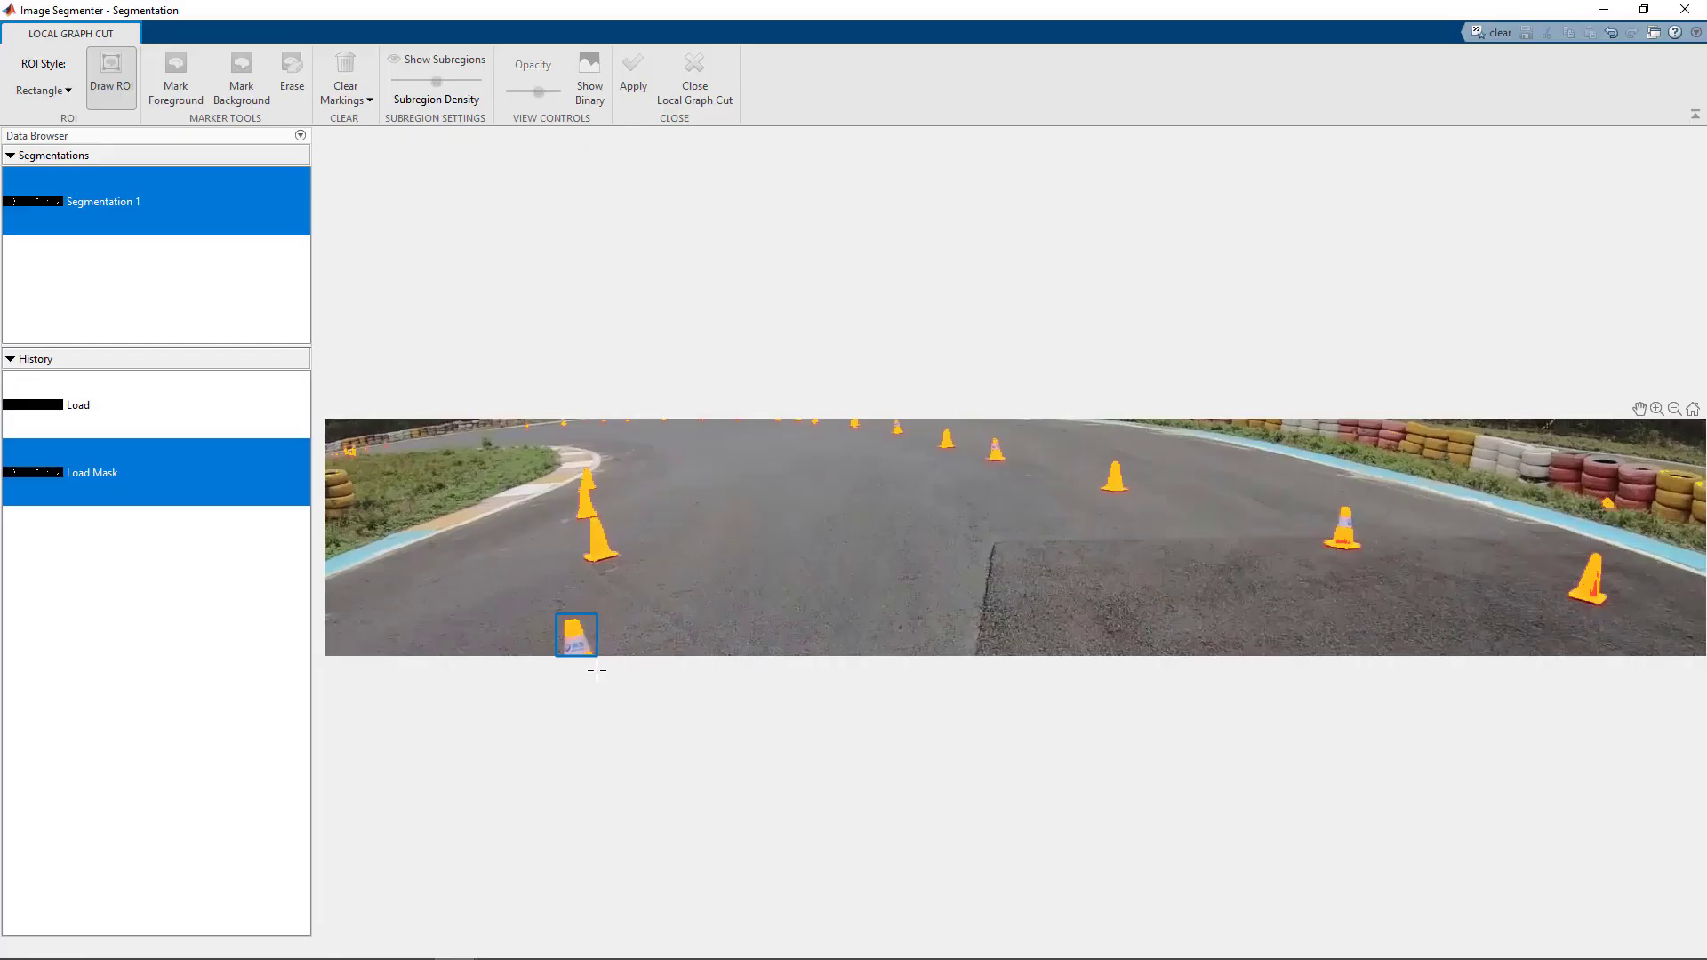
{"action": "left_click", "coordinate": [175, 78]}
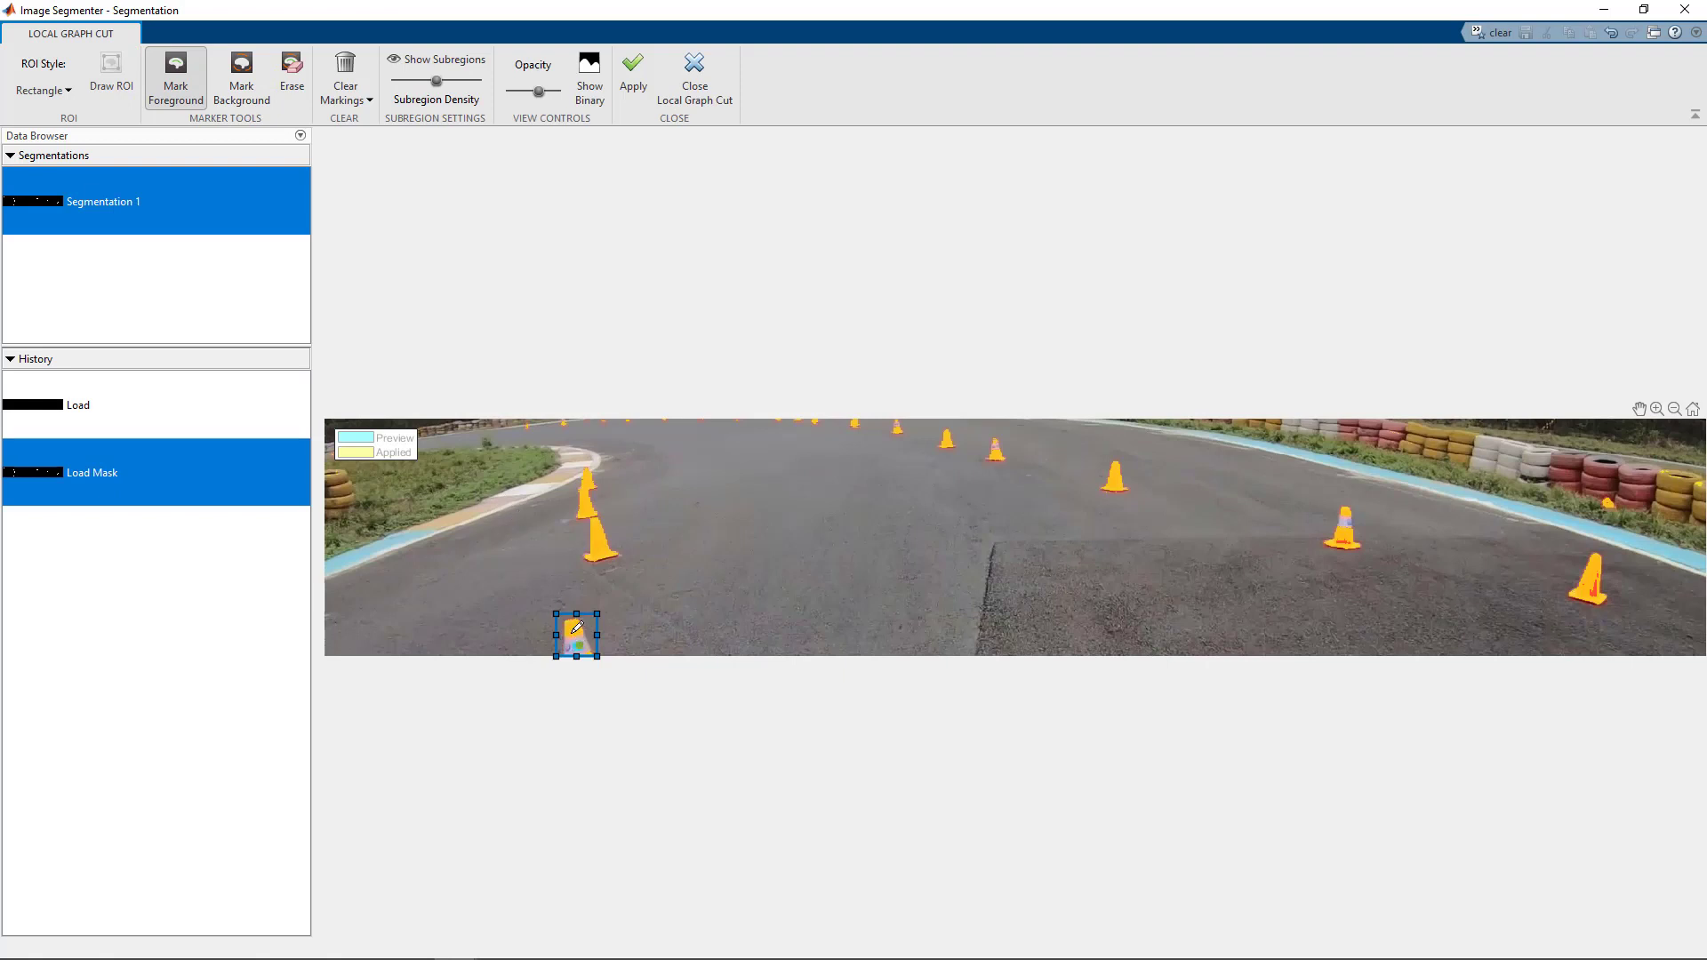
{"action": "left_click", "coordinate": [576, 634]}
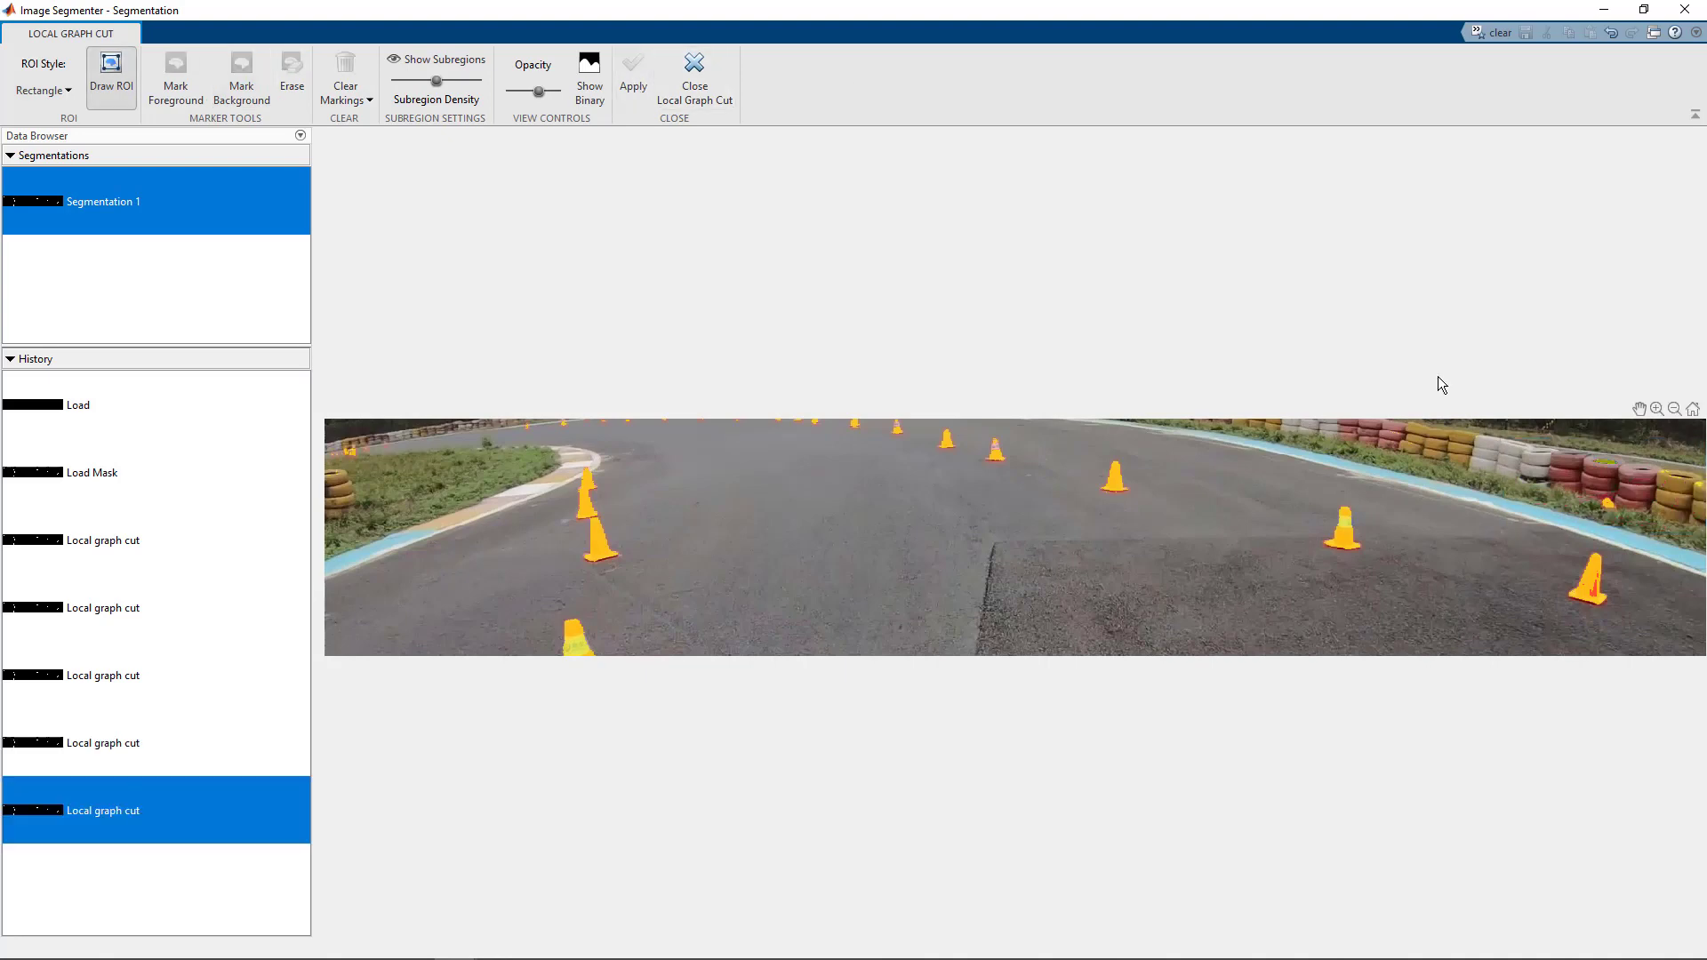
Close Local Graph Cut and apply Fill Holes to the cone mask.
{"action": "left_click", "coordinate": [694, 82]}
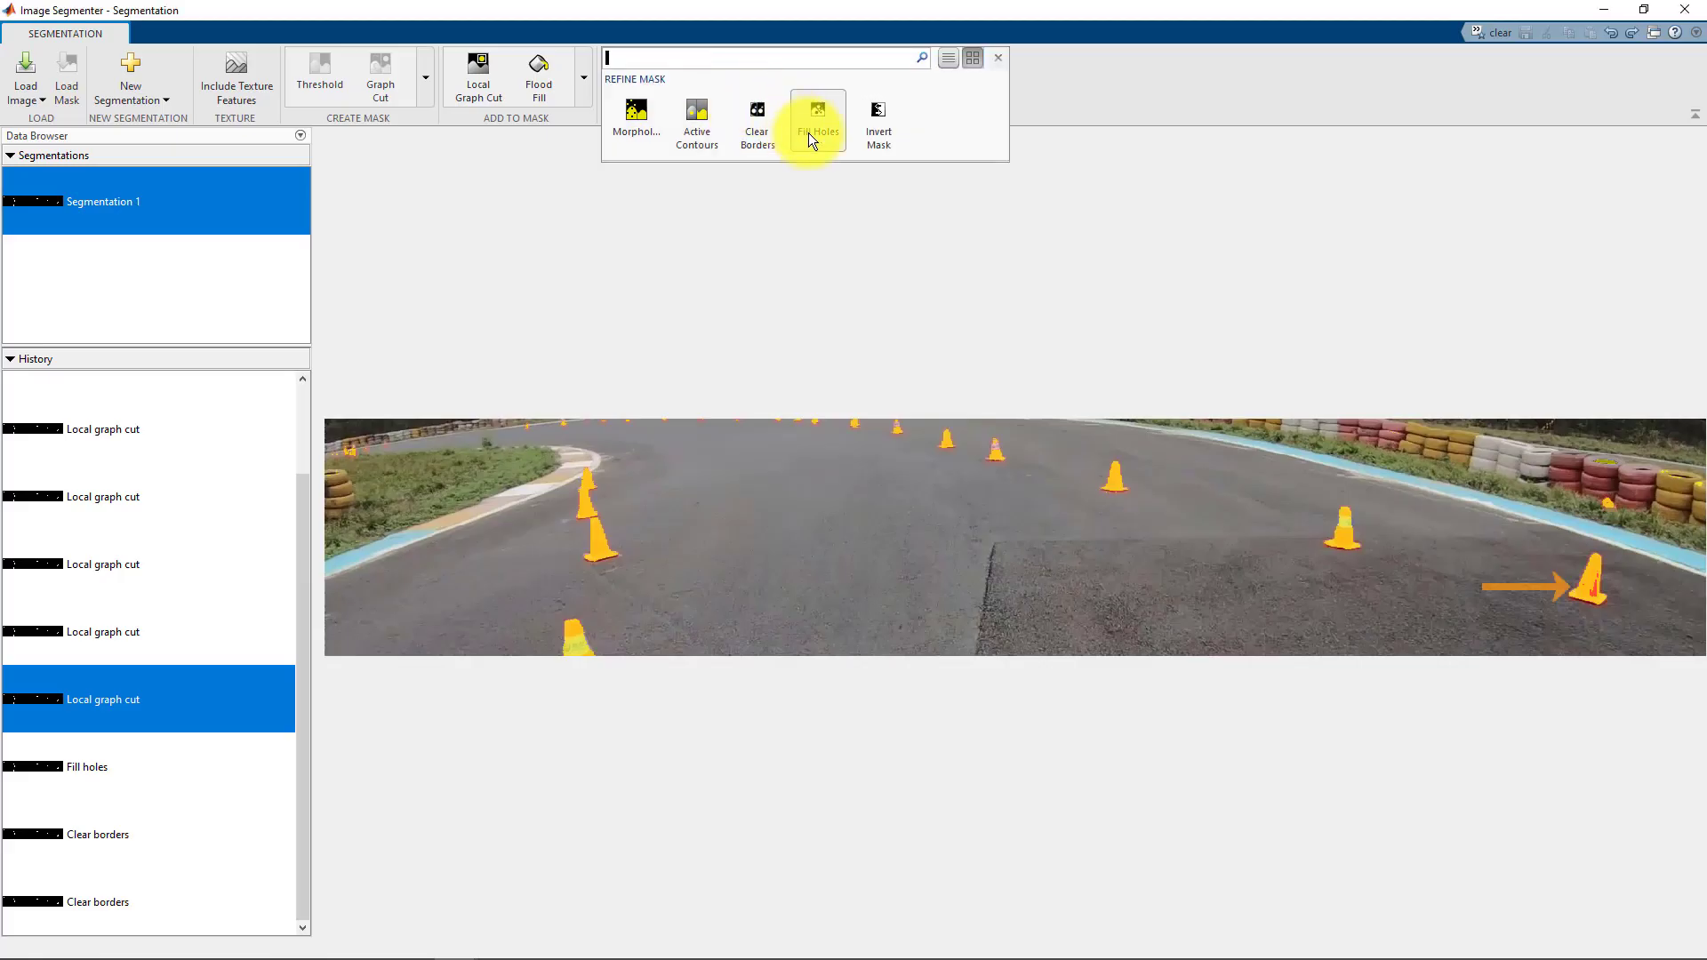
{"action": "left_click", "coordinate": [816, 114]}
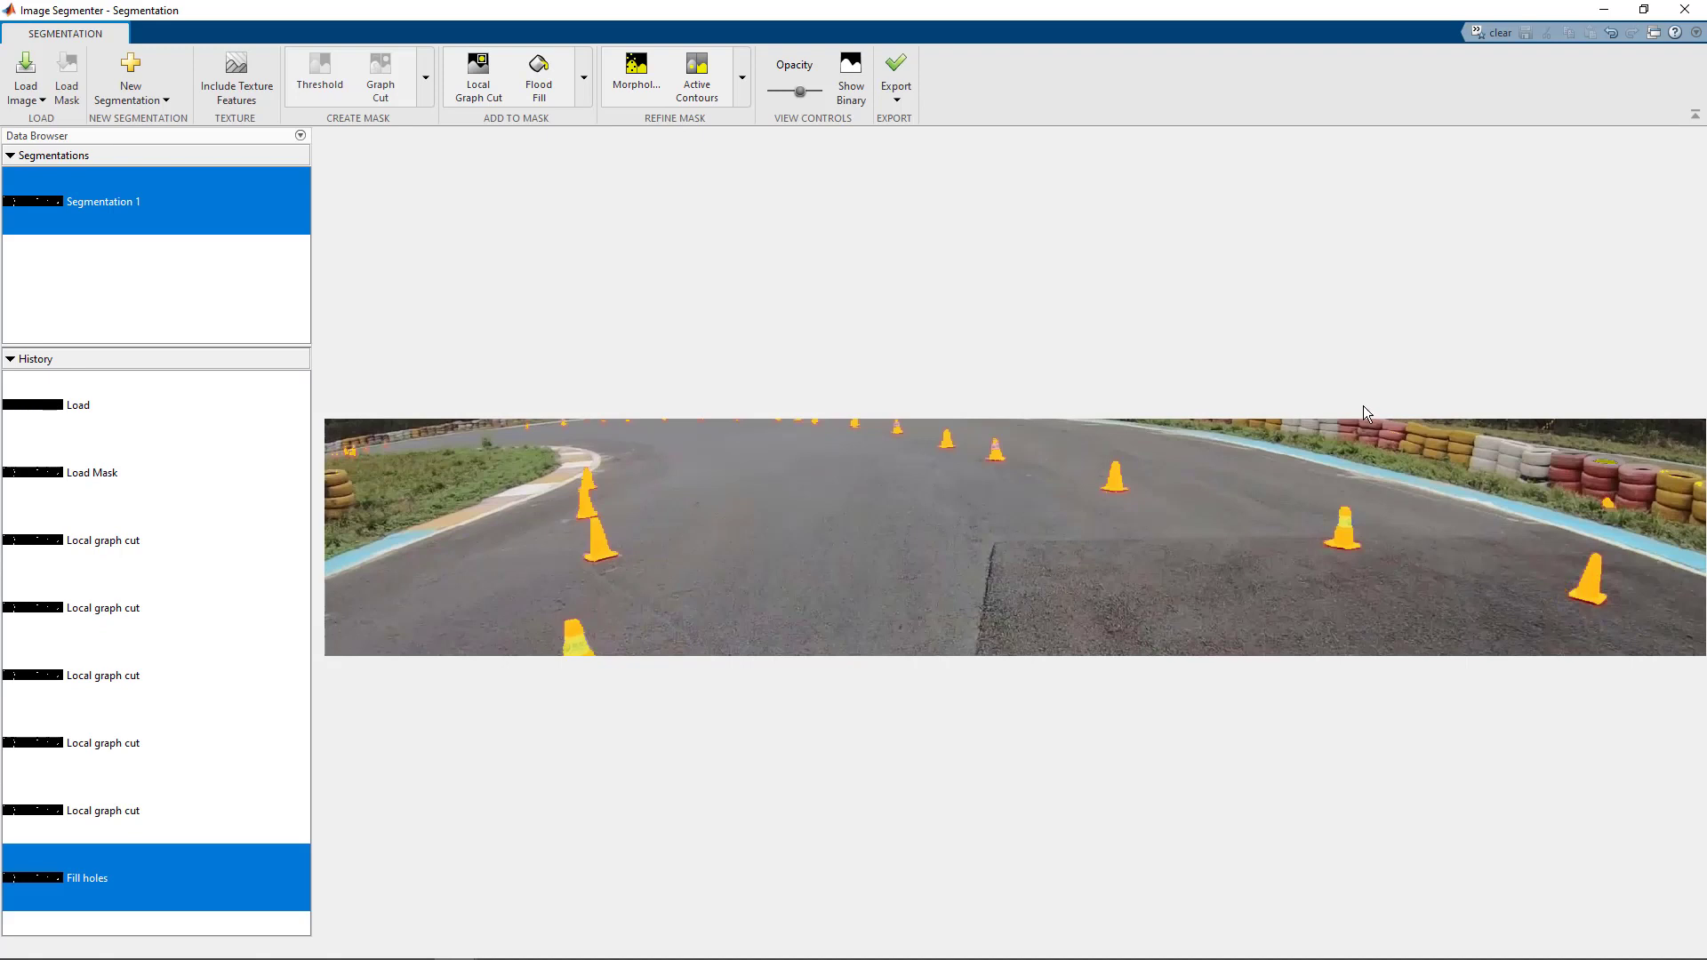
{"action": "left_click", "coordinate": [742, 76]}
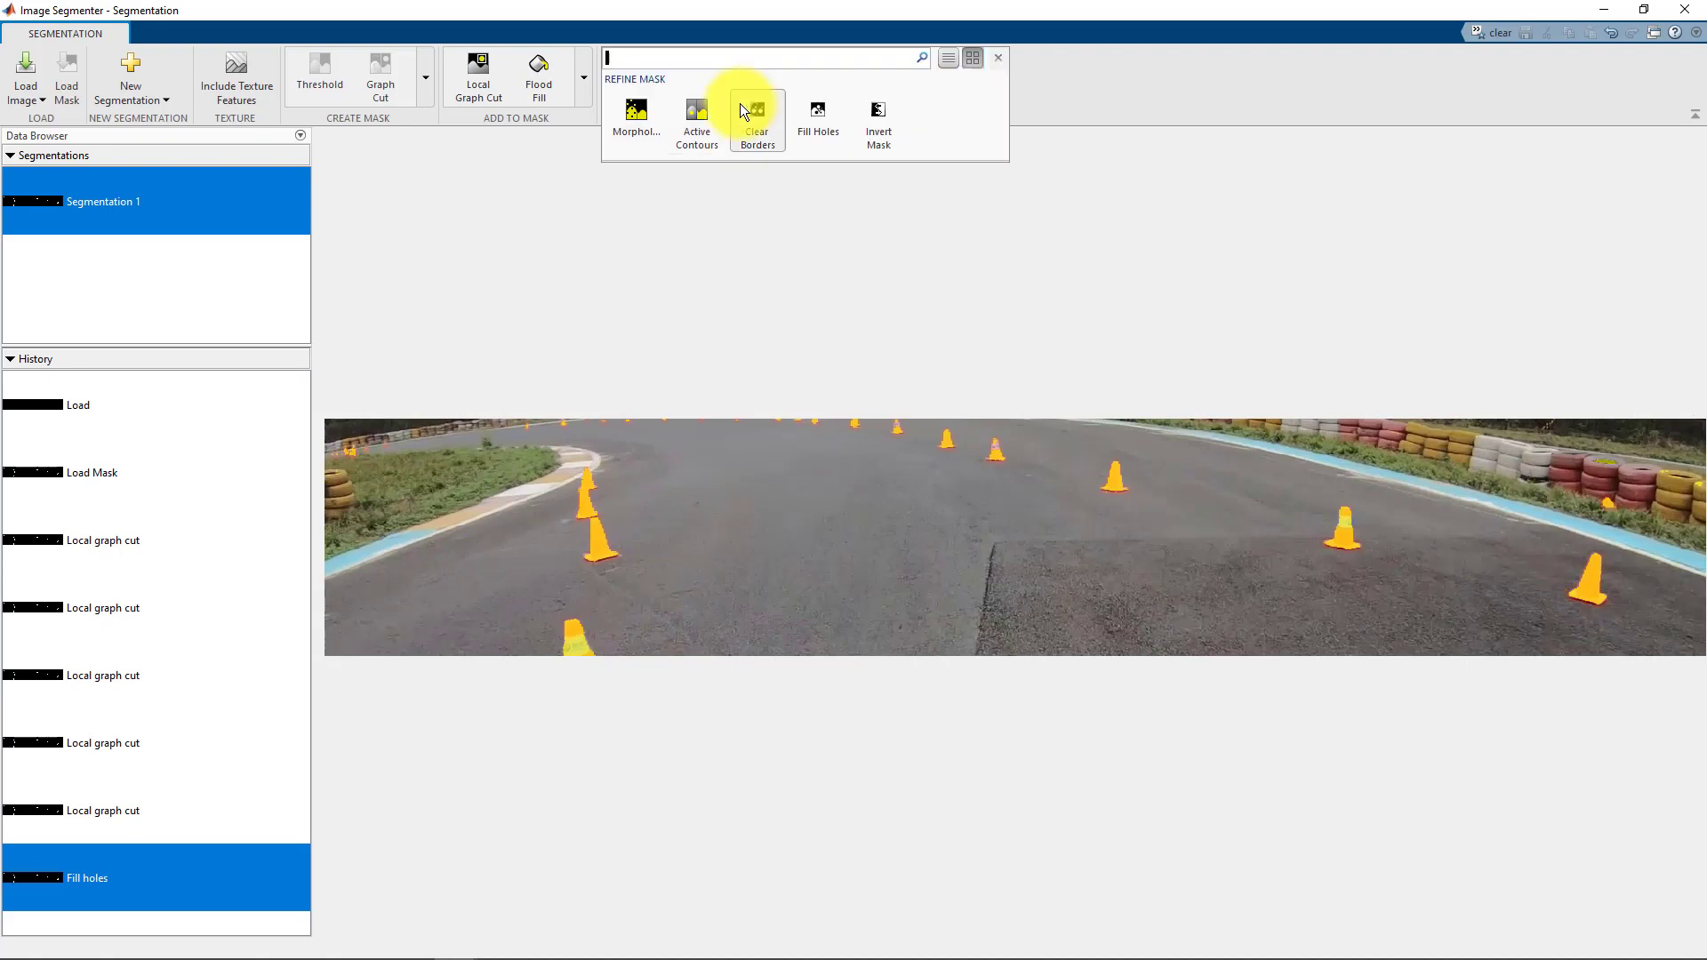
Preview dilate, erode and open, then dilate the mask with a length-12 line.
{"action": "left_click", "coordinate": [636, 117]}
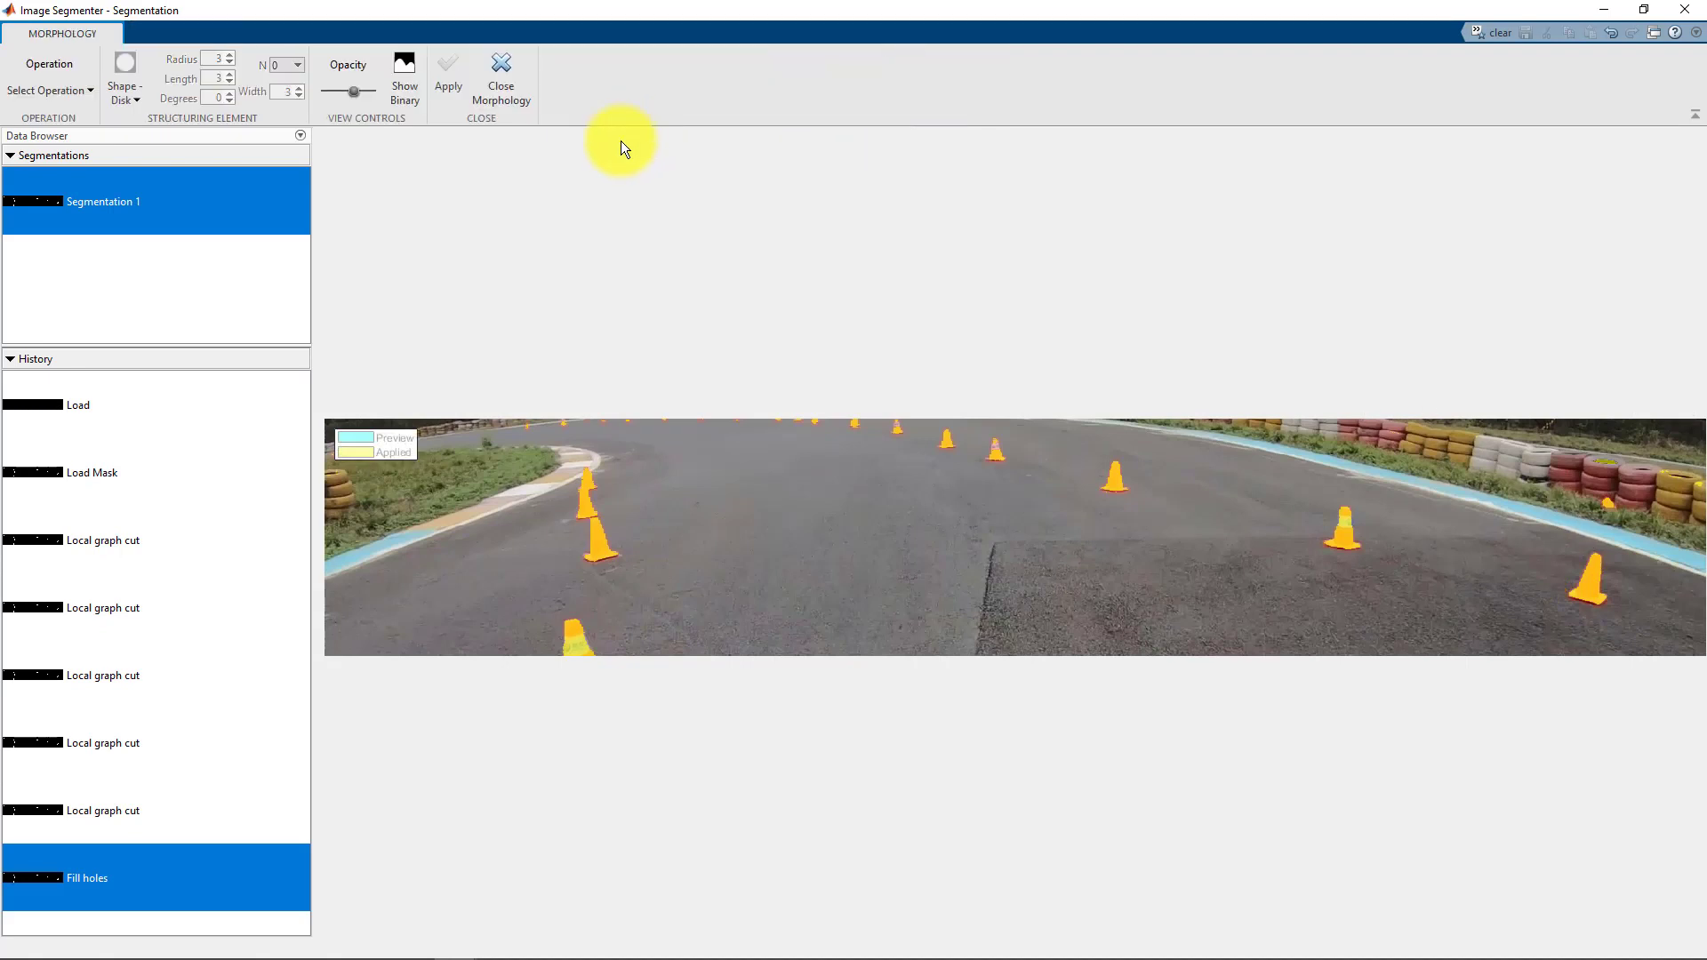
{"action": "left_click", "coordinate": [48, 89]}
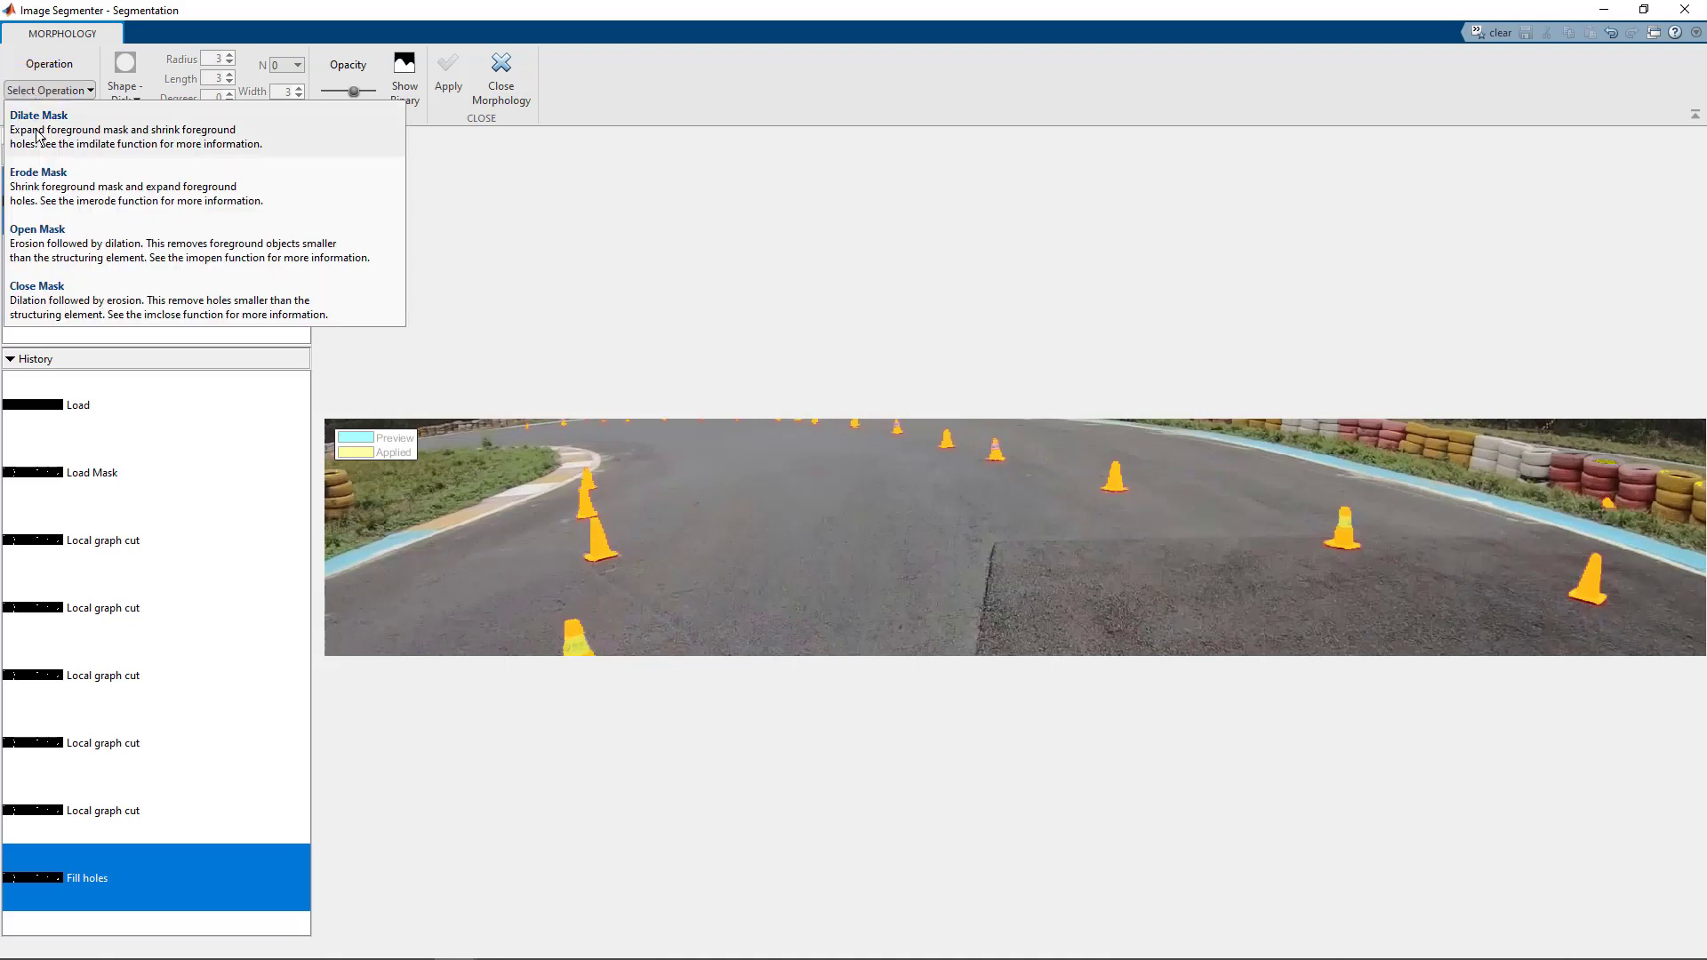
{"action": "left_click", "coordinate": [39, 115]}
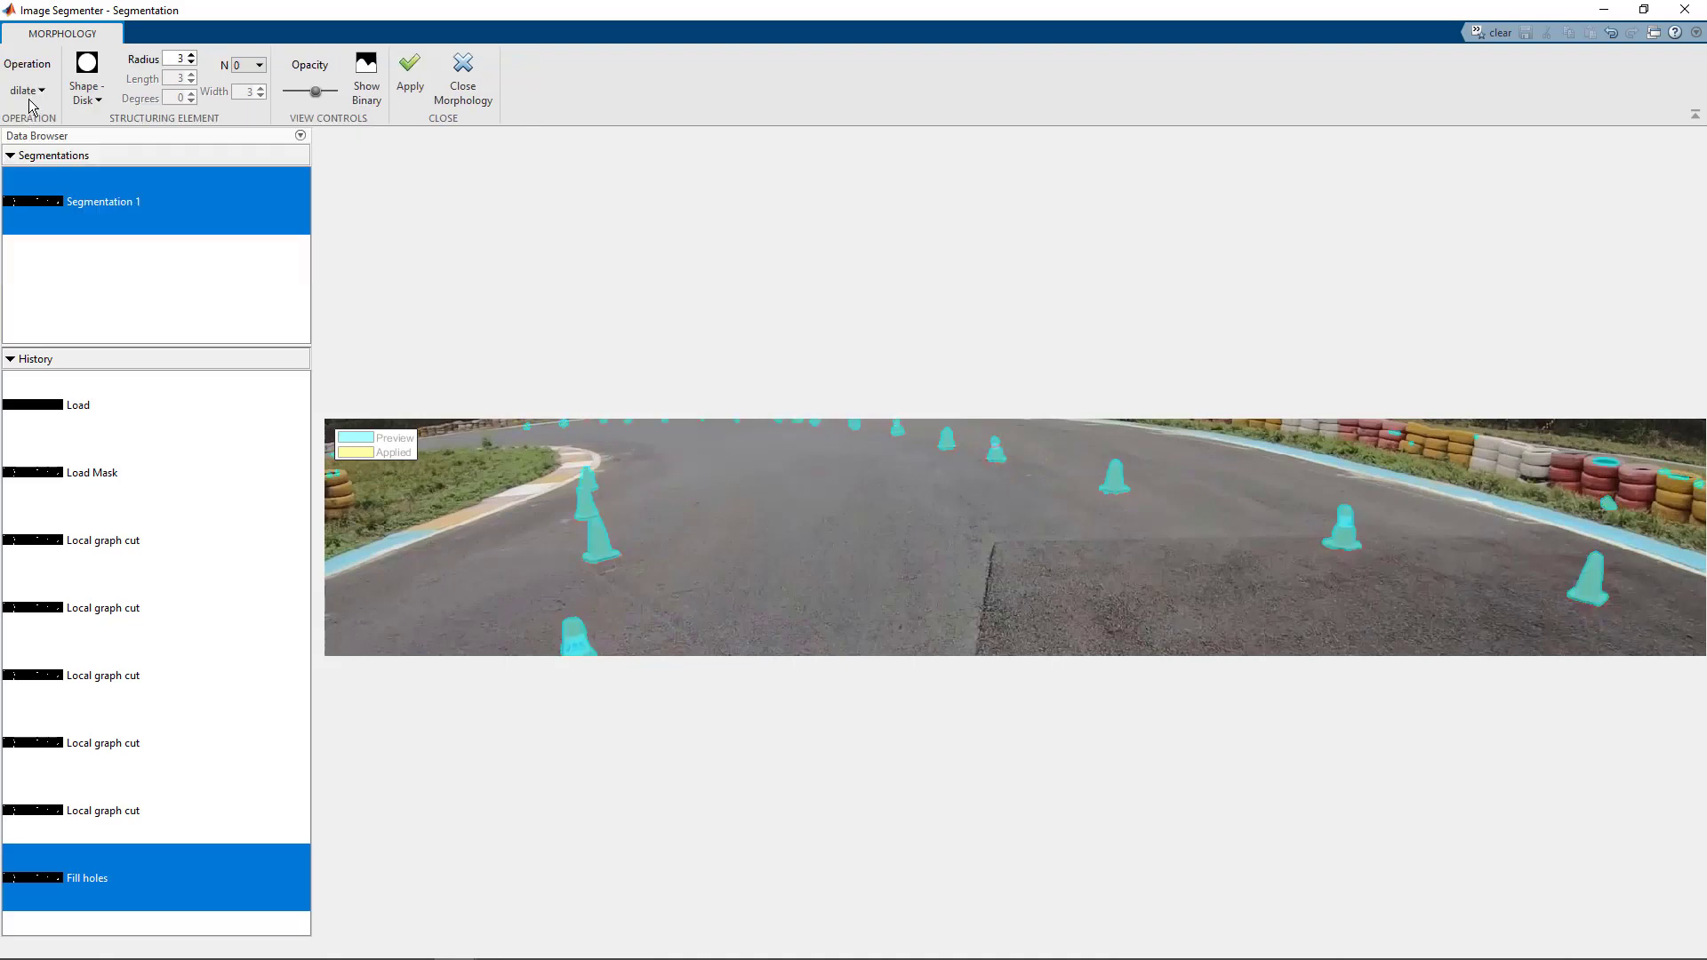
{"action": "left_click", "coordinate": [25, 91]}
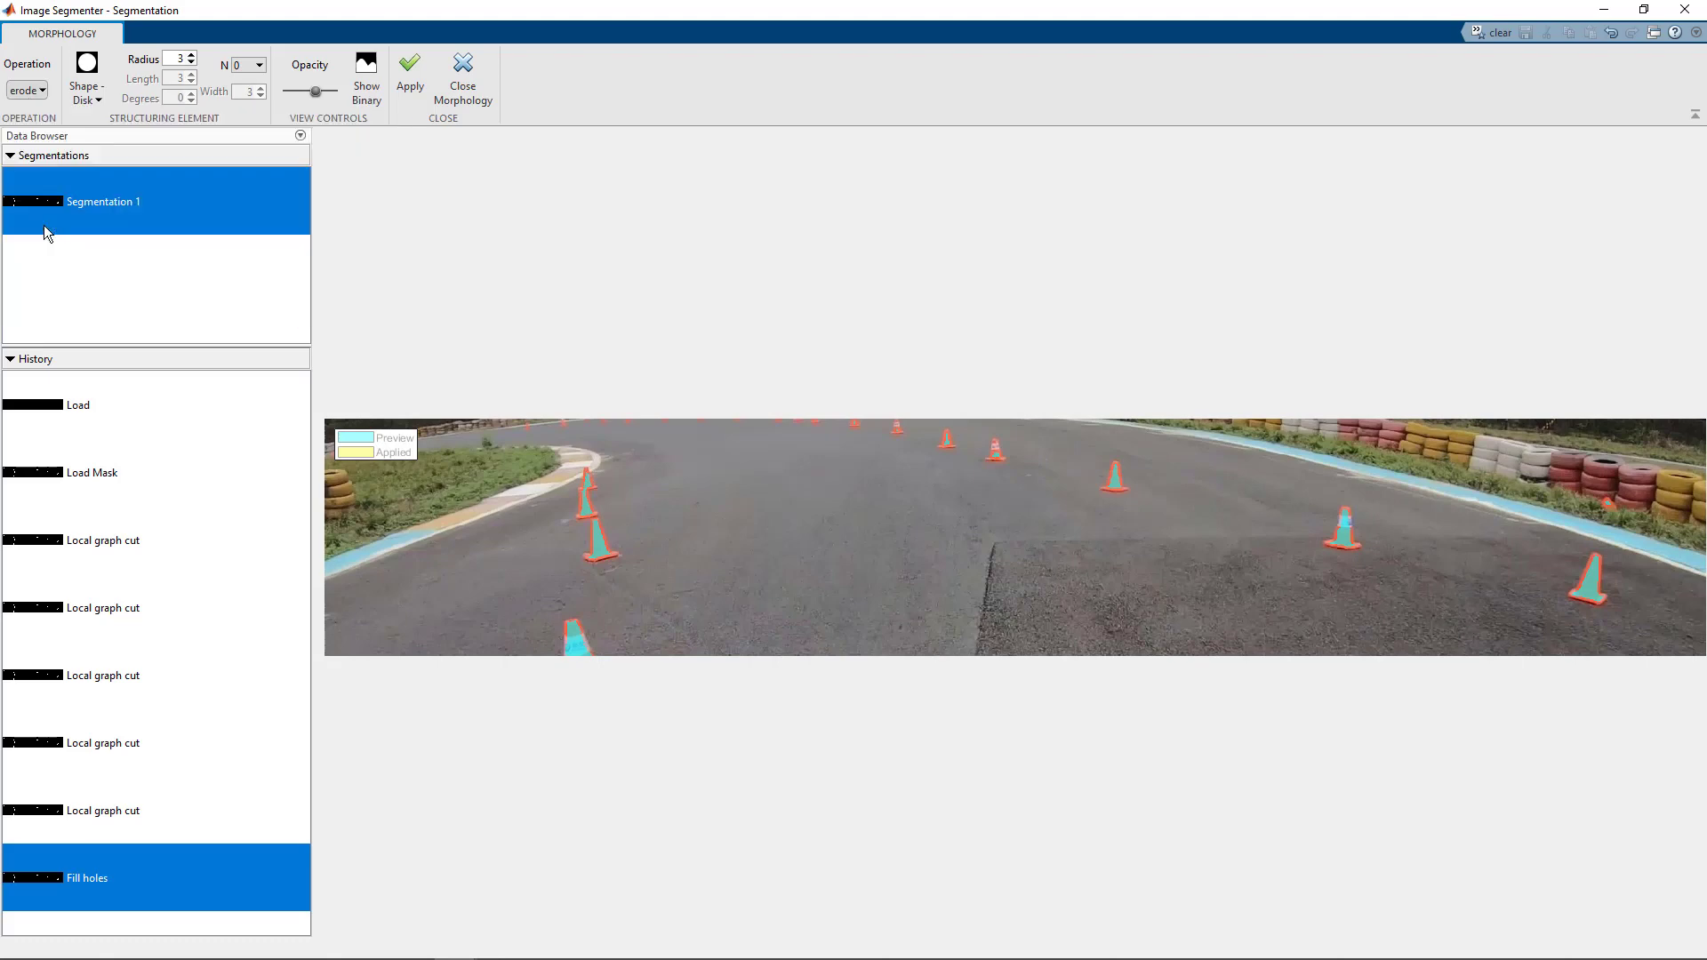
{"action": "left_click", "coordinate": [26, 89]}
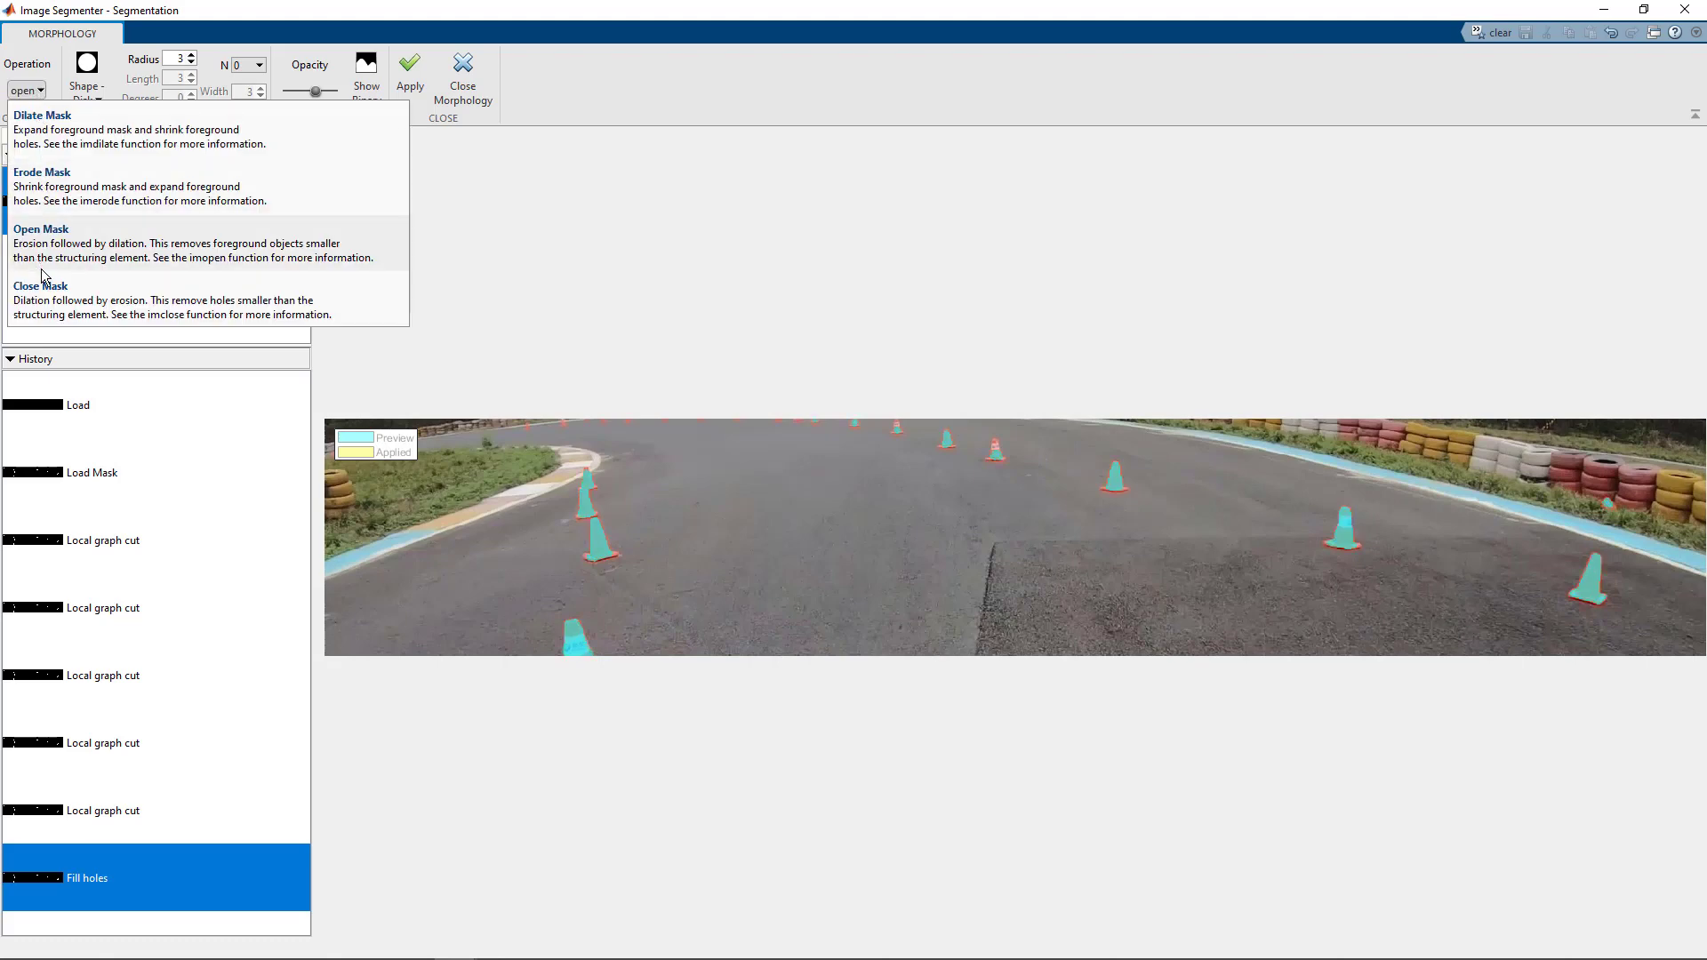
{"action": "left_click", "coordinate": [40, 286]}
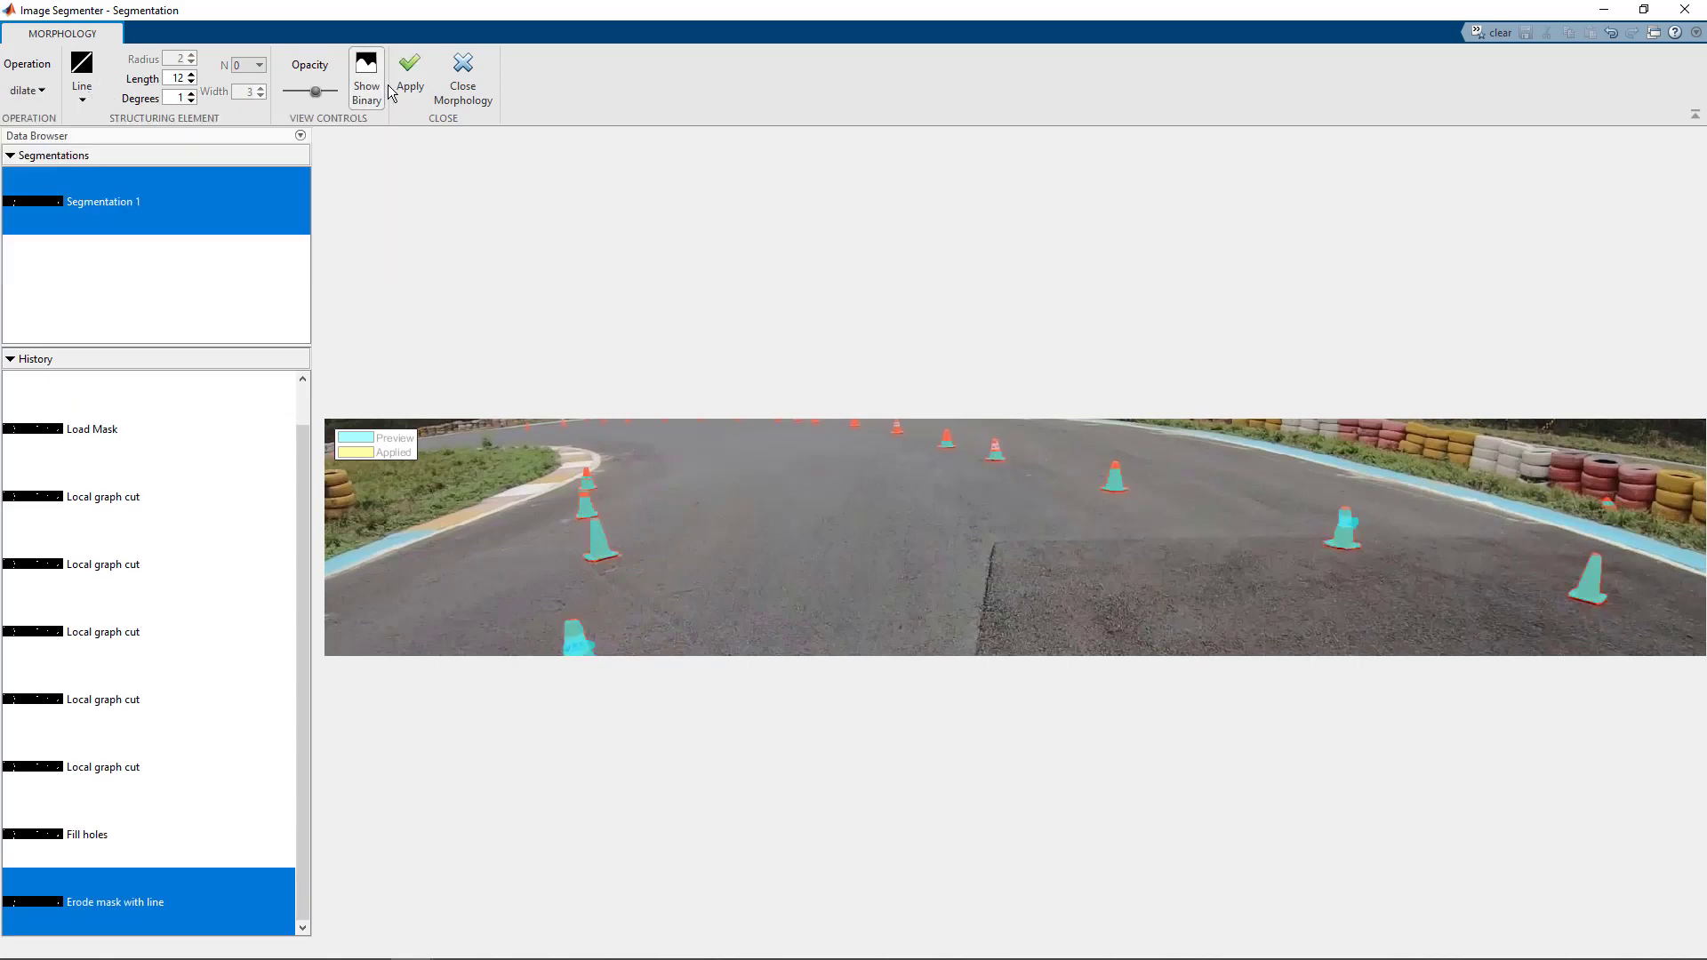
{"action": "left_click", "coordinate": [409, 77]}
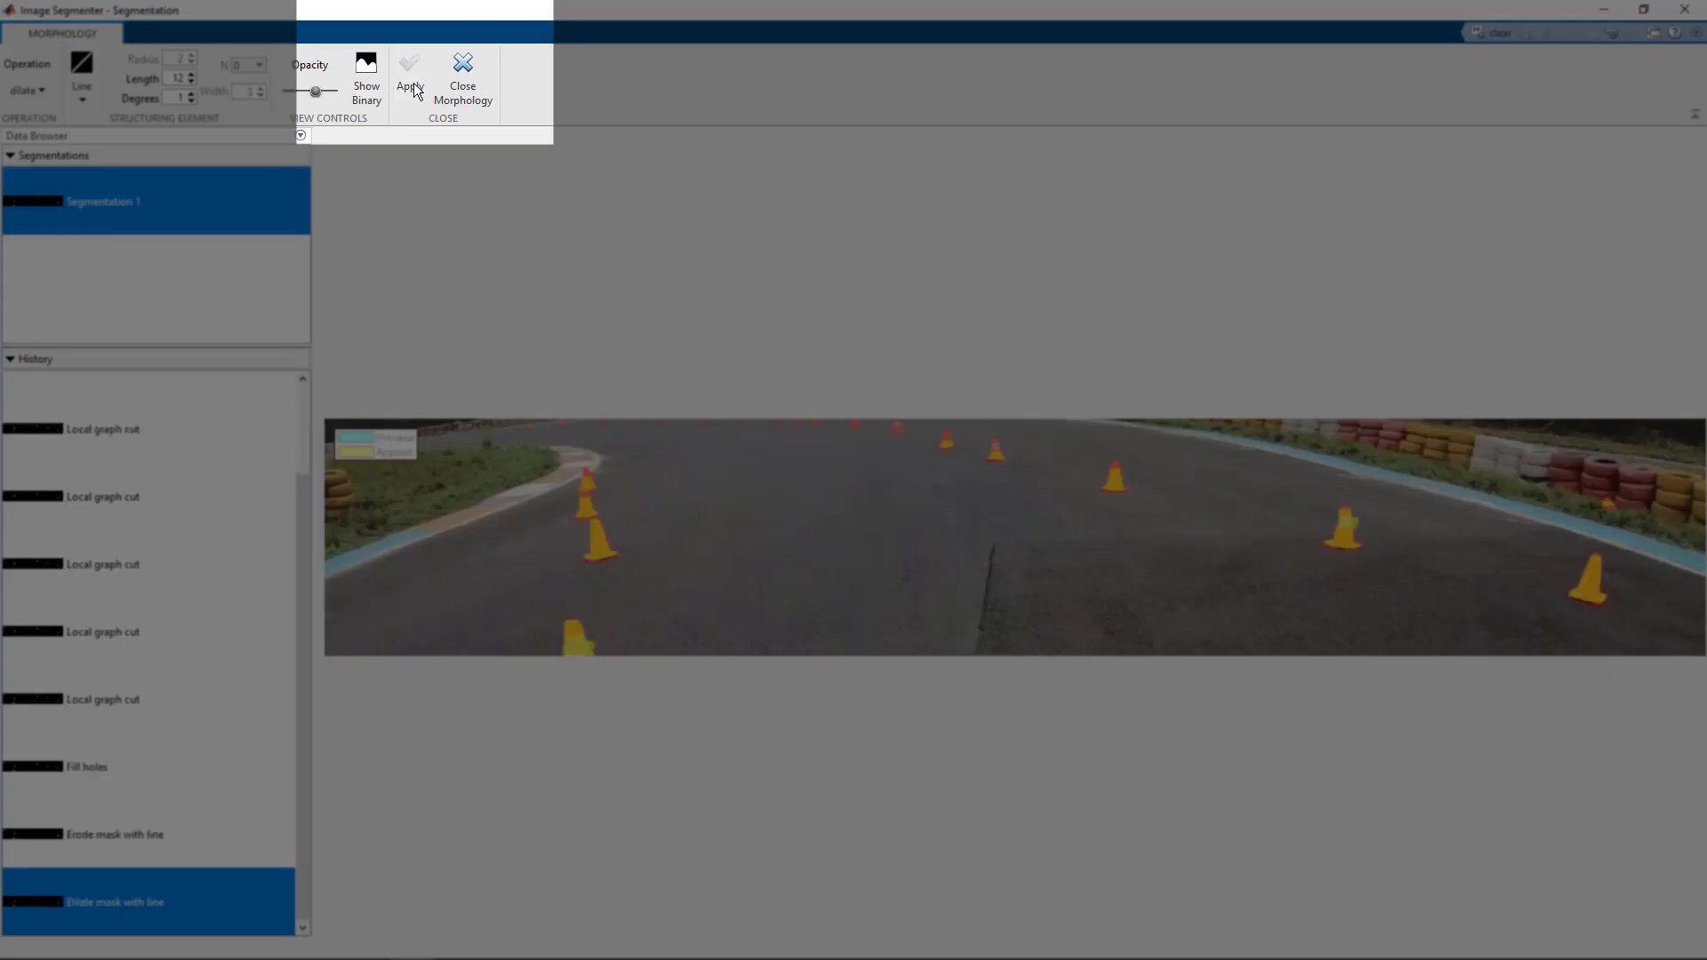
Finish the morphology edits, view the mask in binary, and export it as BWRefined.
{"action": "left_click", "coordinate": [462, 78]}
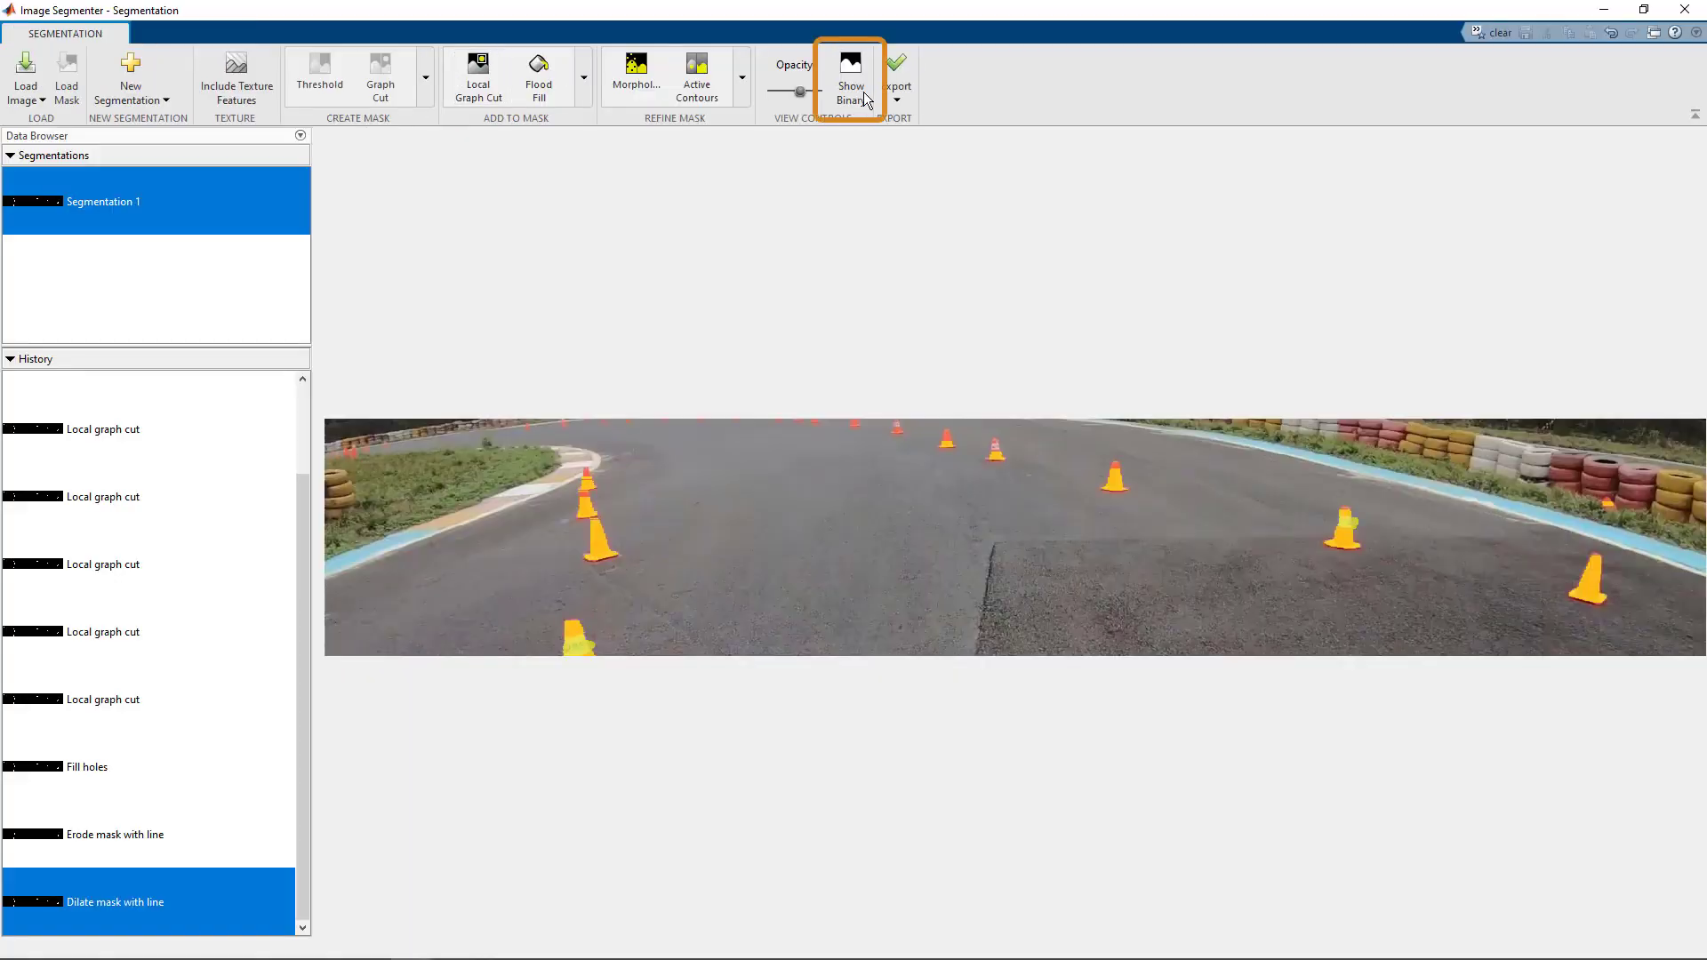
{"action": "left_click", "coordinate": [850, 77]}
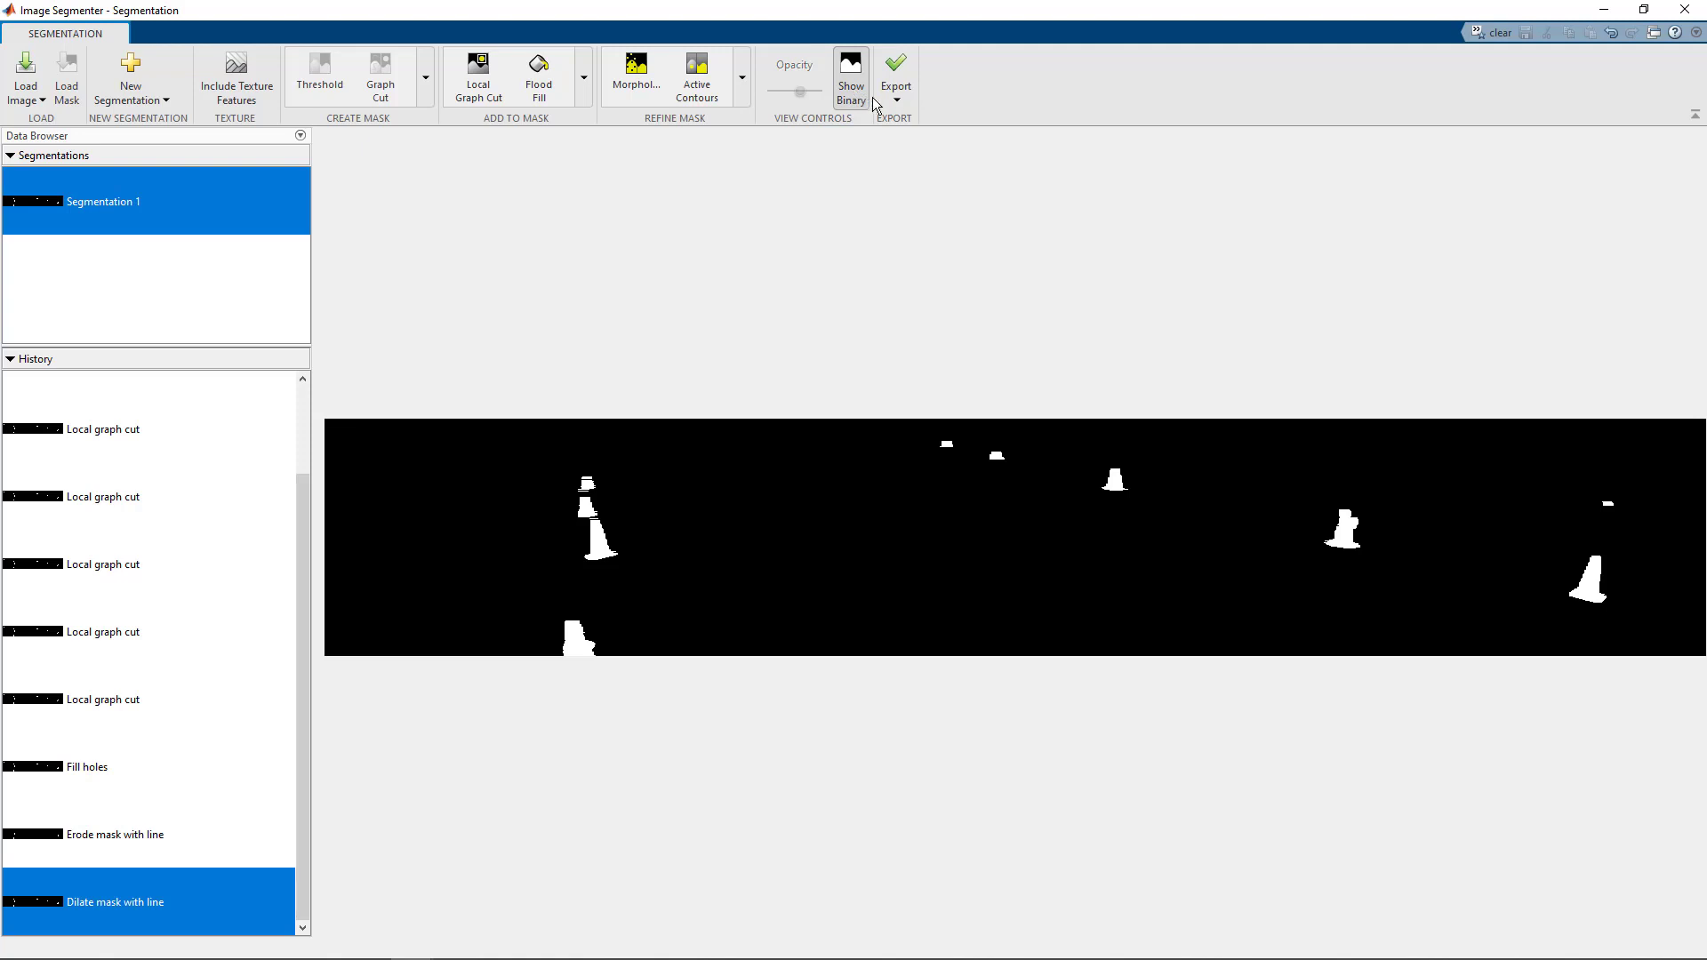
{"action": "left_click", "coordinate": [895, 76]}
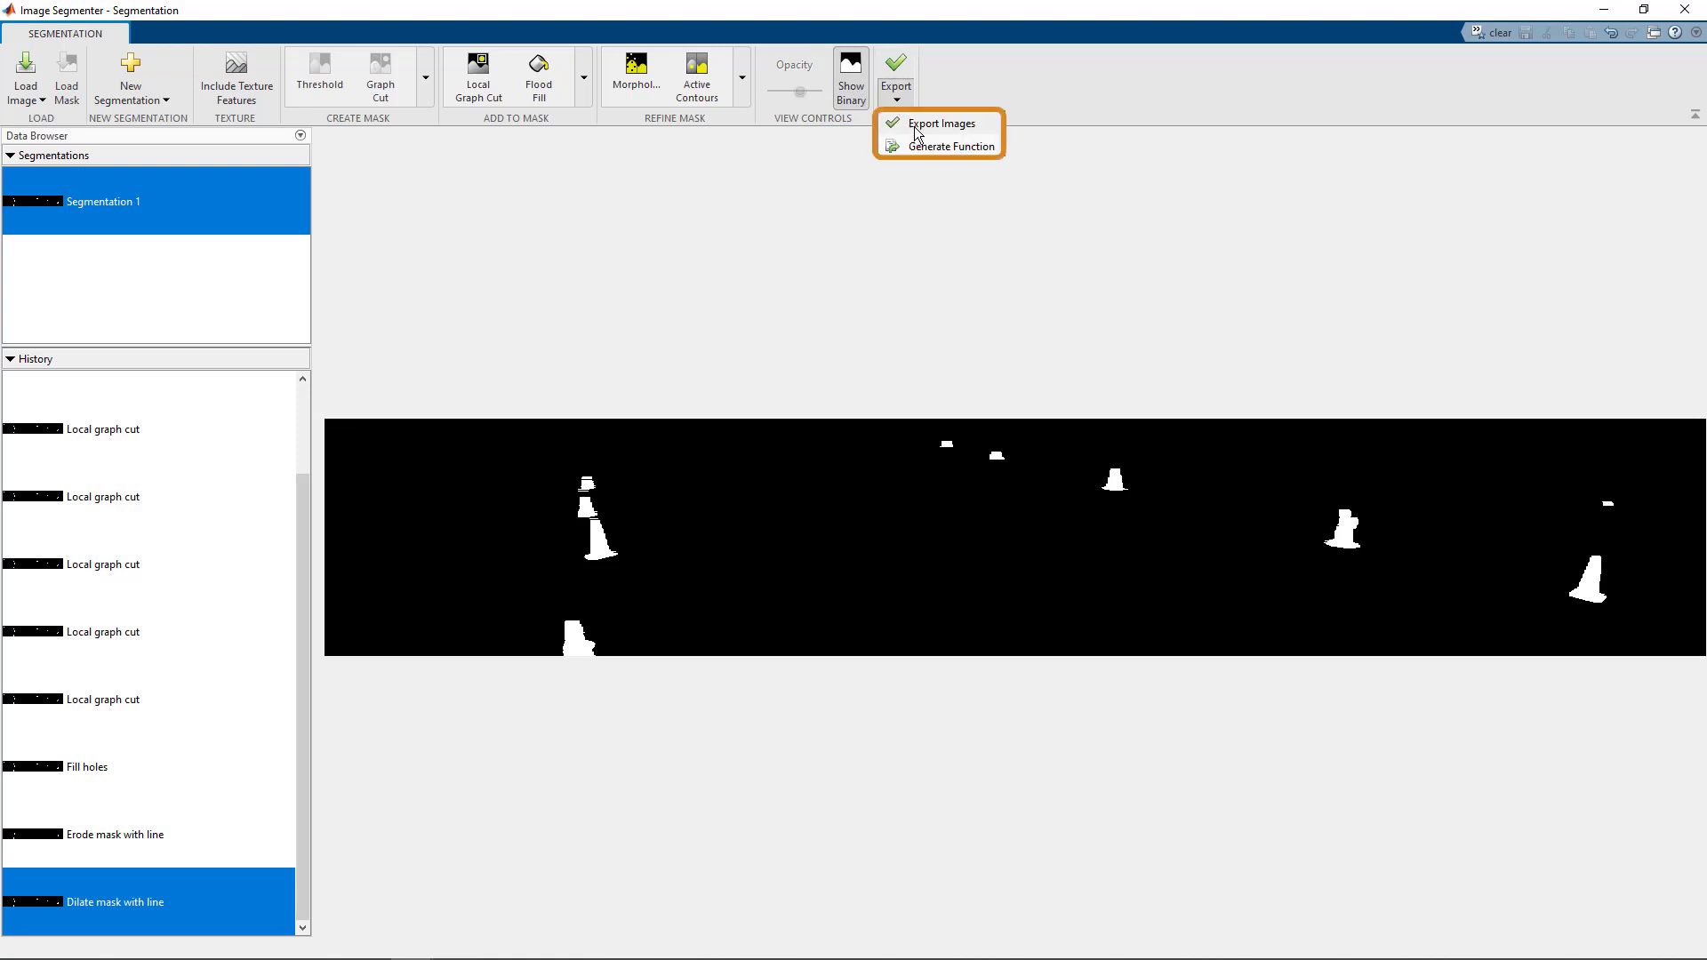
{"action": "mouse_move", "coordinate": [936, 146]}
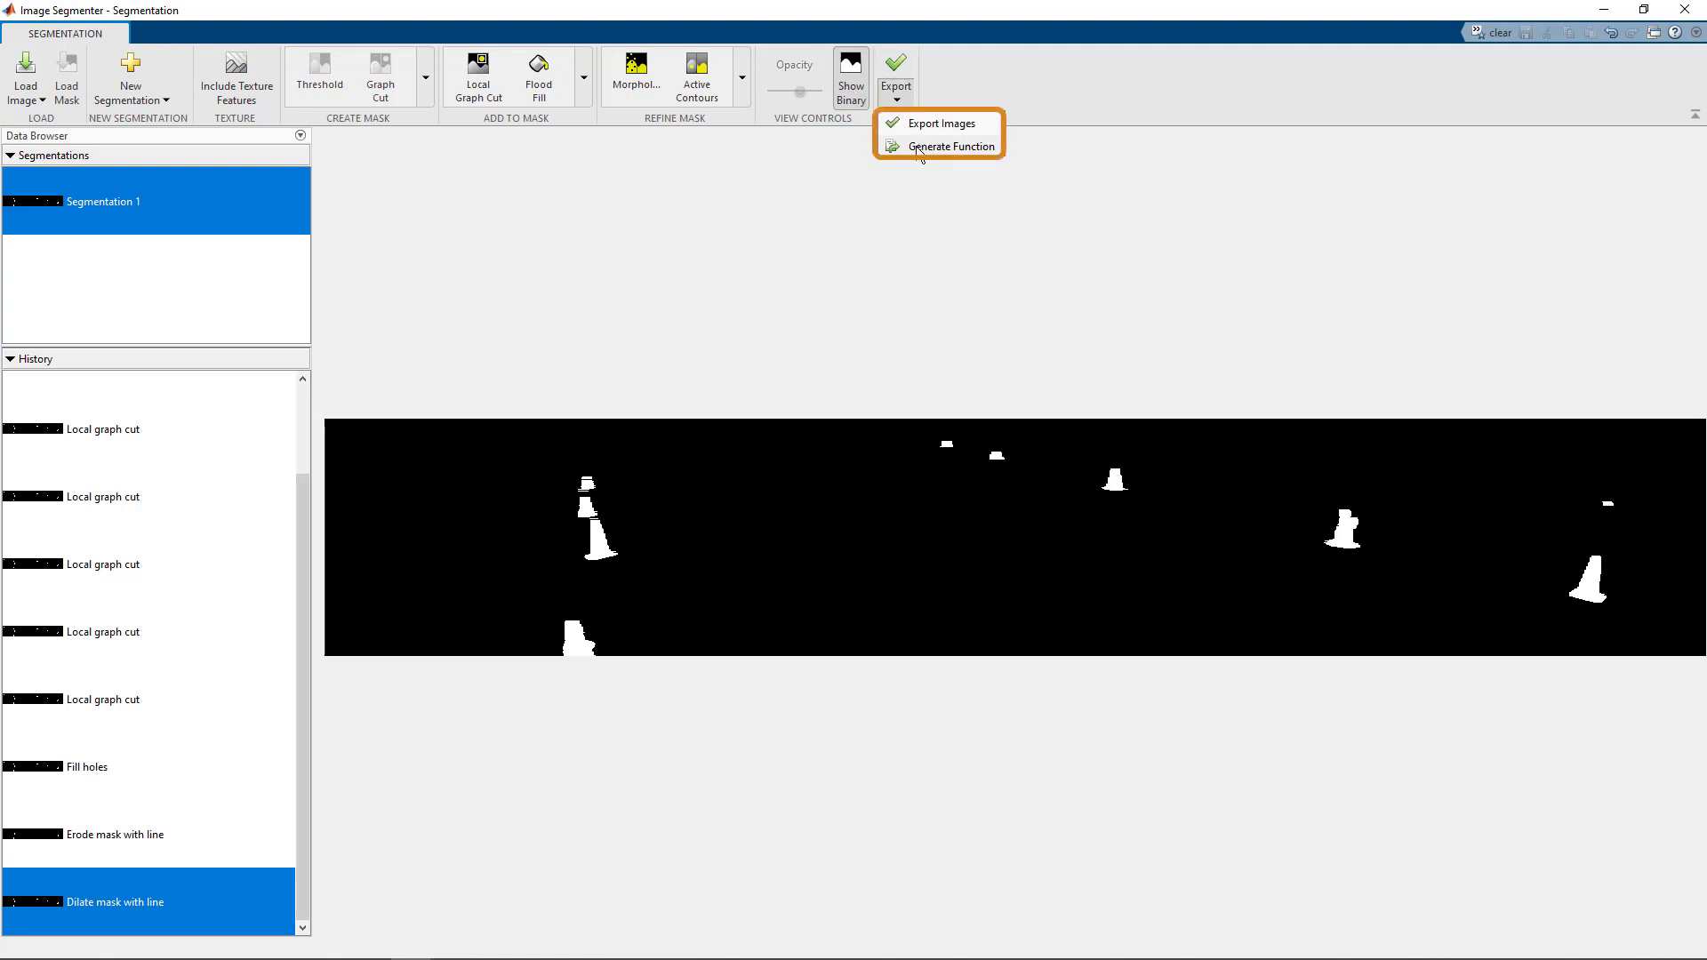
{"action": "left_click", "coordinate": [932, 123]}
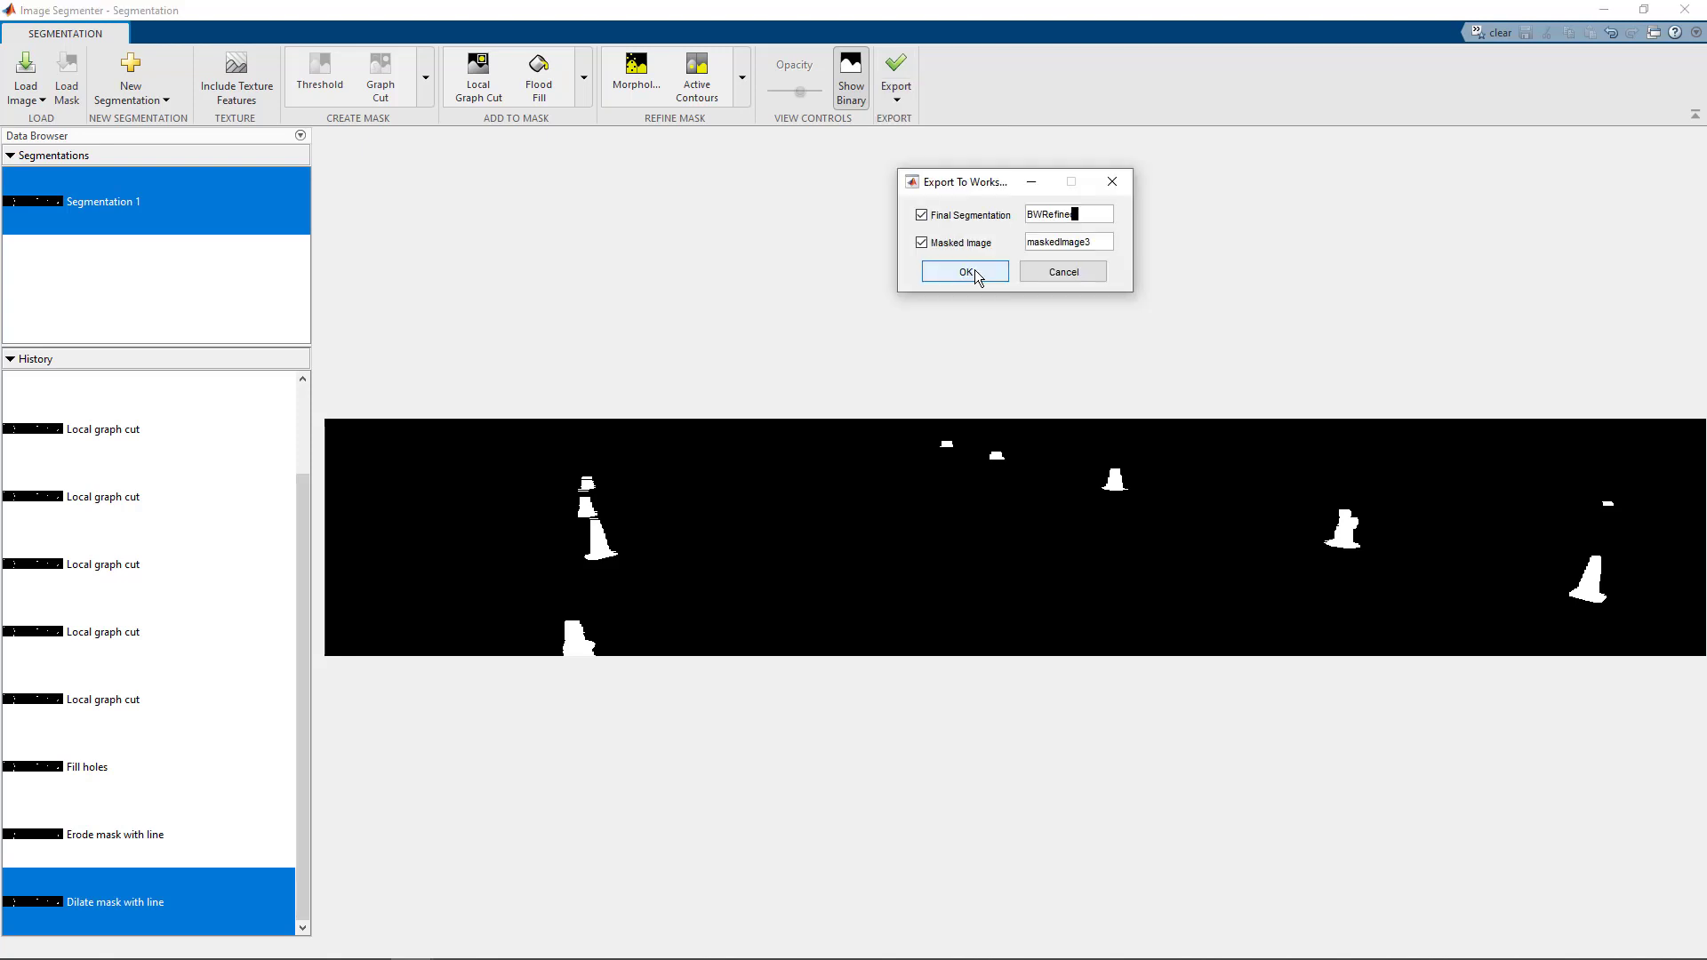
{"action": "left_click", "coordinate": [962, 271]}
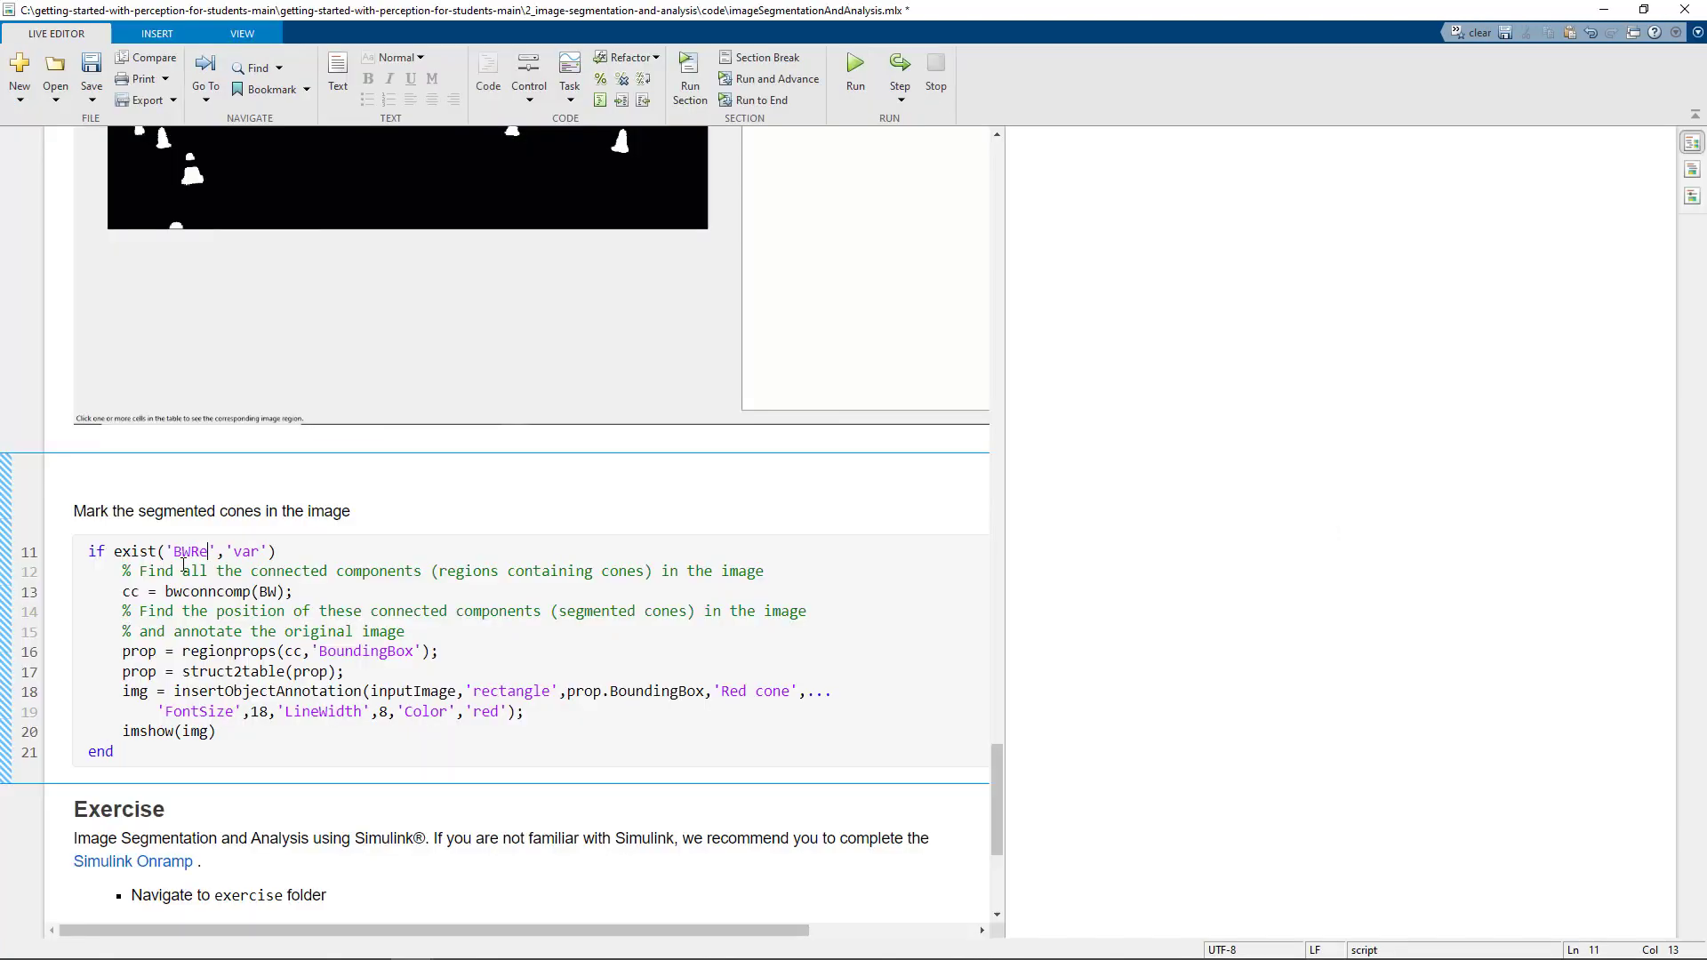
Change the exist('BW','var') check and bwconncomp(BW) call to use BWRefined.
{"action": "type", "text": "fined"}
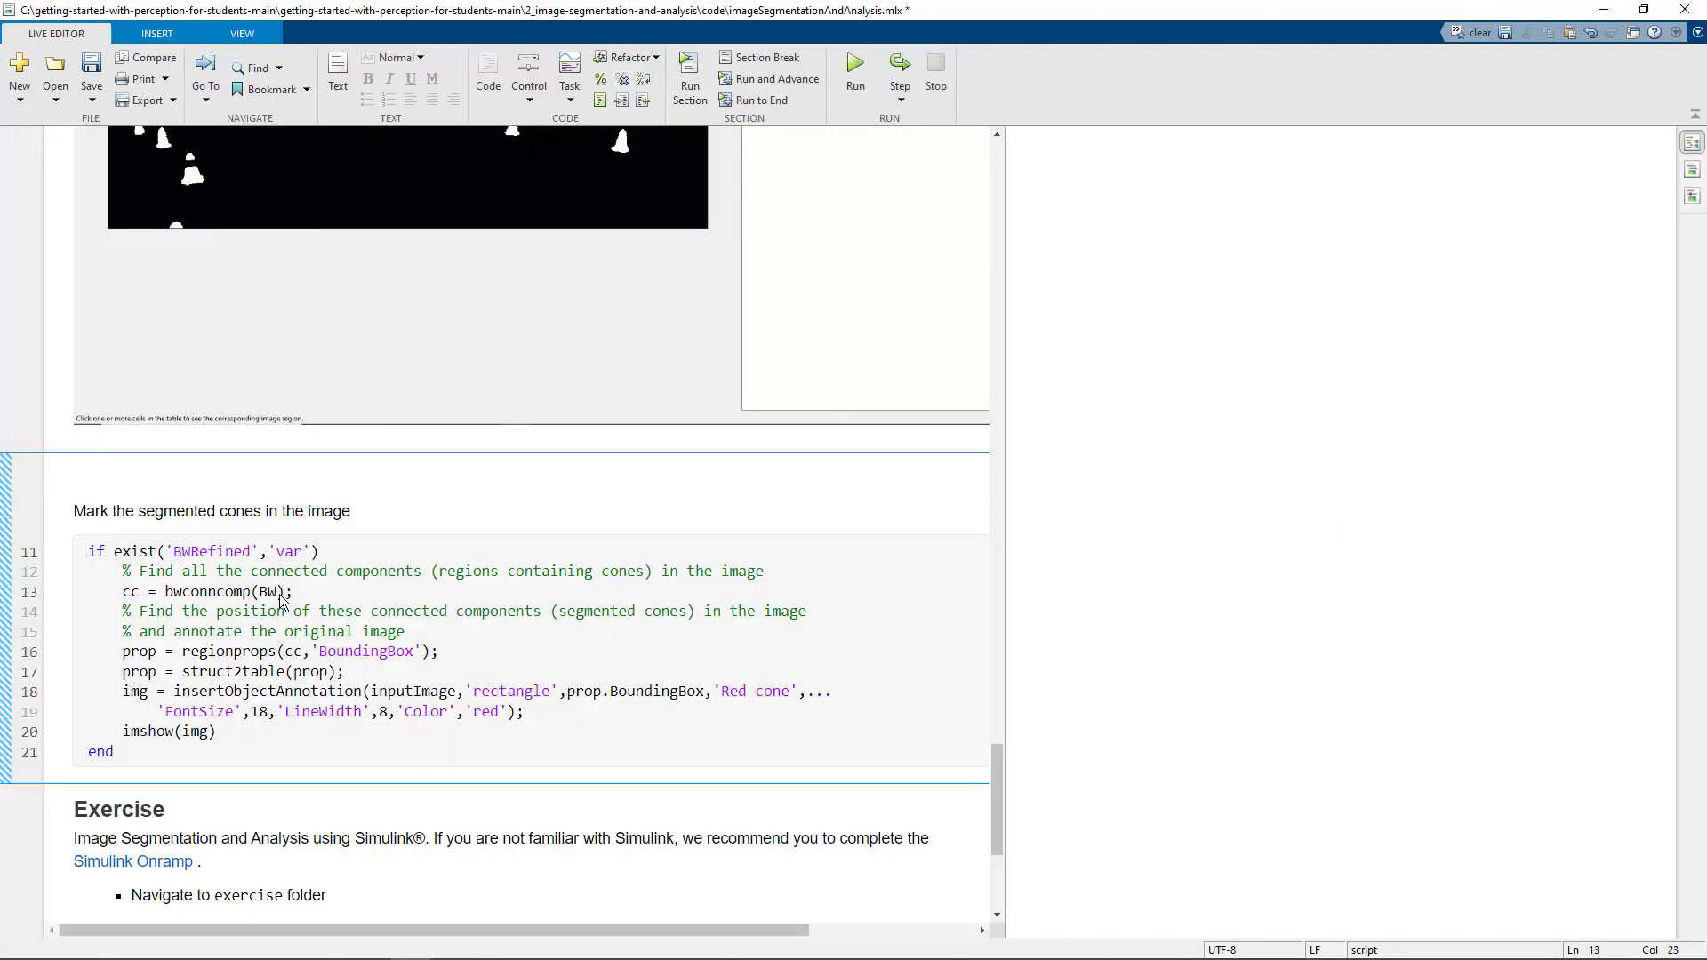
{"action": "type", "text": "Refined"}
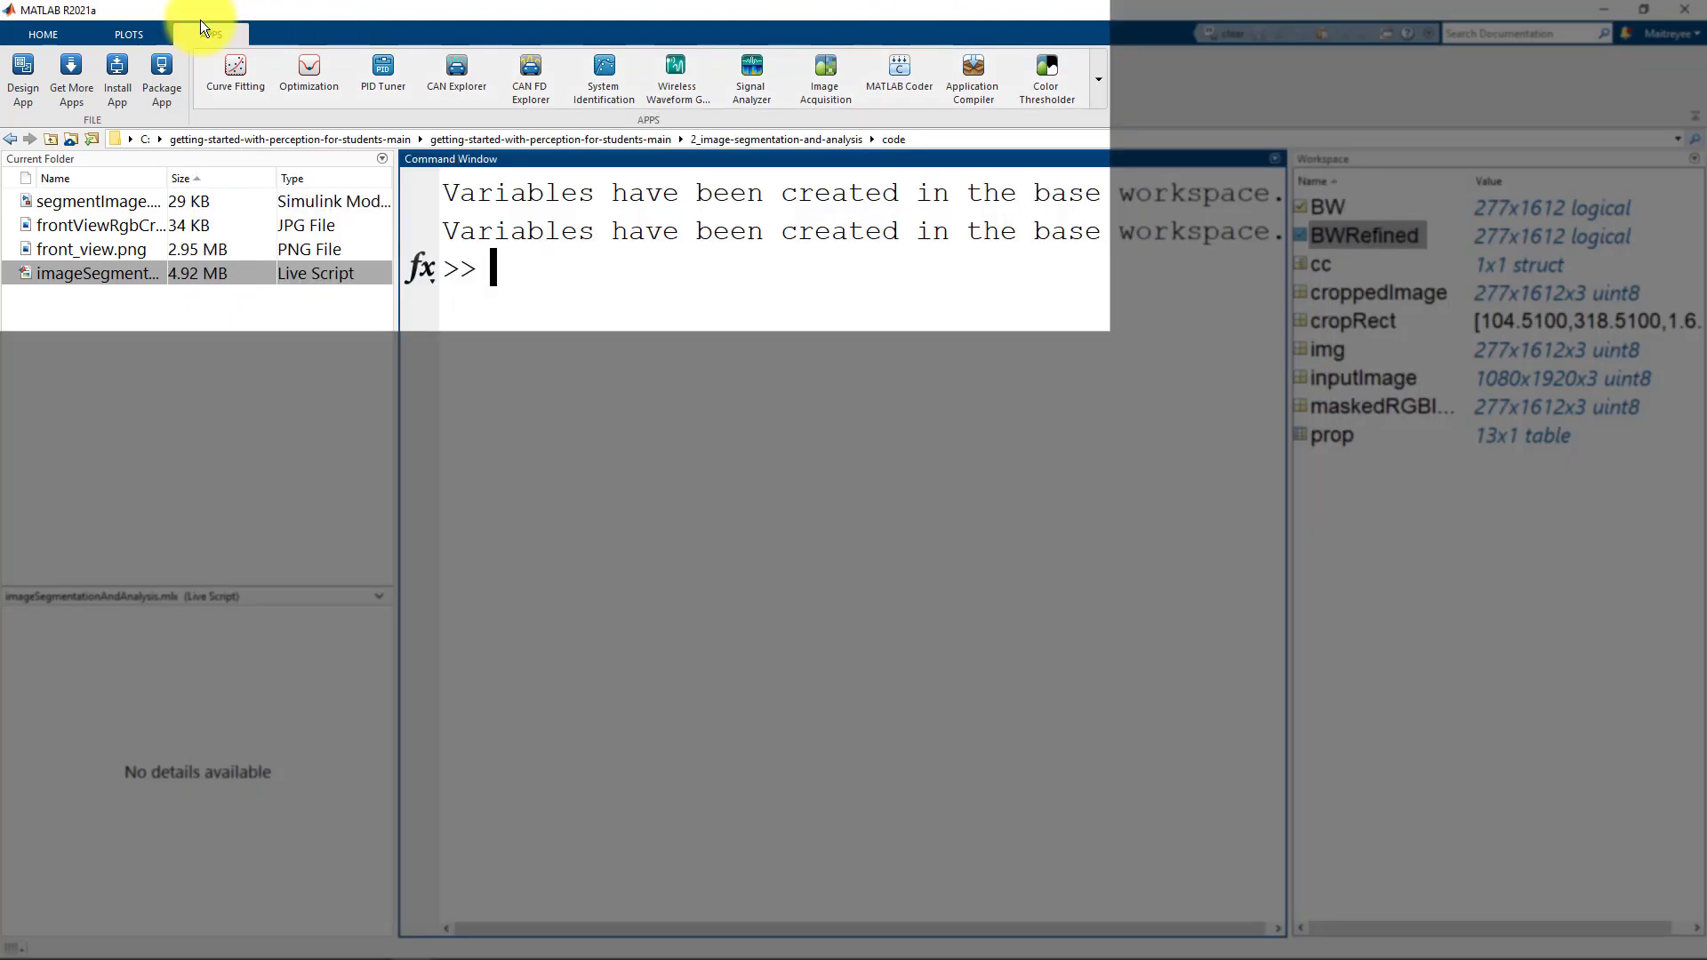
Launch Image Region Analyzer from the Apps gallery.
{"action": "left_click", "coordinate": [210, 34]}
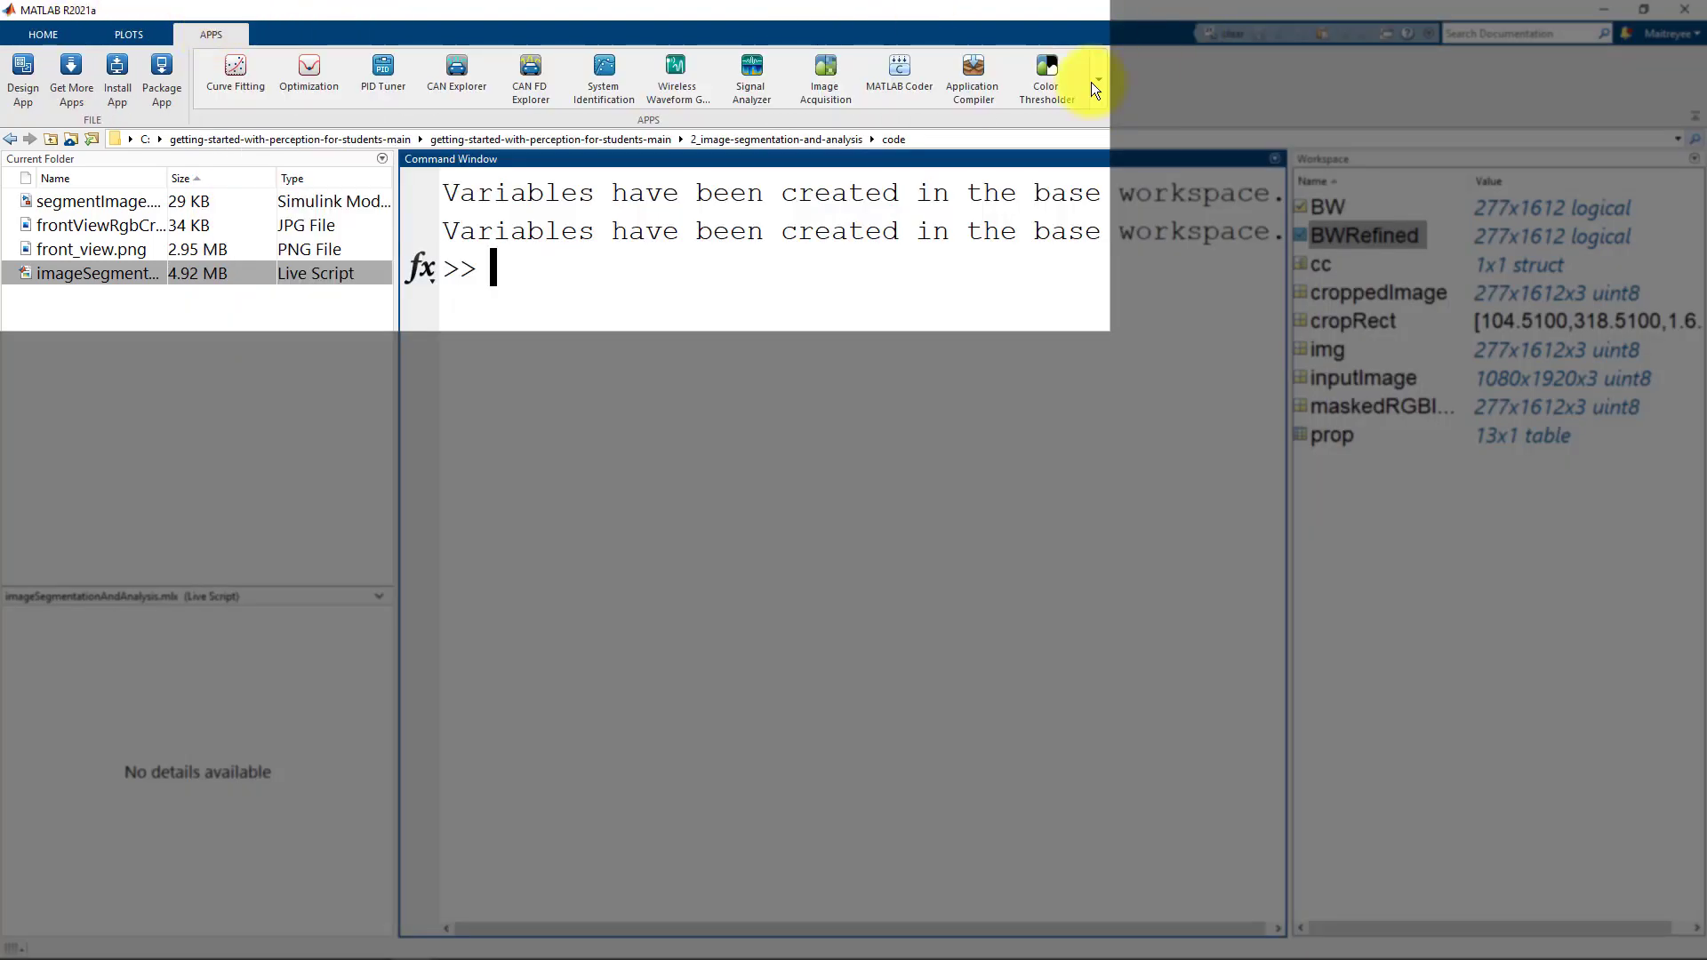
{"action": "left_click", "coordinate": [1097, 81]}
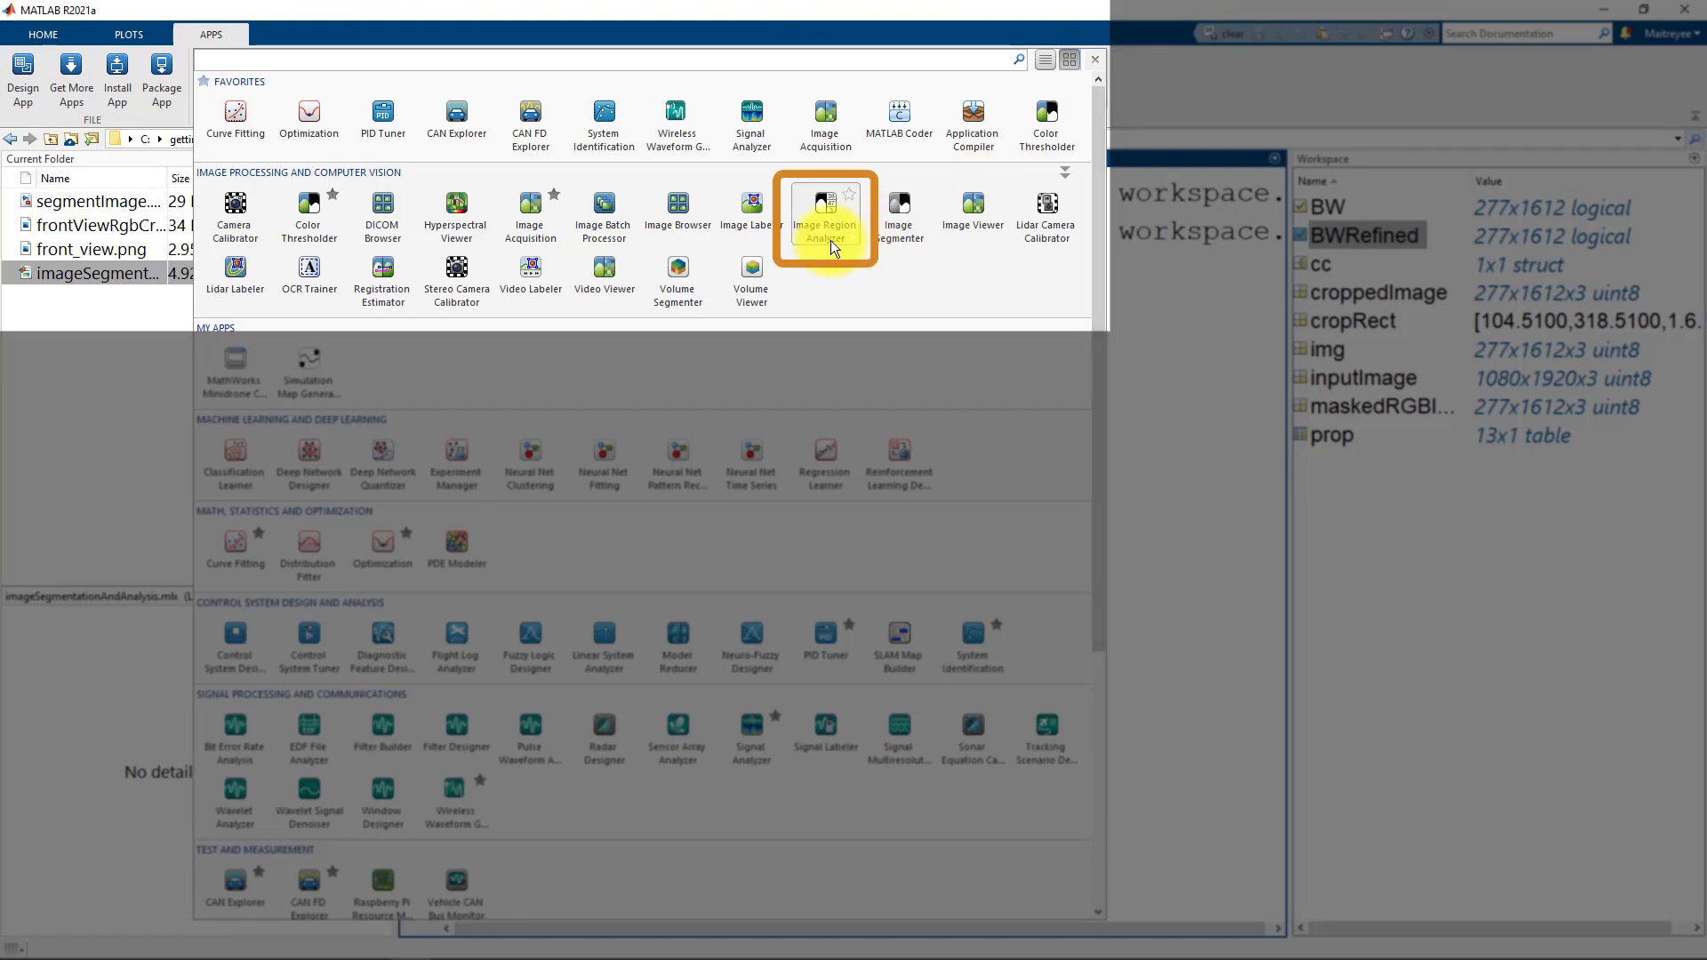
{"action": "left_click", "coordinate": [824, 212]}
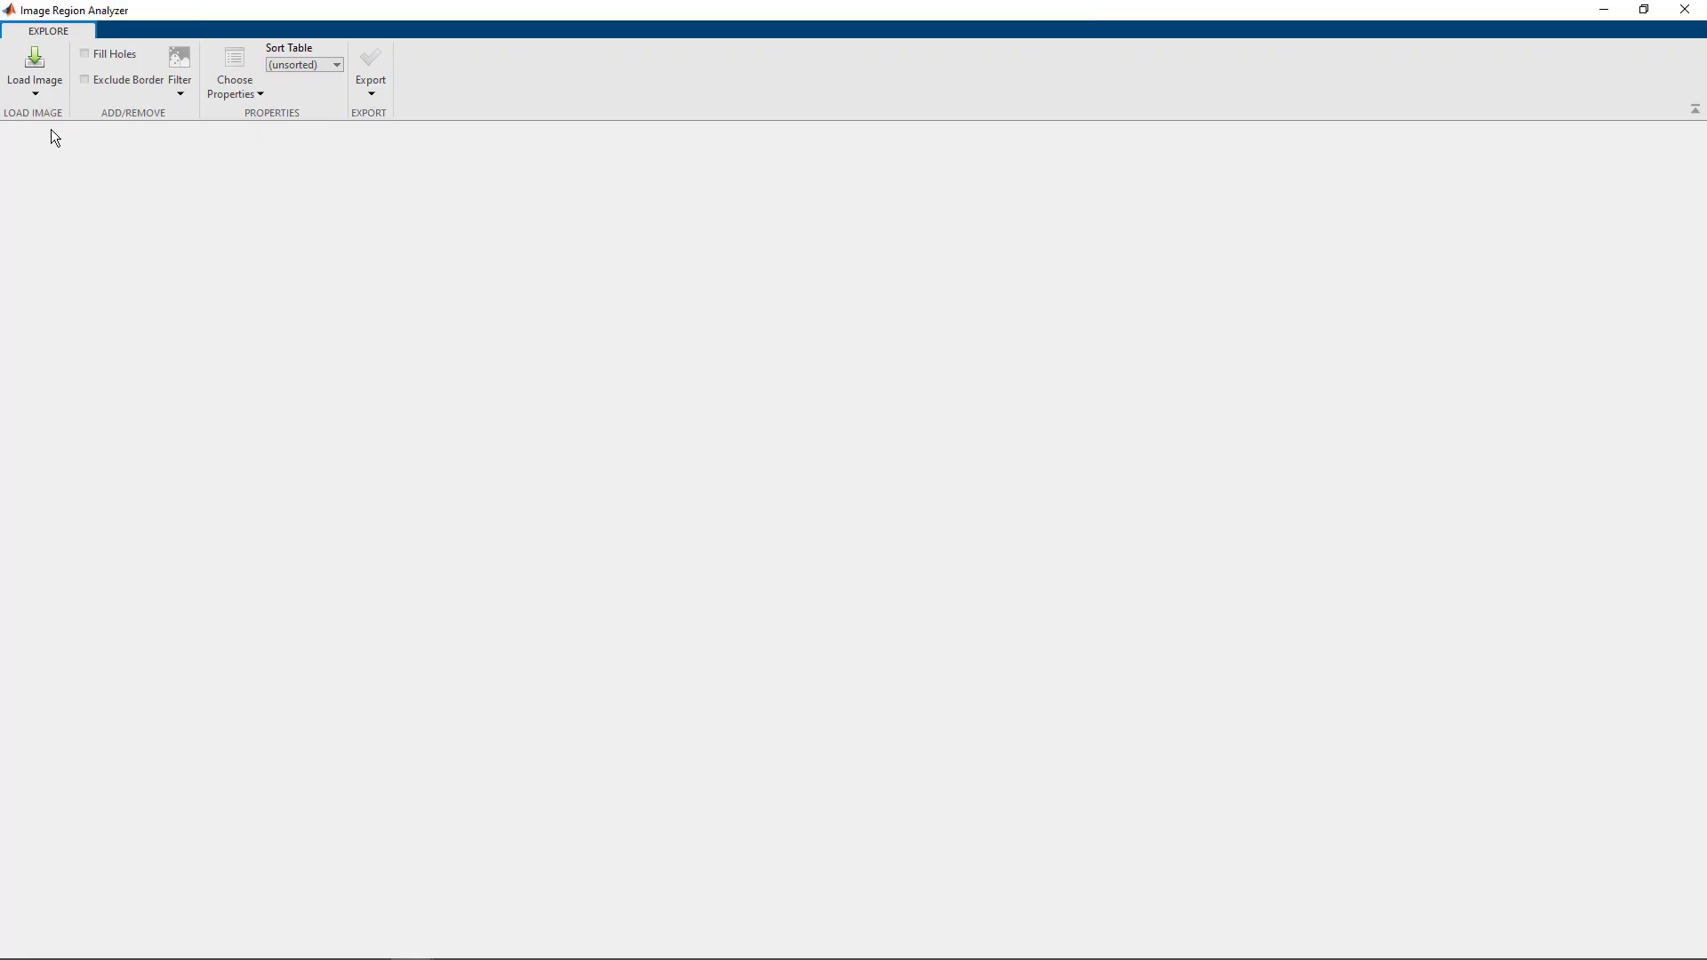
Load the BWRefined mask from the workspace and filter out the smallest regions by area.
{"action": "left_click", "coordinate": [34, 86]}
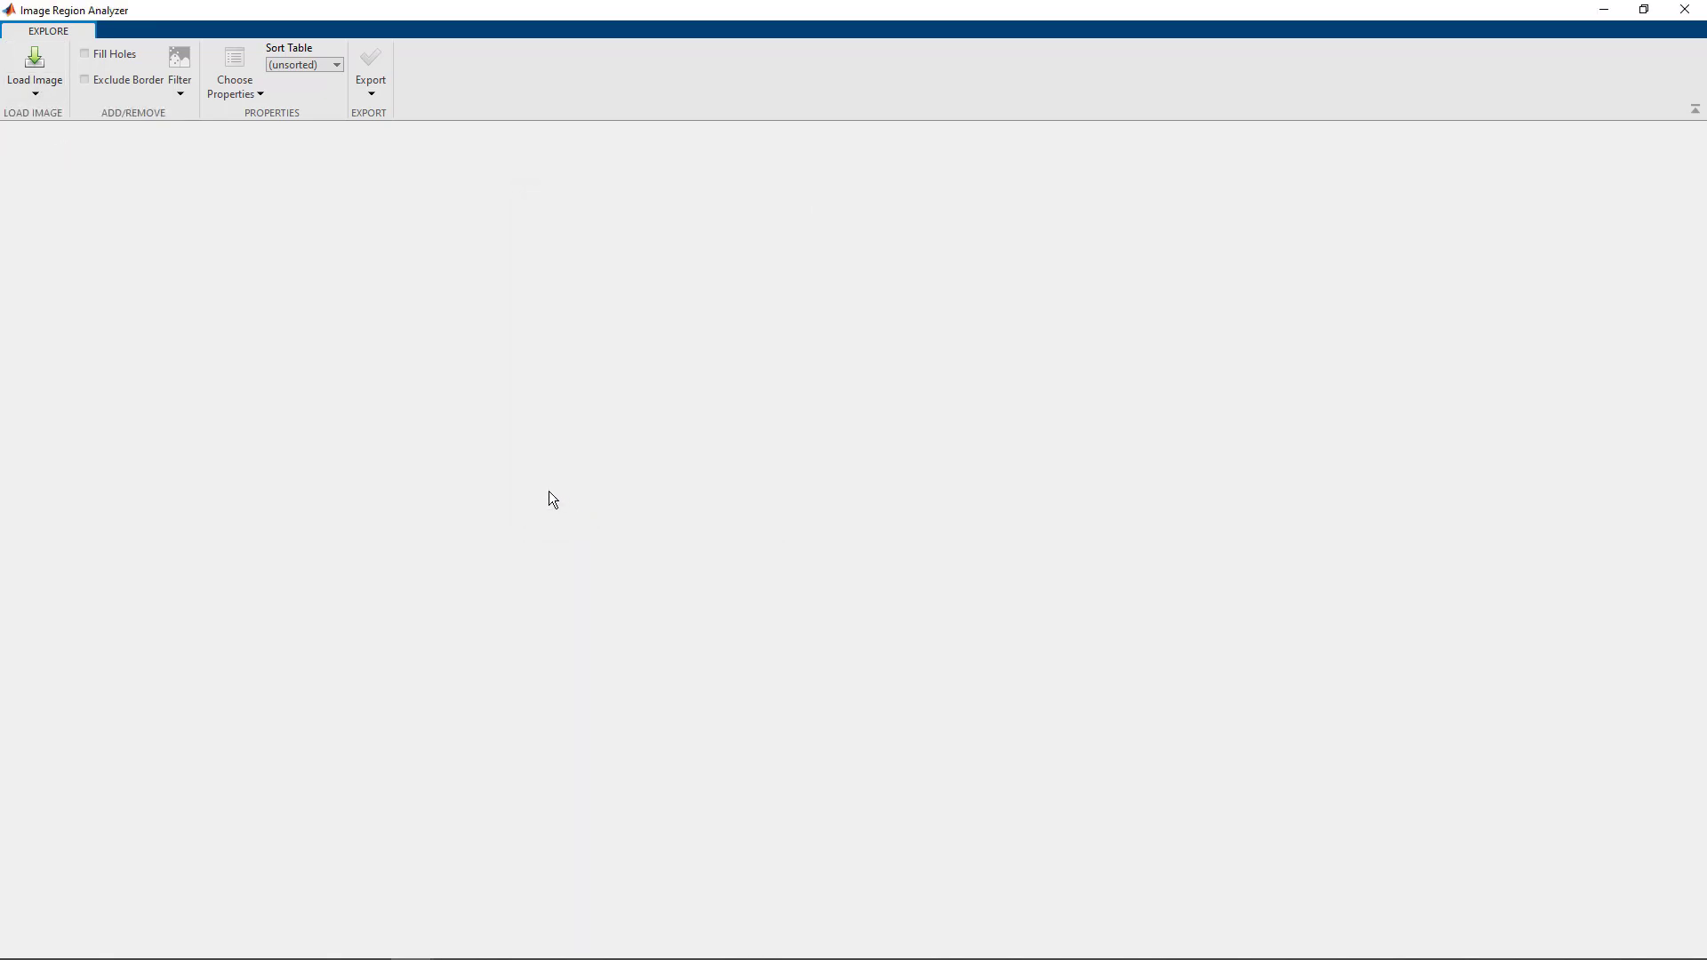
{"action": "left_click", "coordinate": [34, 65]}
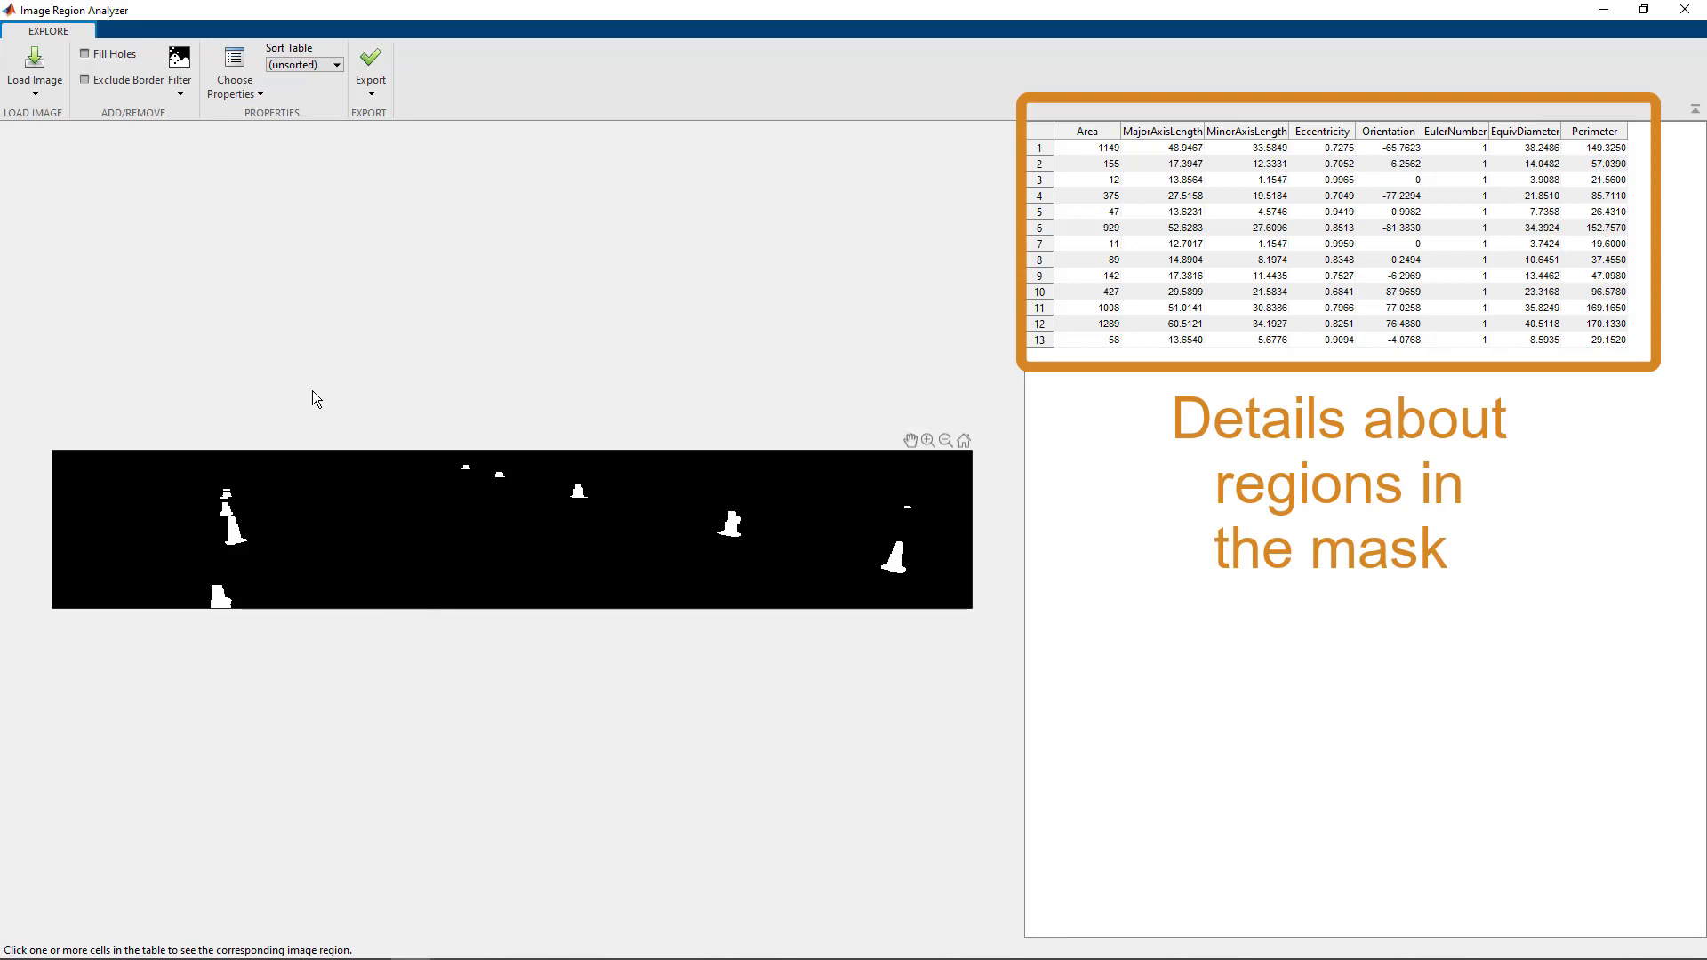
{"action": "left_click", "coordinate": [178, 63]}
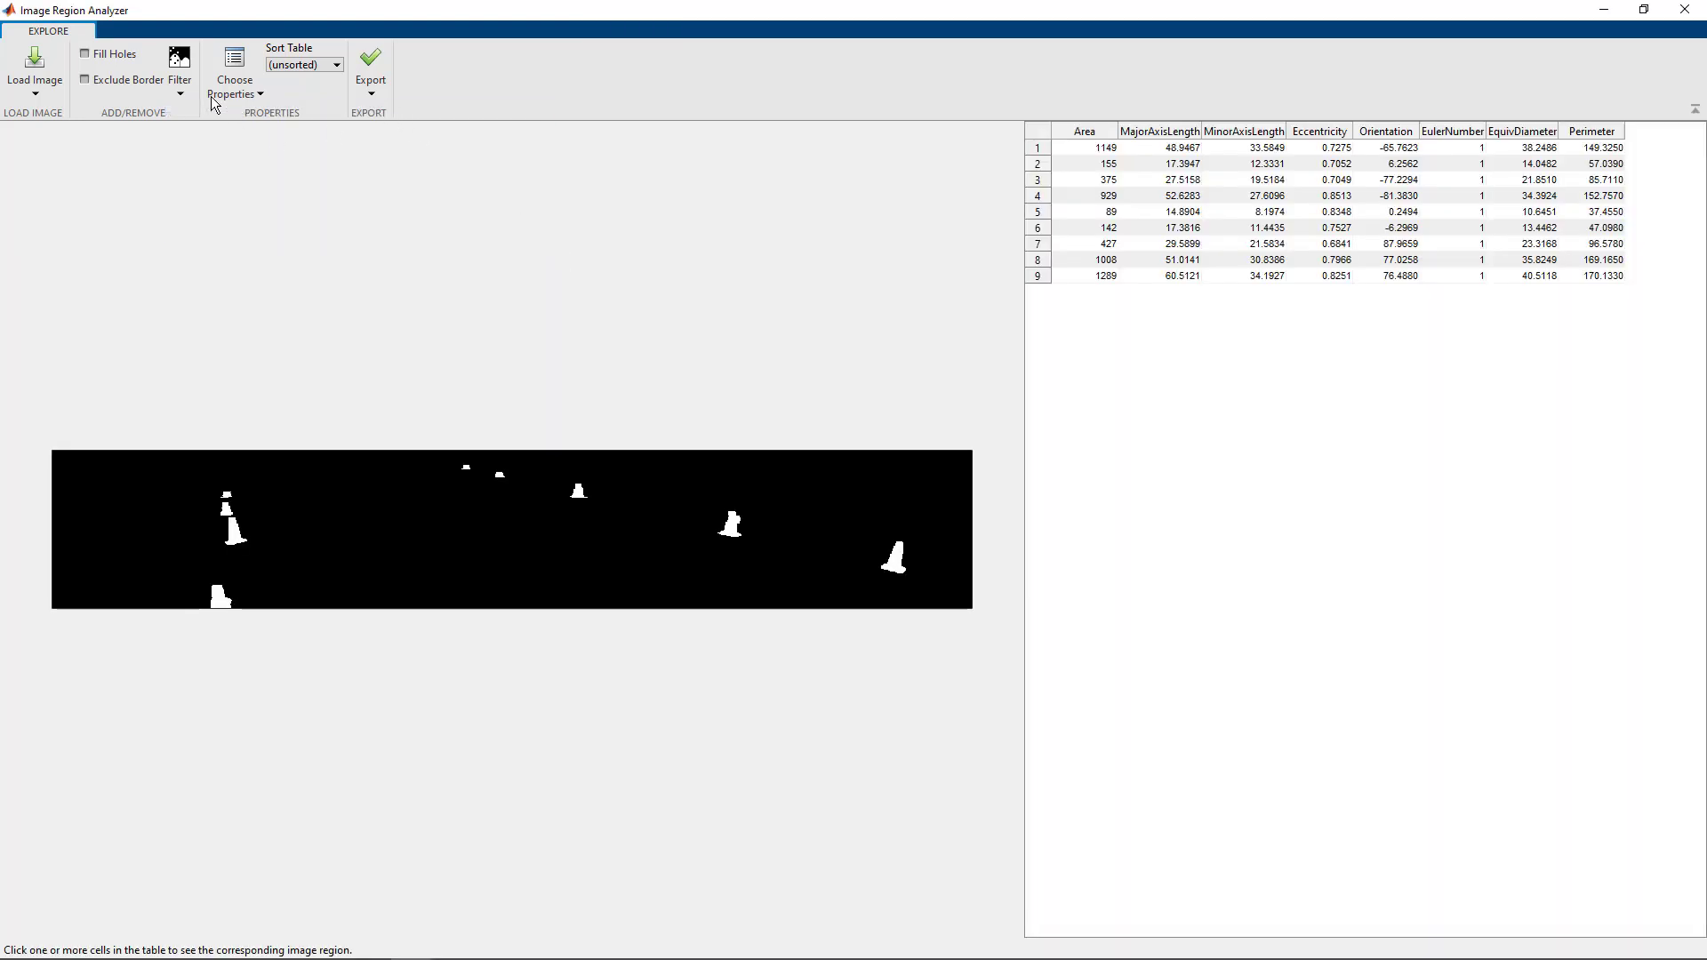
{"action": "left_click", "coordinate": [179, 71]}
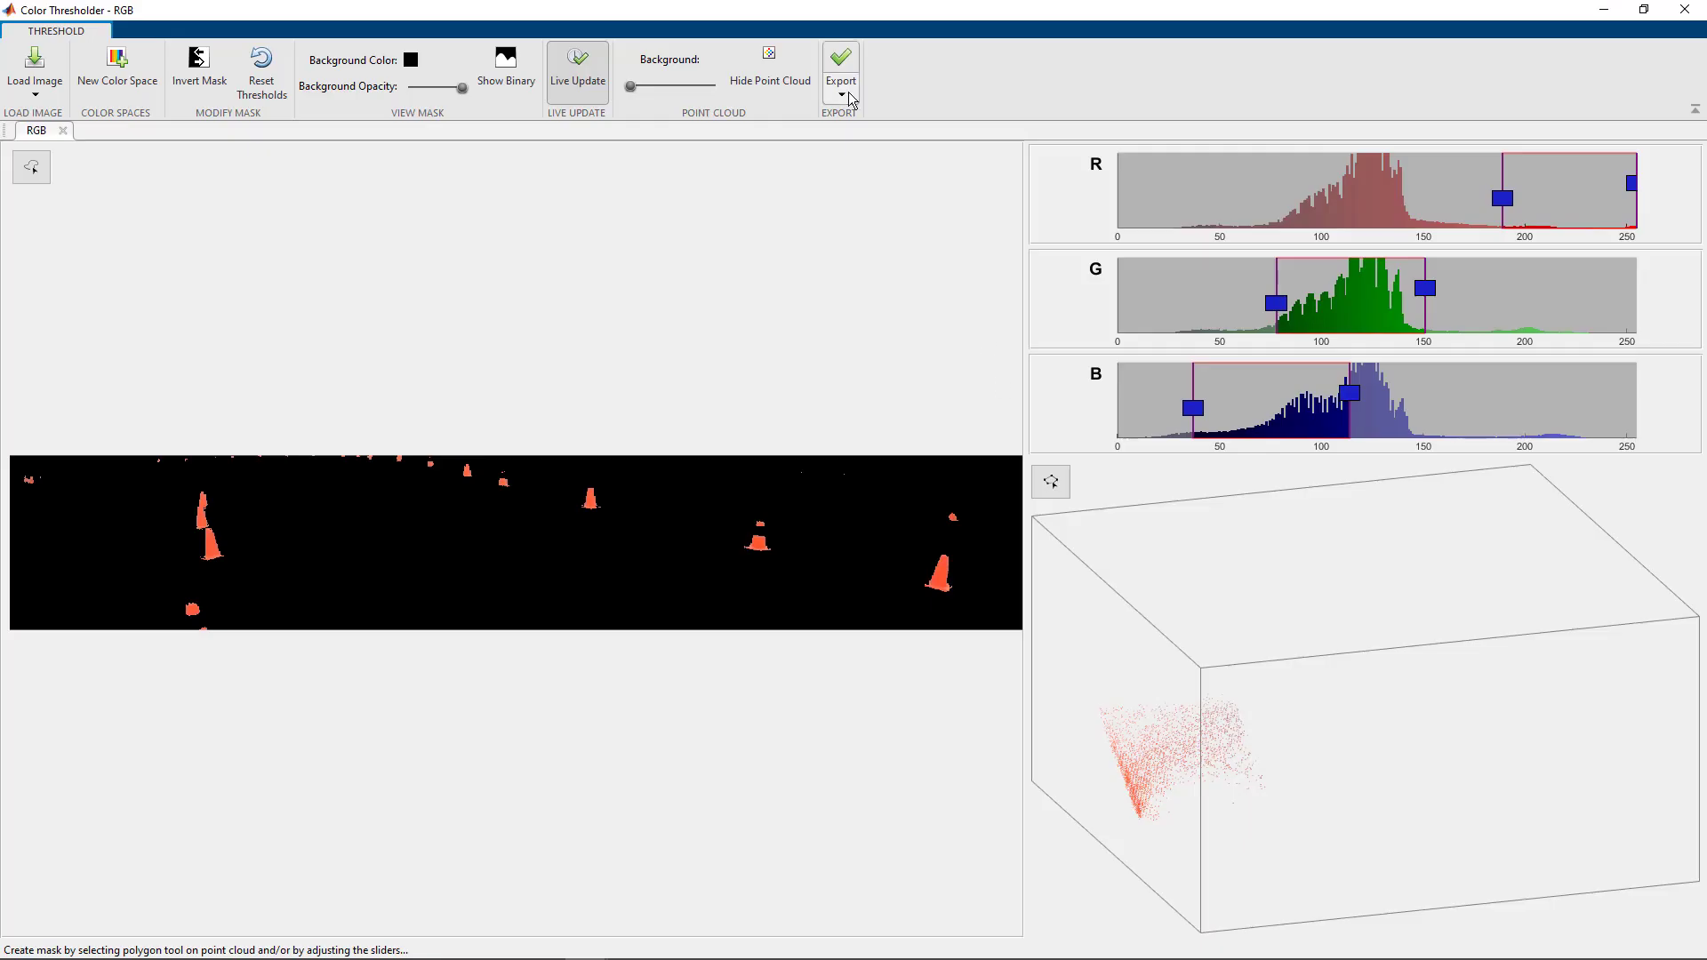
Export the current RGB colour thresholds as a generated MATLAB mask function.
{"action": "left_click", "coordinate": [840, 92]}
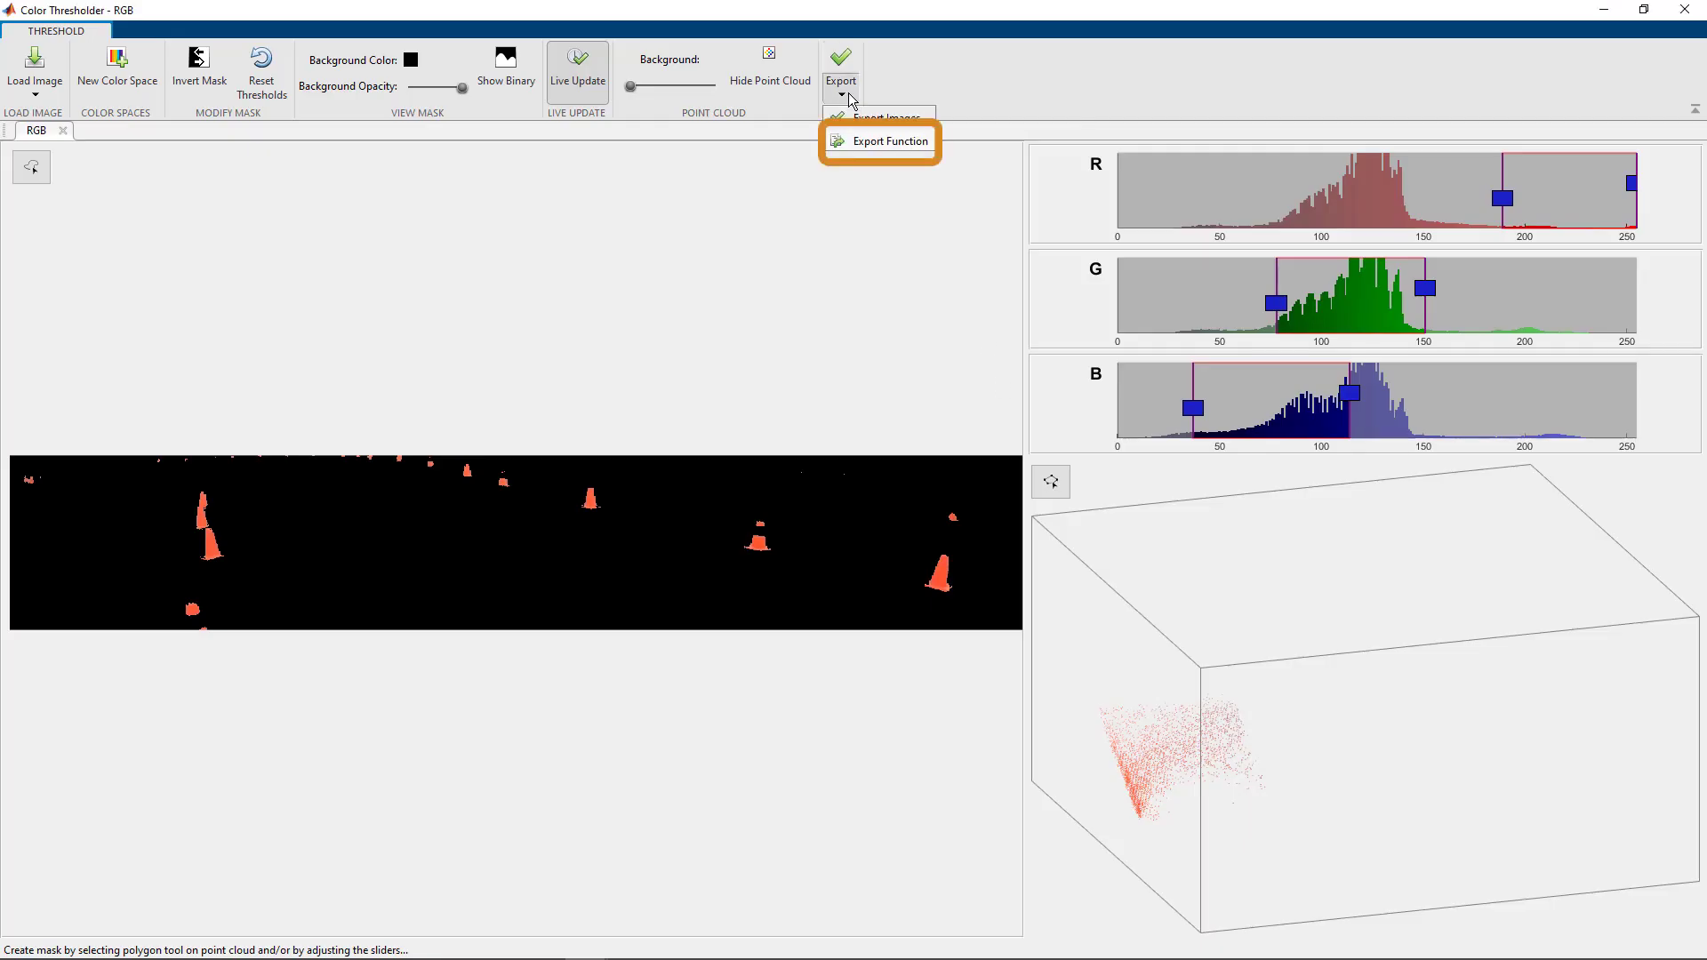
{"action": "mouse_move", "coordinate": [860, 149]}
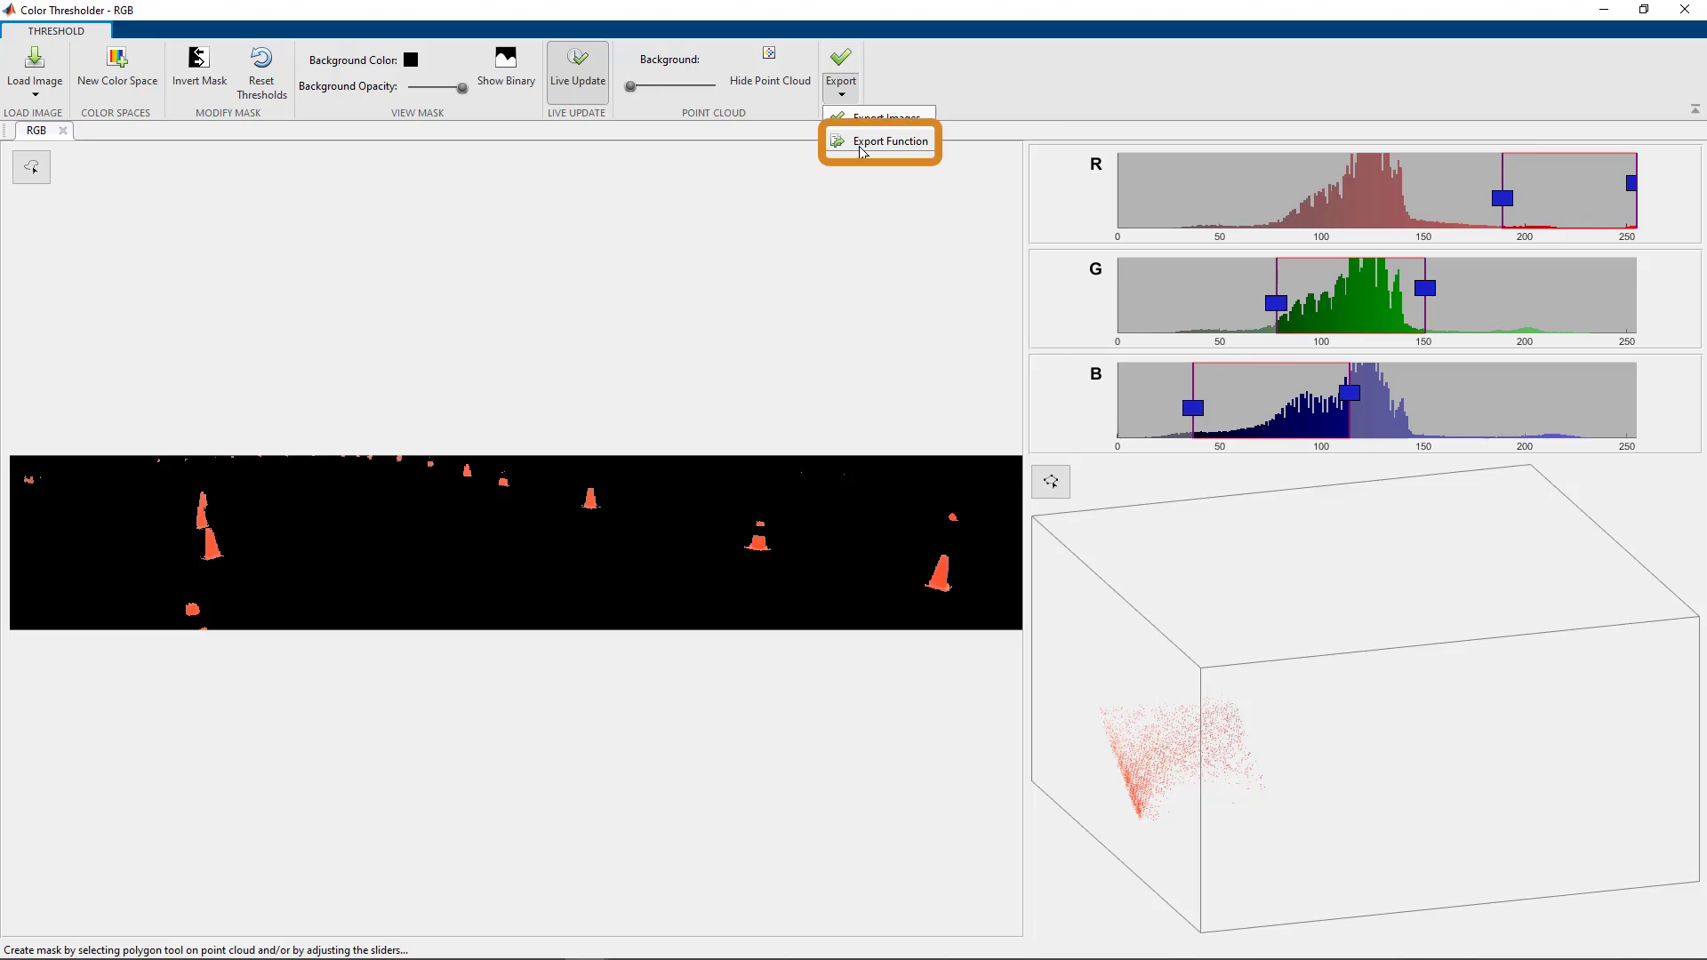
{"action": "left_click", "coordinate": [891, 140]}
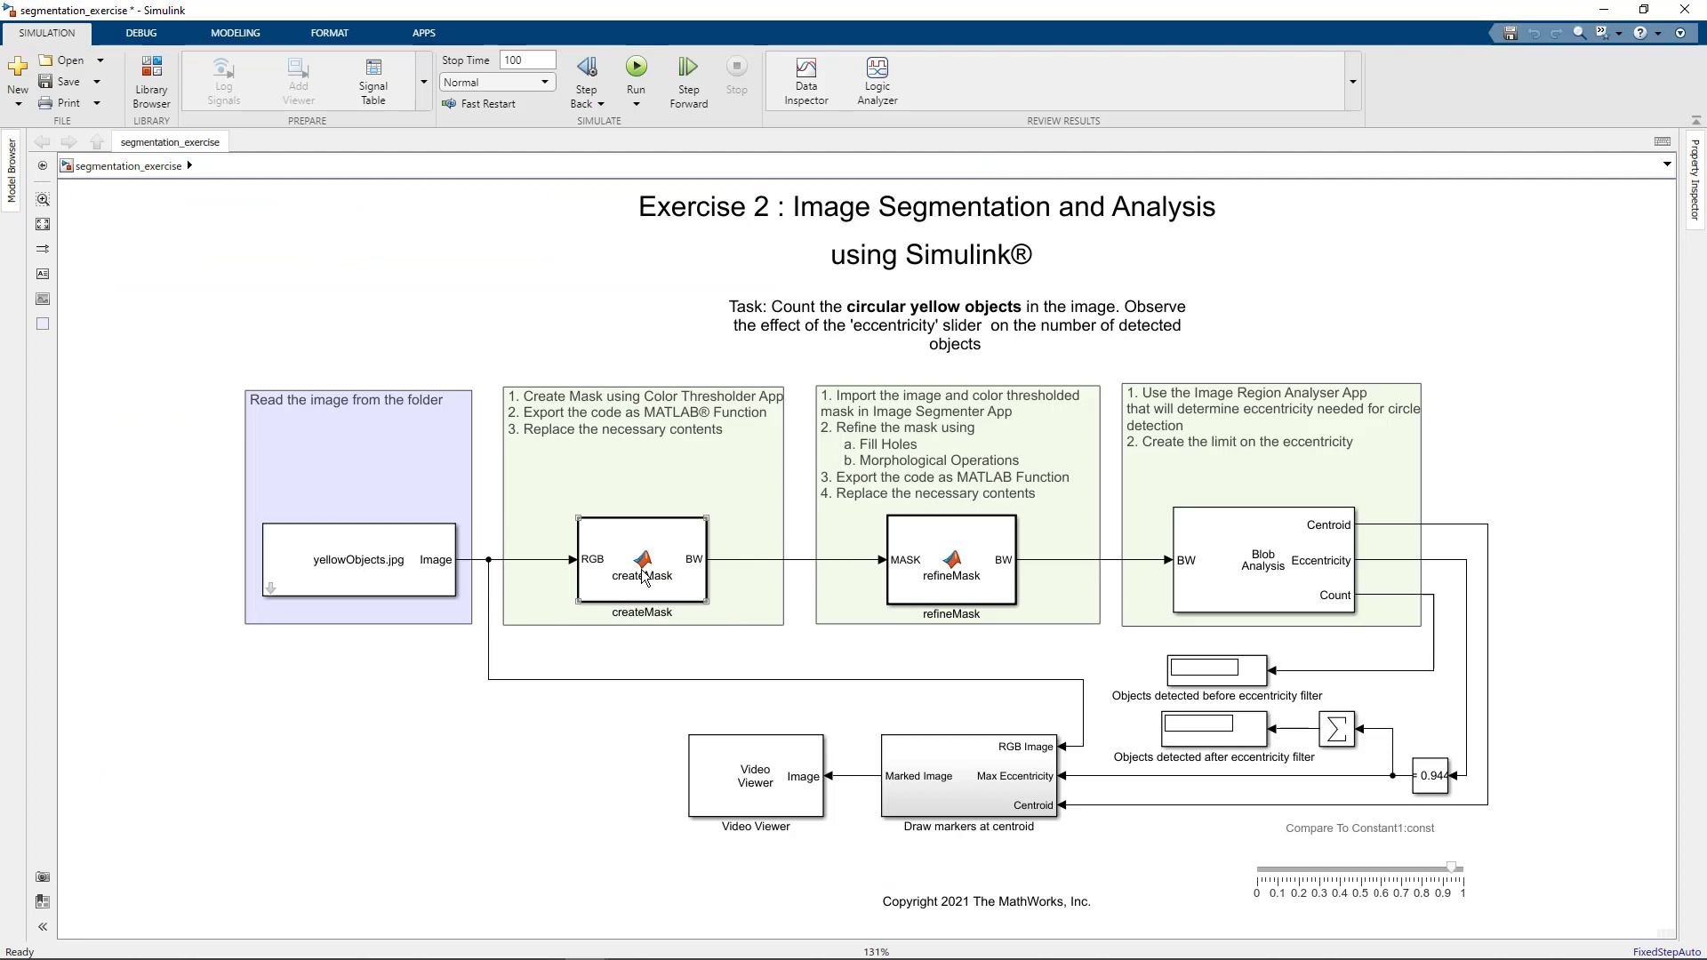
{"action": "double_click", "coordinate": [641, 561]}
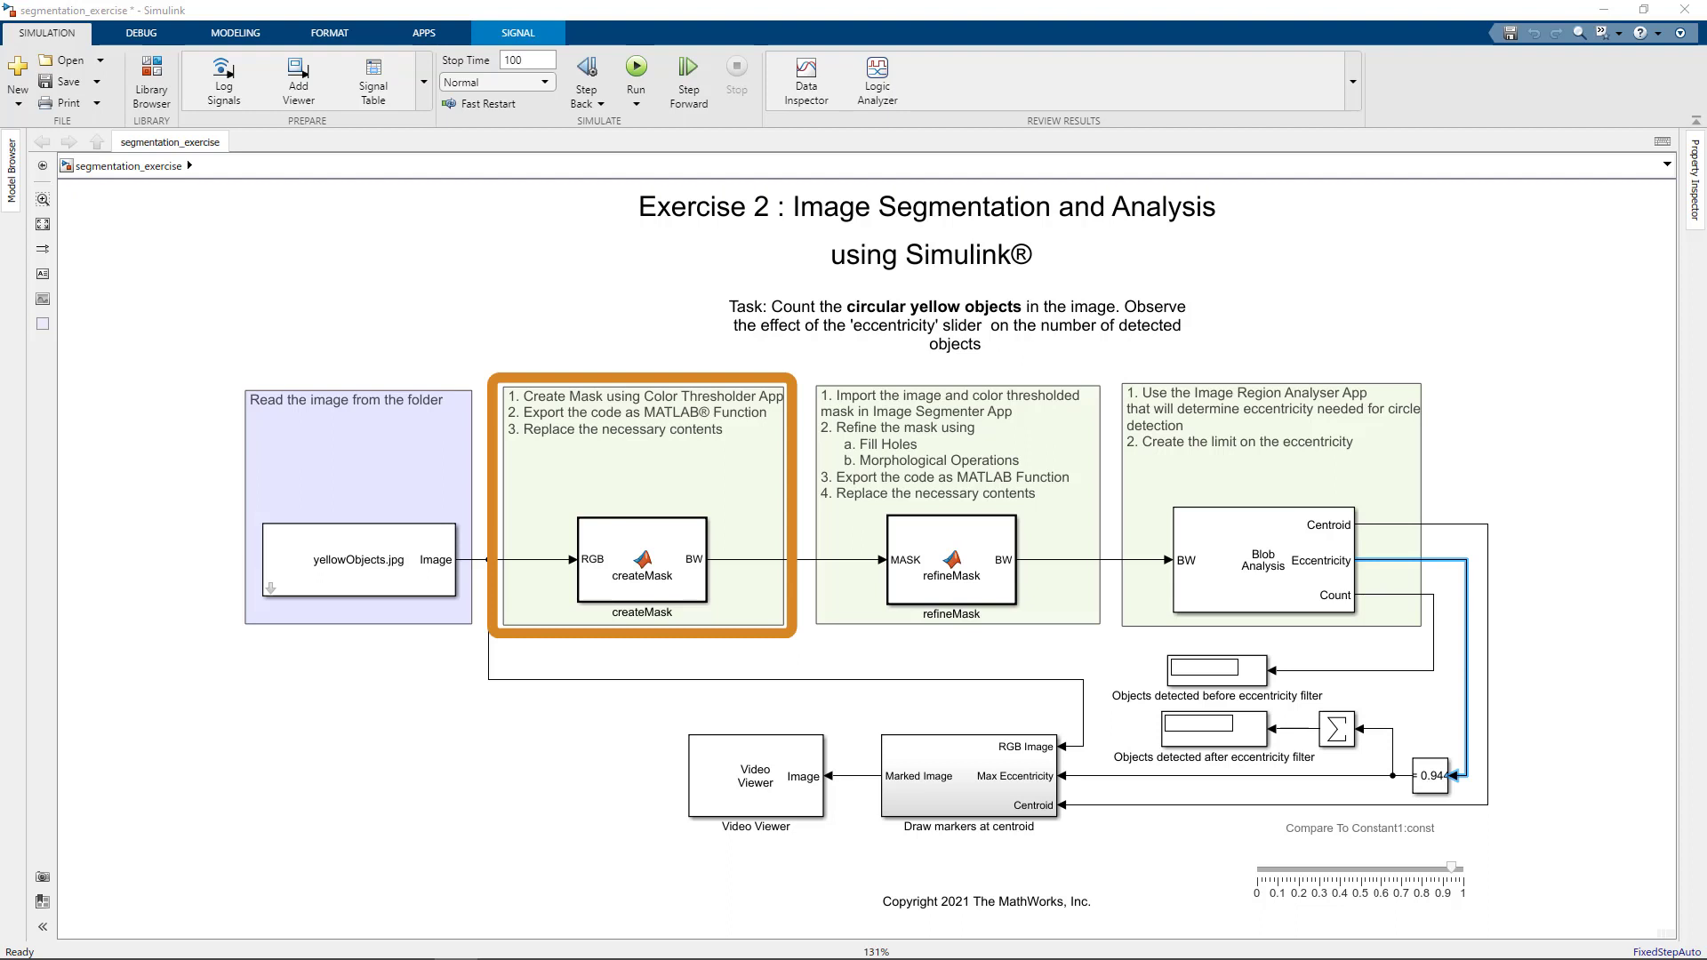
{"action": "left_click", "coordinate": [952, 500]}
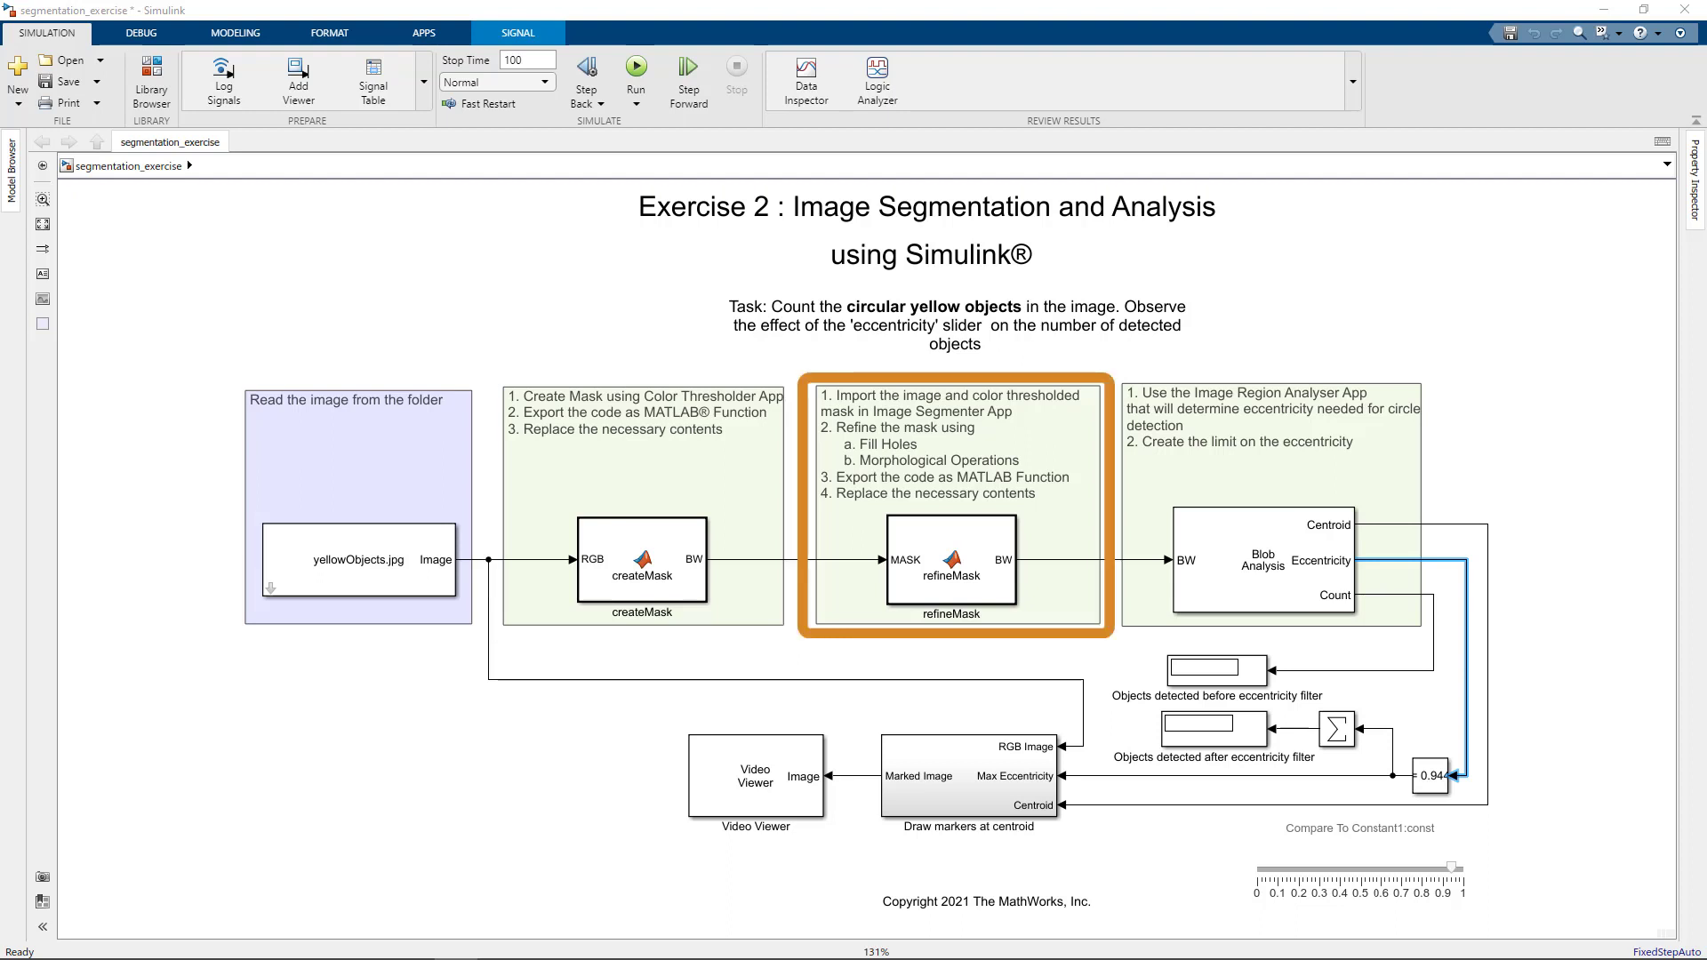